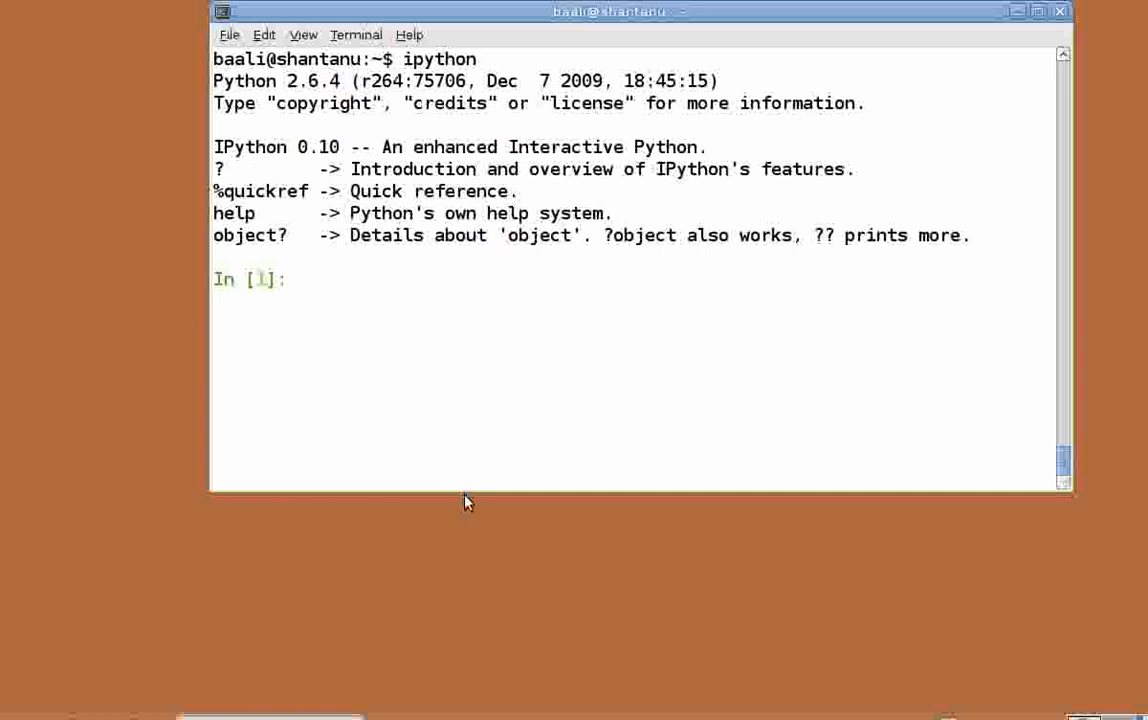
Step: Assign num = [1, 2, 3, 4] at the first IPython prompt
{"action": "type", "text": "num = ["}
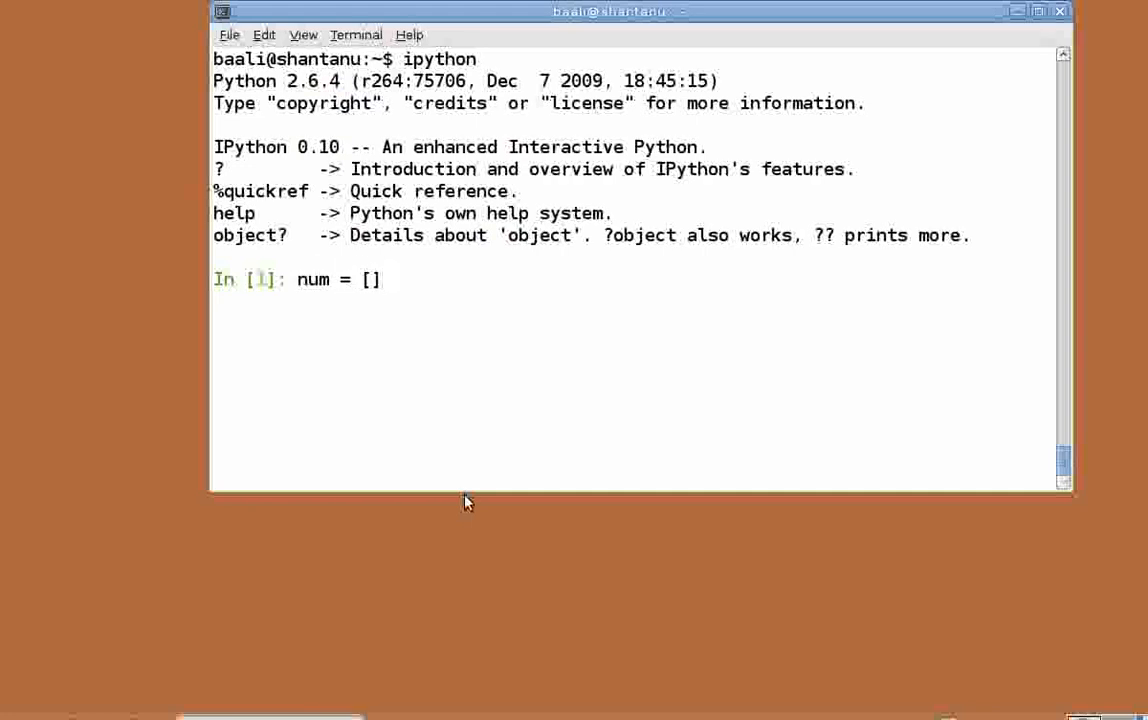
{"action": "type", "text": "1, 2,"}
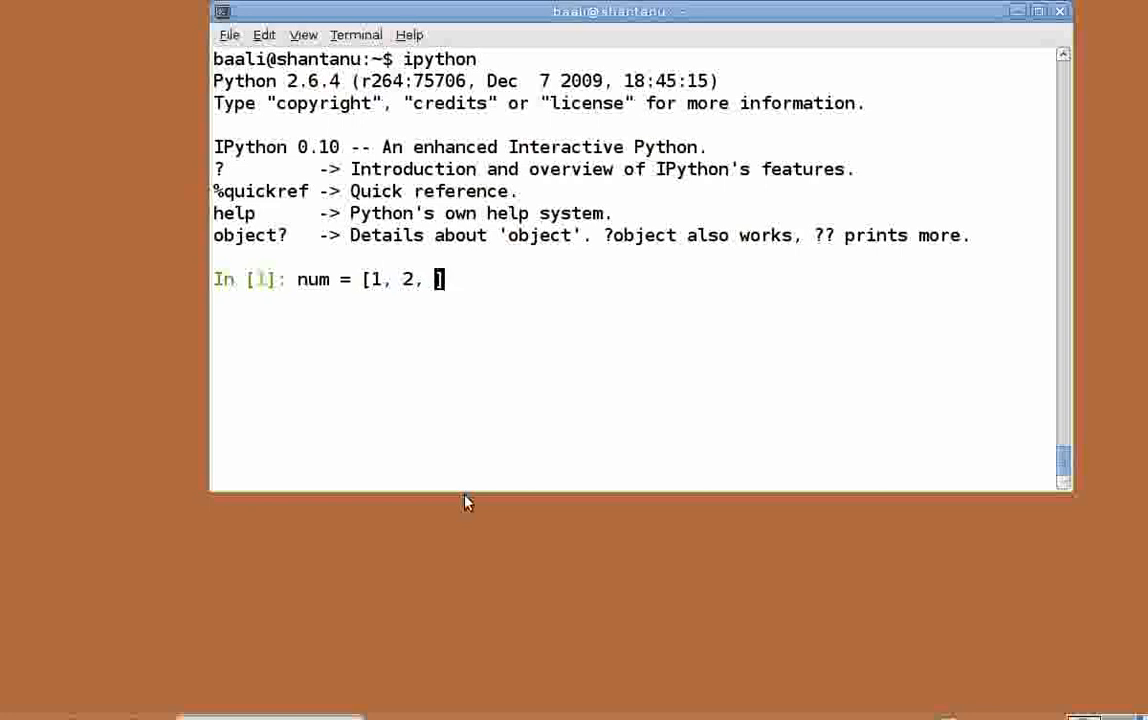
{"action": "type", "text": "3, 4"}
{"action": "key", "text": "Return"}
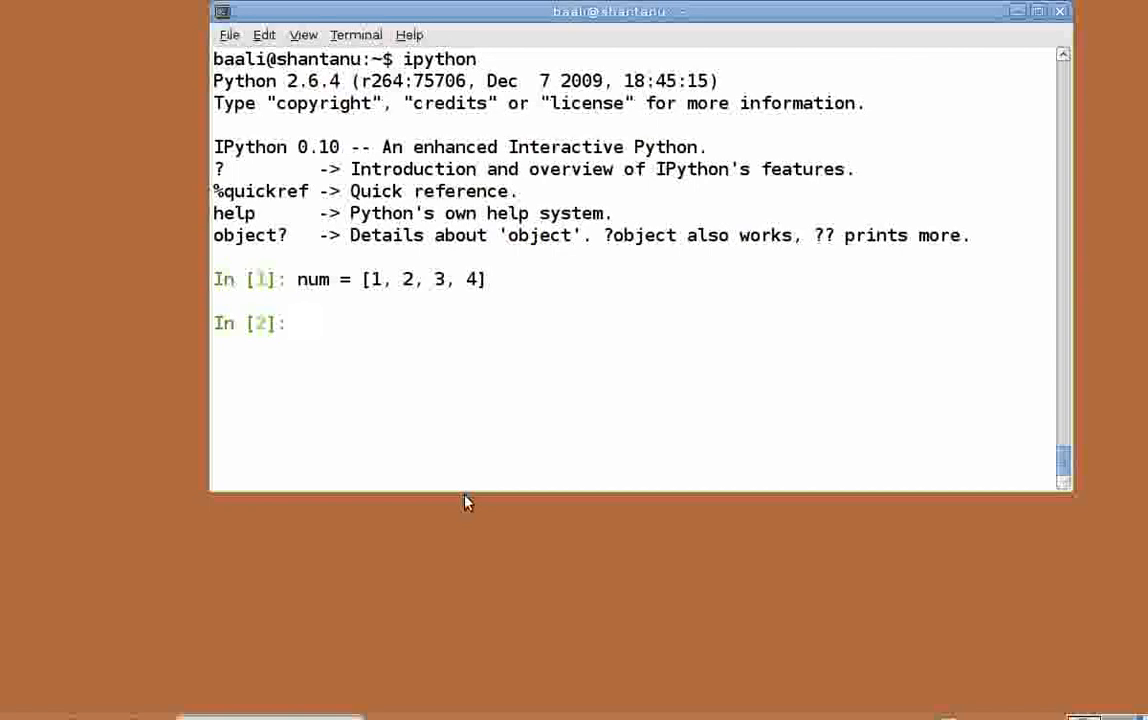
Step: Define var = [1, 1.2, 'string'] and print it, correcting the 'vat' typo
{"action": "type", "text": "var ="}
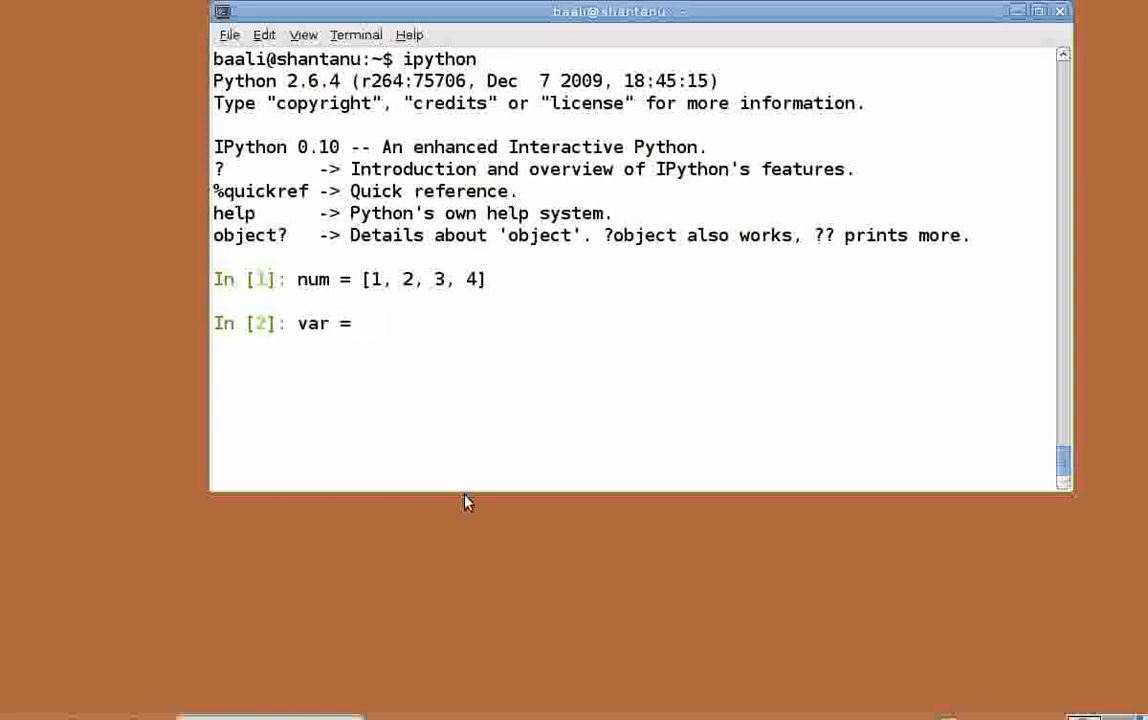
{"action": "type", "text": "[1"}
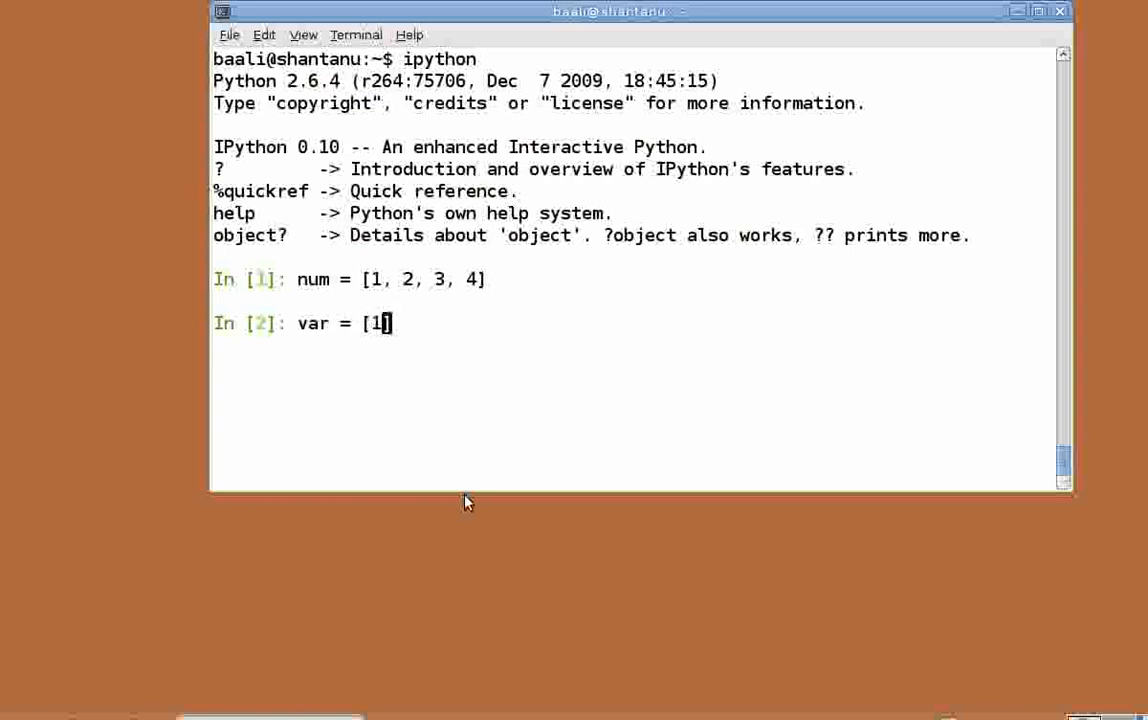
{"action": "type", "text": ", 1.2,"}
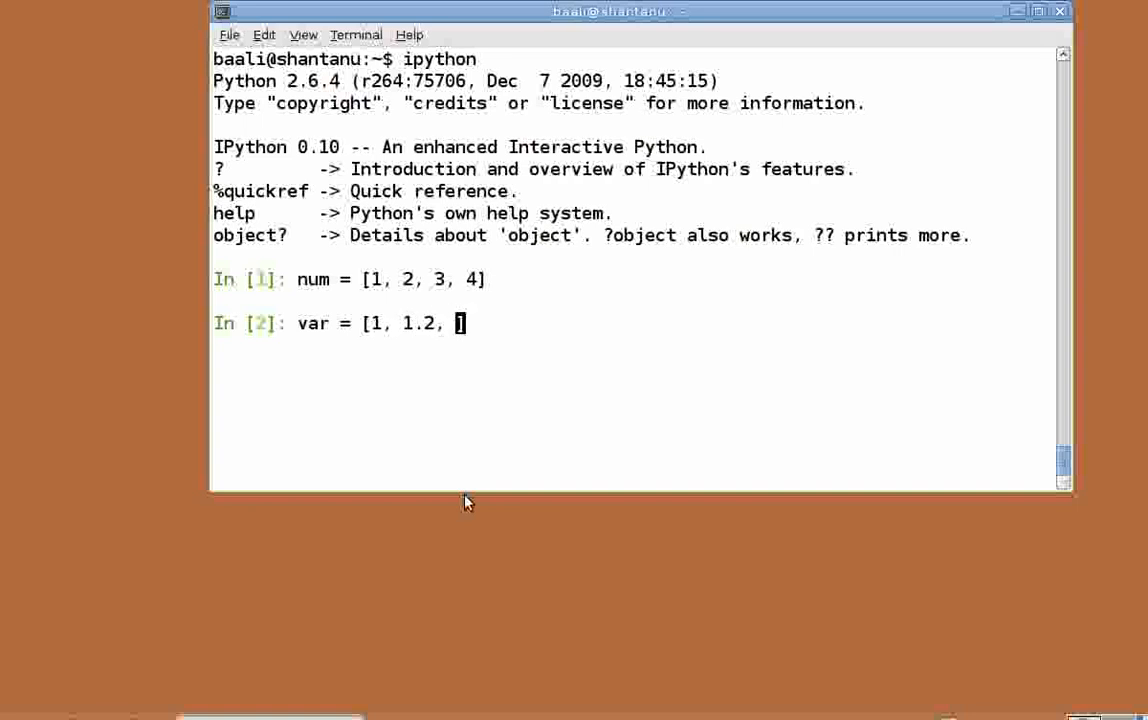
{"action": "type", "text": "'string']"}
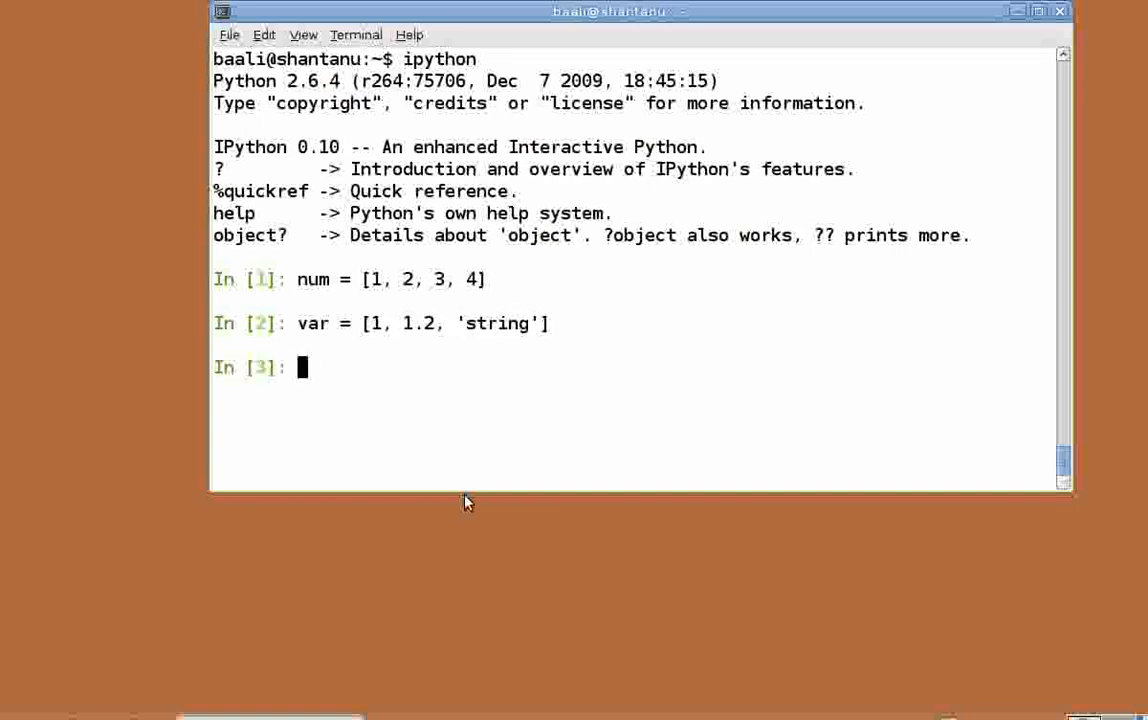
{"action": "type", "text": "print vat"}
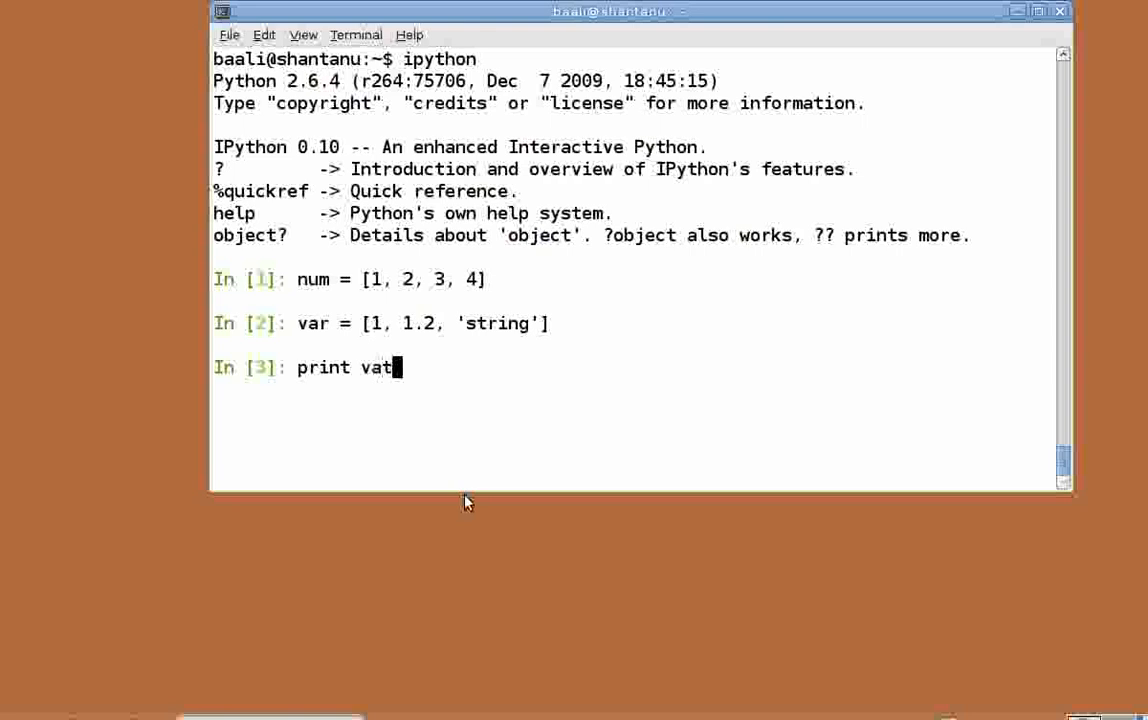
{"action": "key", "text": "Return"}
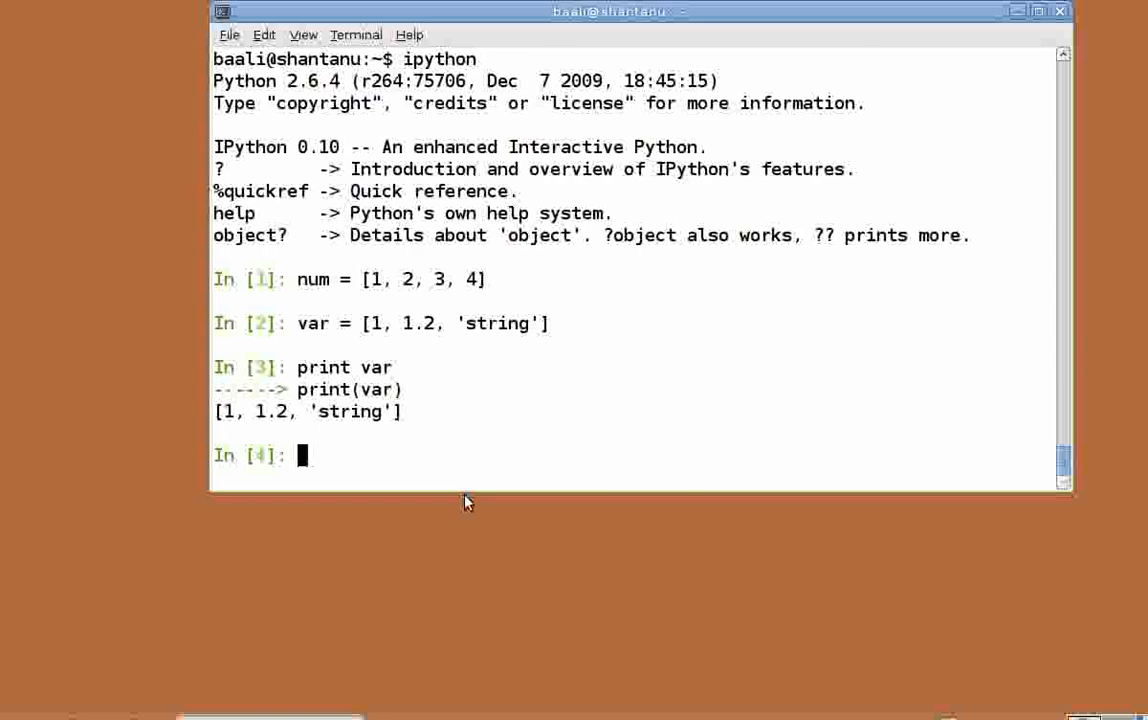
Step: Evaluate num+var, then print num to confirm it is still [1, 2, 3, 4]
{"action": "type", "text": "num+va"}
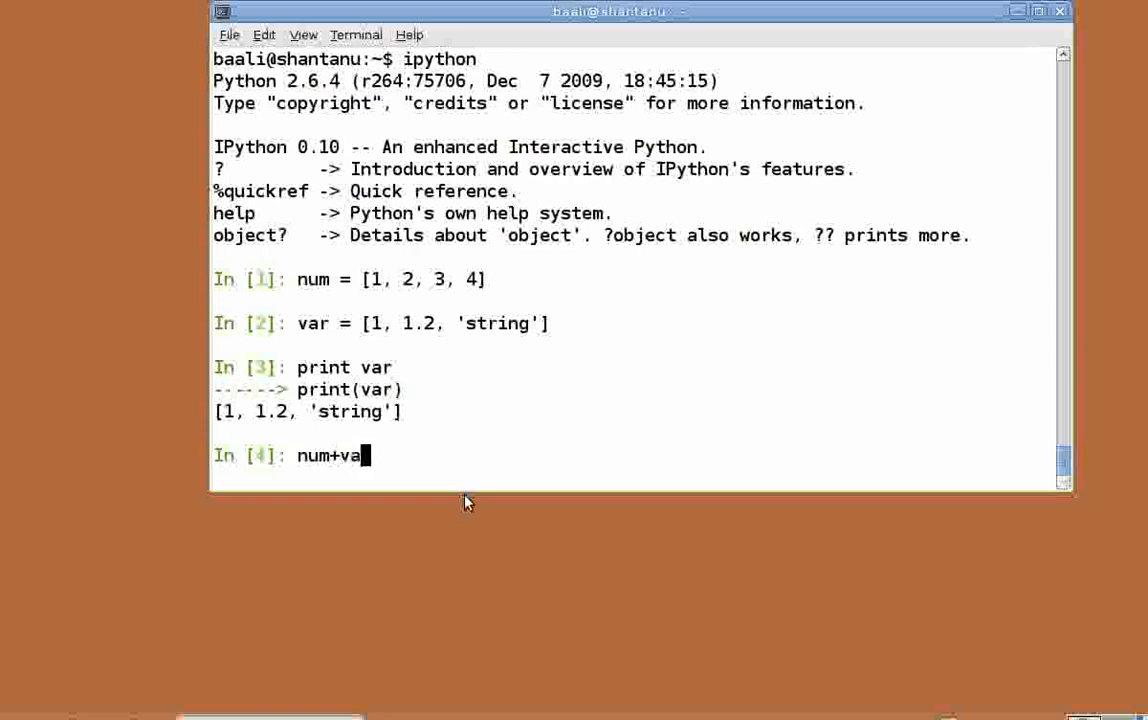
{"action": "key", "text": "Return"}
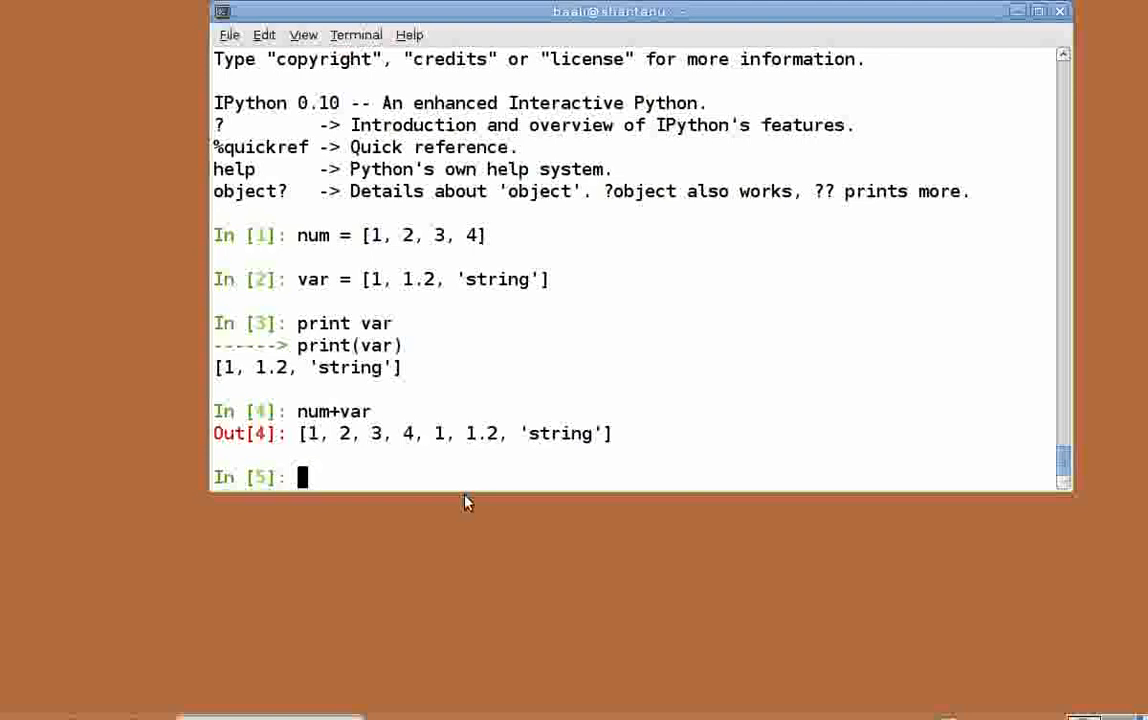
{"action": "type", "text": "print nu"}
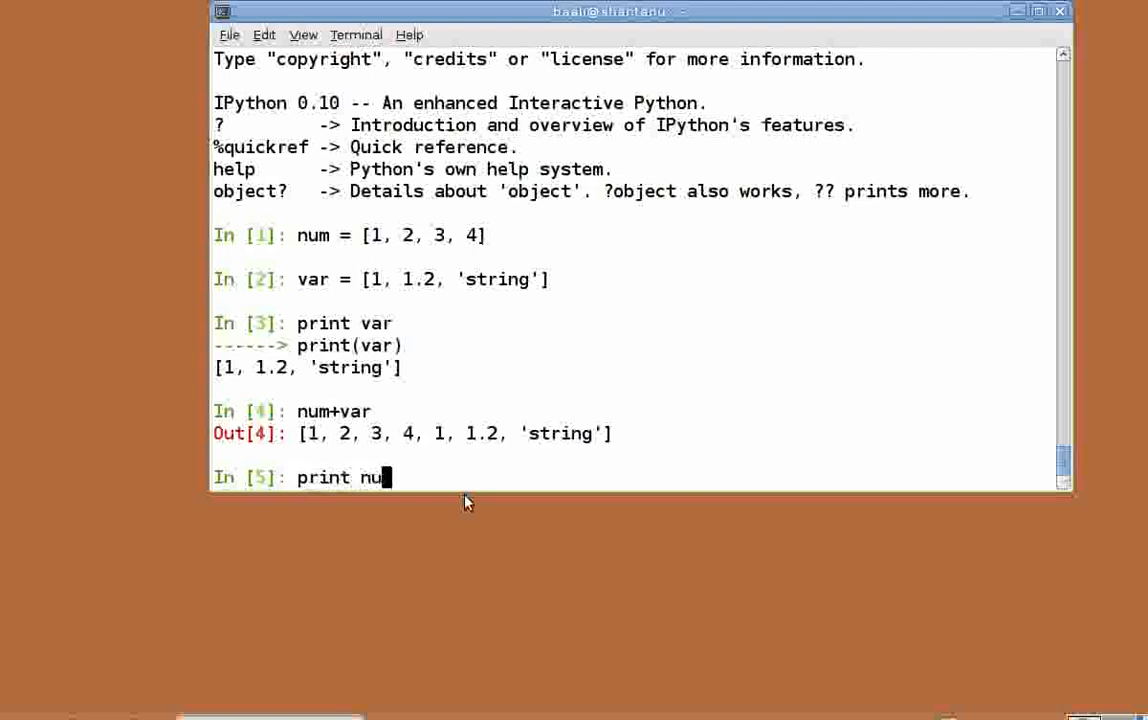
{"action": "key", "text": "Return"}
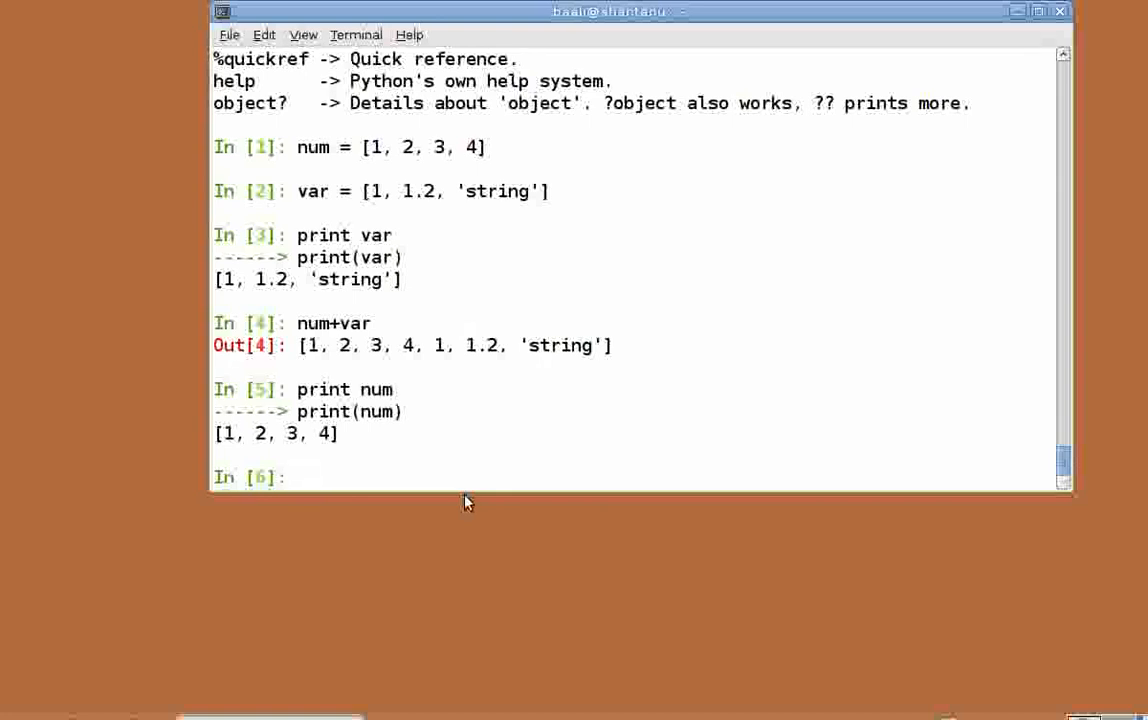
Step: Run num.append(-5) and print num, showing [1, 2, 3, 4, -5]
{"action": "type", "text": "numa.ppen"}
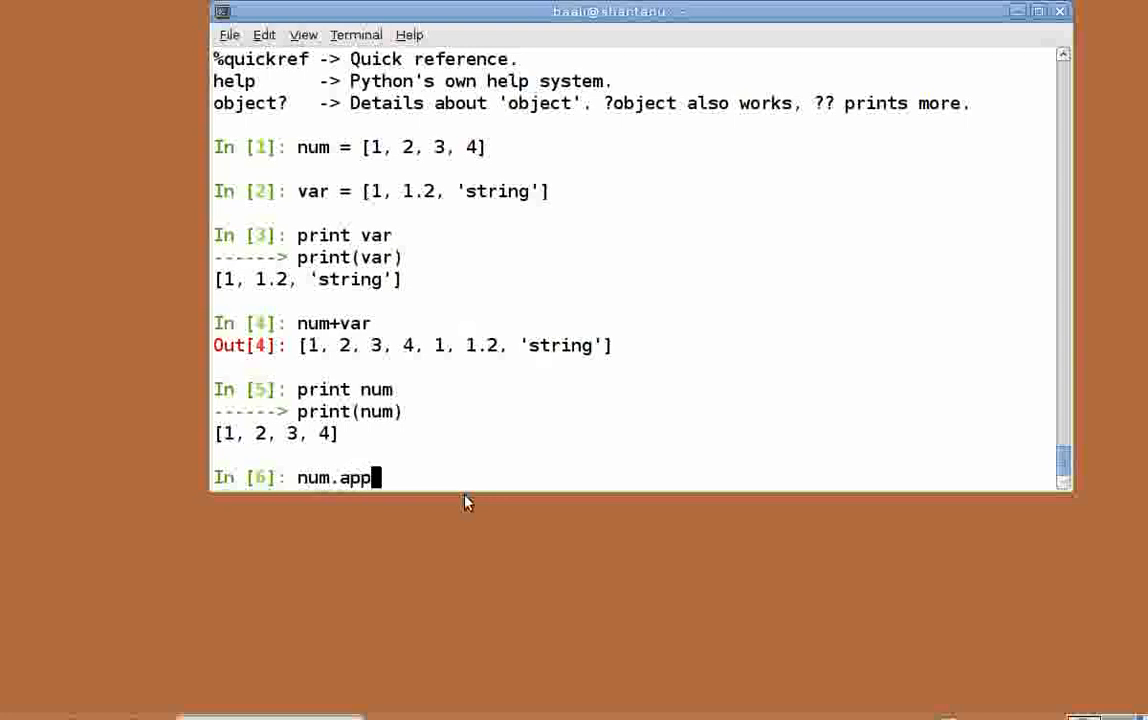
{"action": "type", "text": "end(-"}
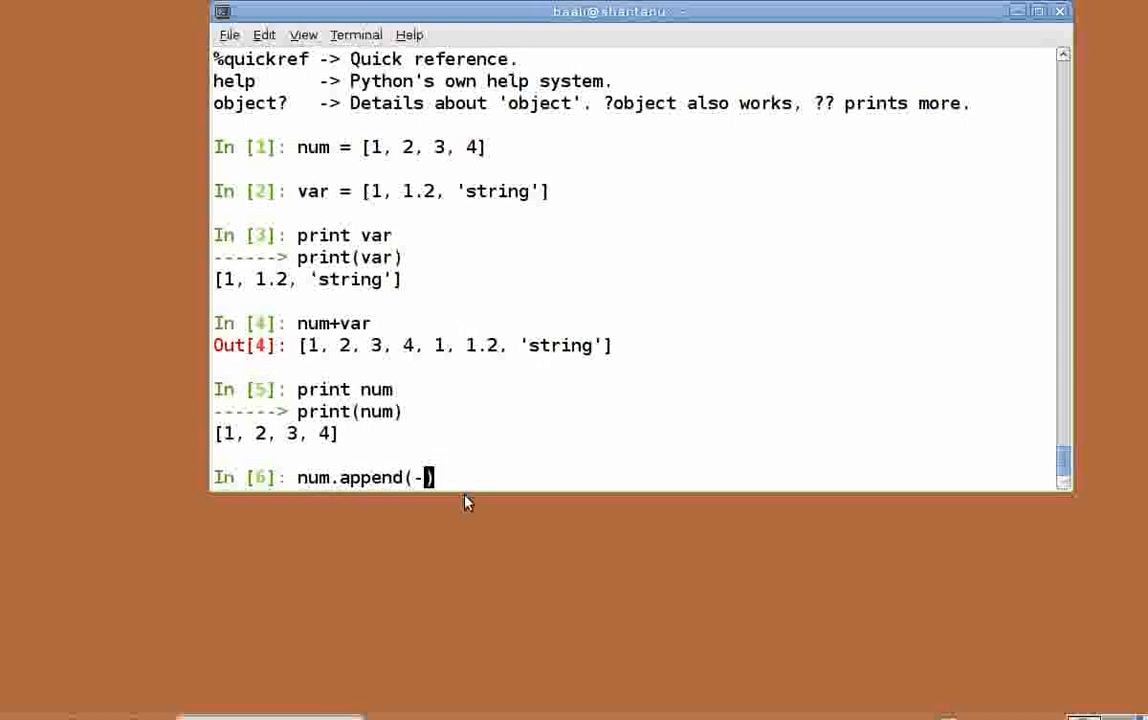
{"action": "key", "text": "Return"}
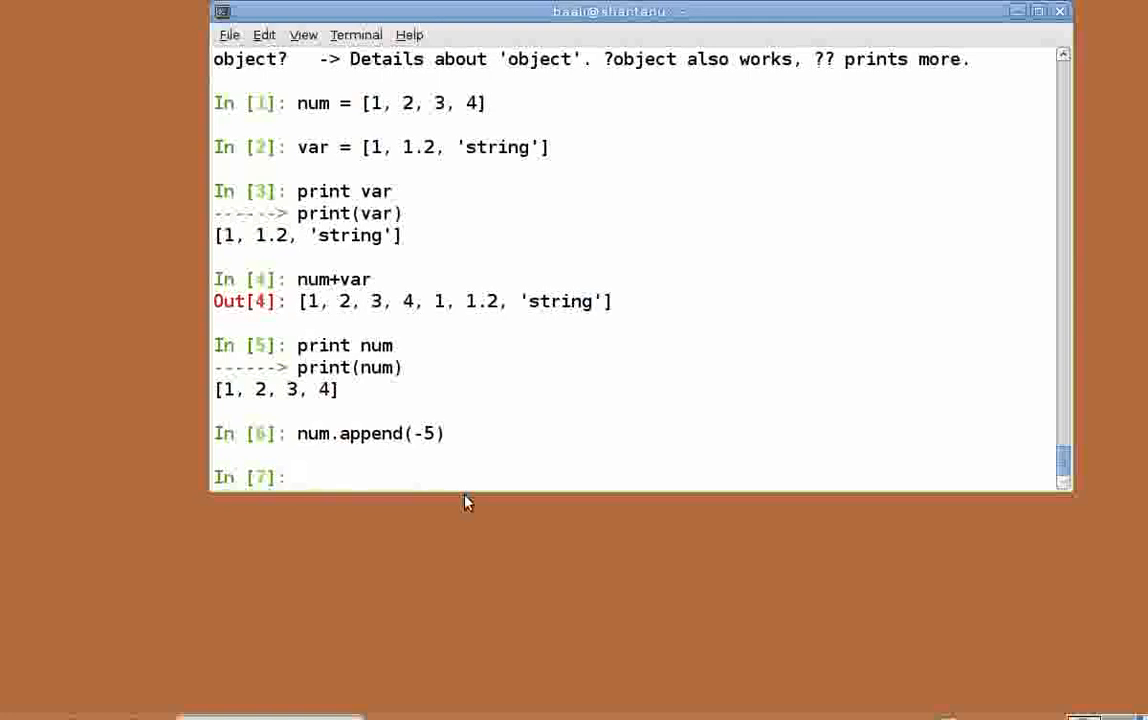
{"action": "key", "text": "Return"}
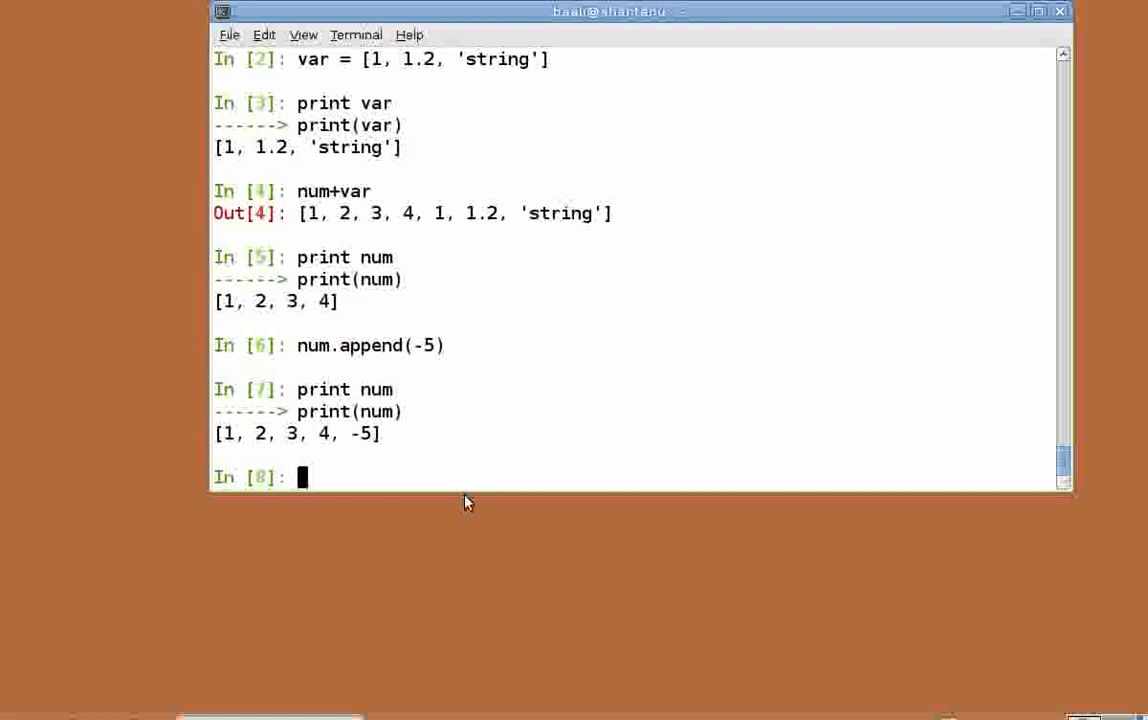
Step: Run num.append([9, 10, 11]) and print num with the nested list
{"action": "type", "text": "n"}
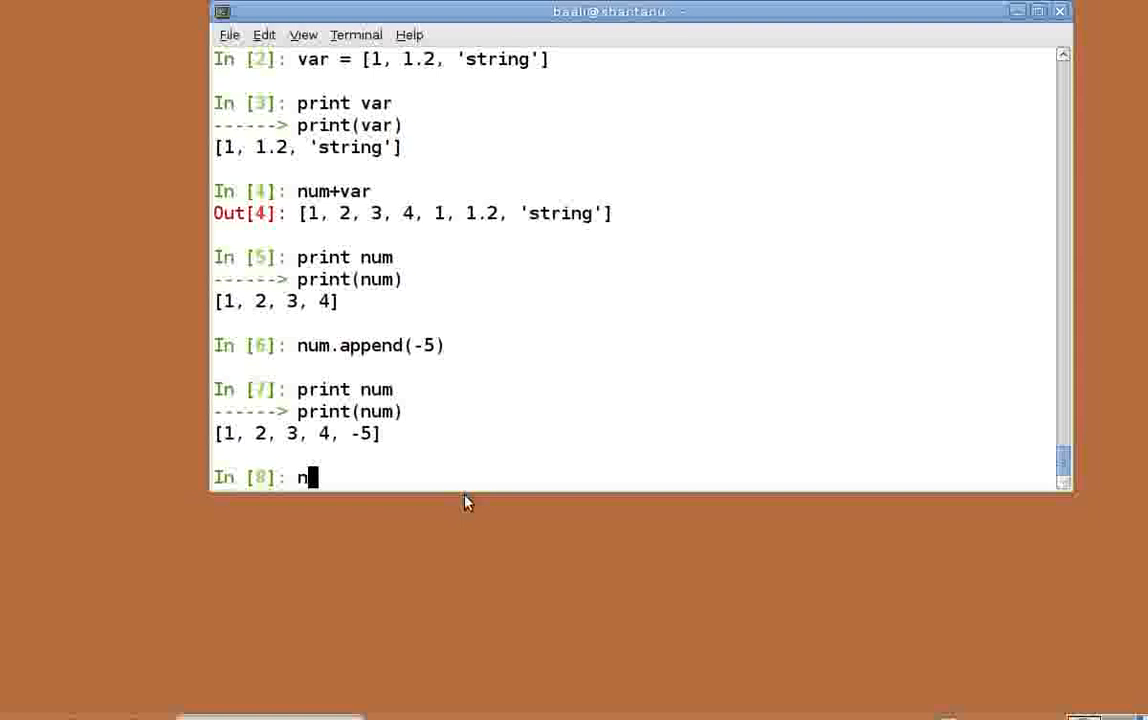
{"action": "type", "text": "um.append("}
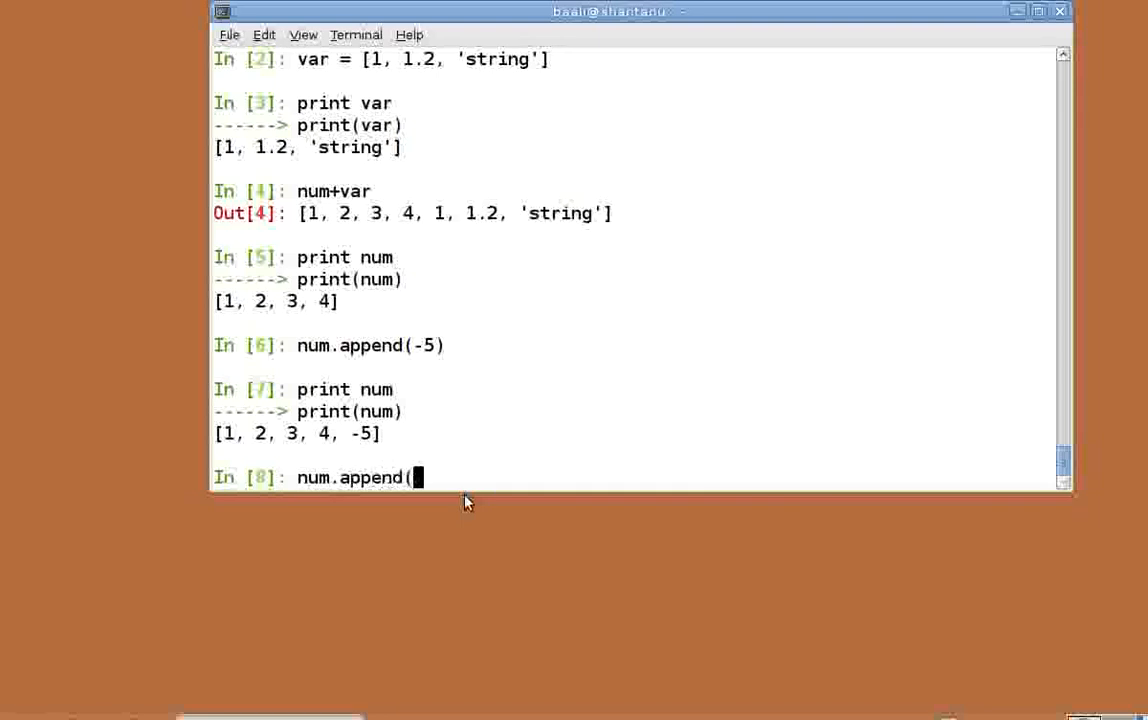
{"action": "type", "text": "["}
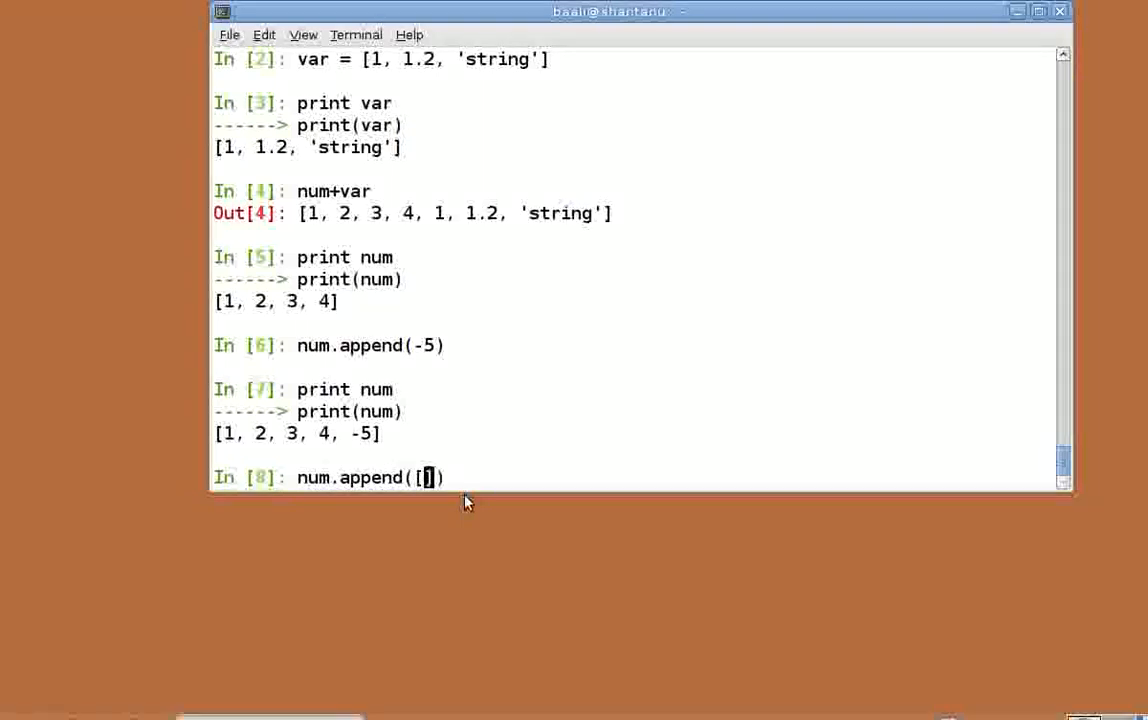
{"action": "type", "text": "9, 1"}
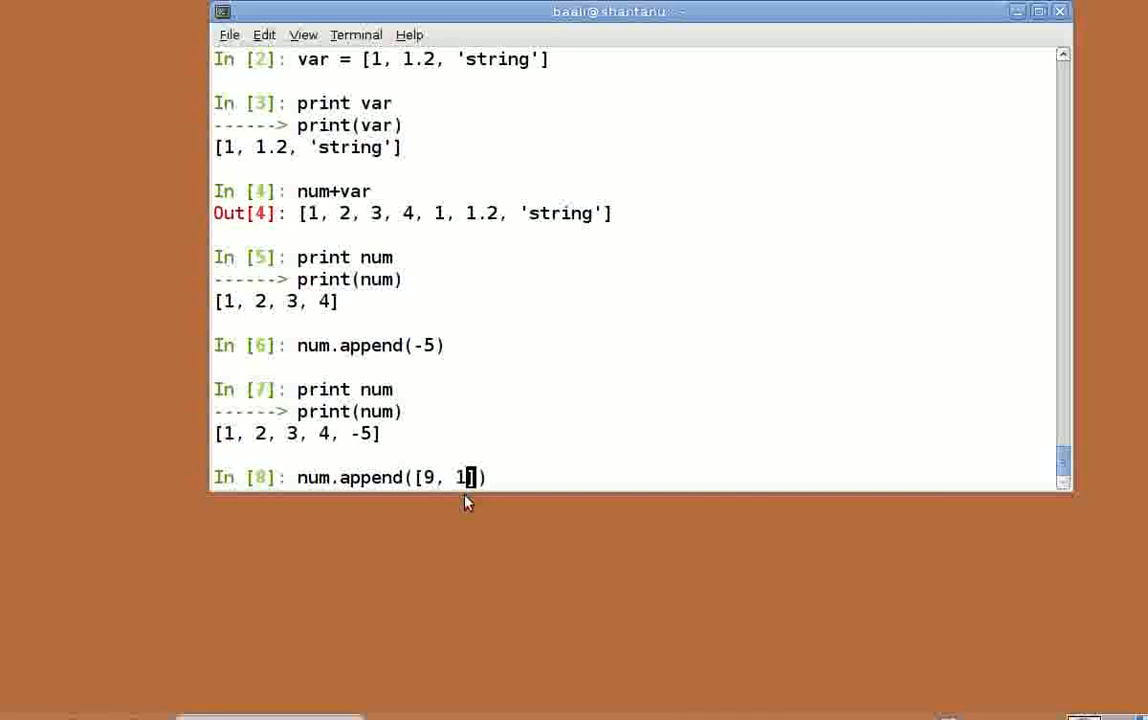
{"action": "type", "text": "p"}
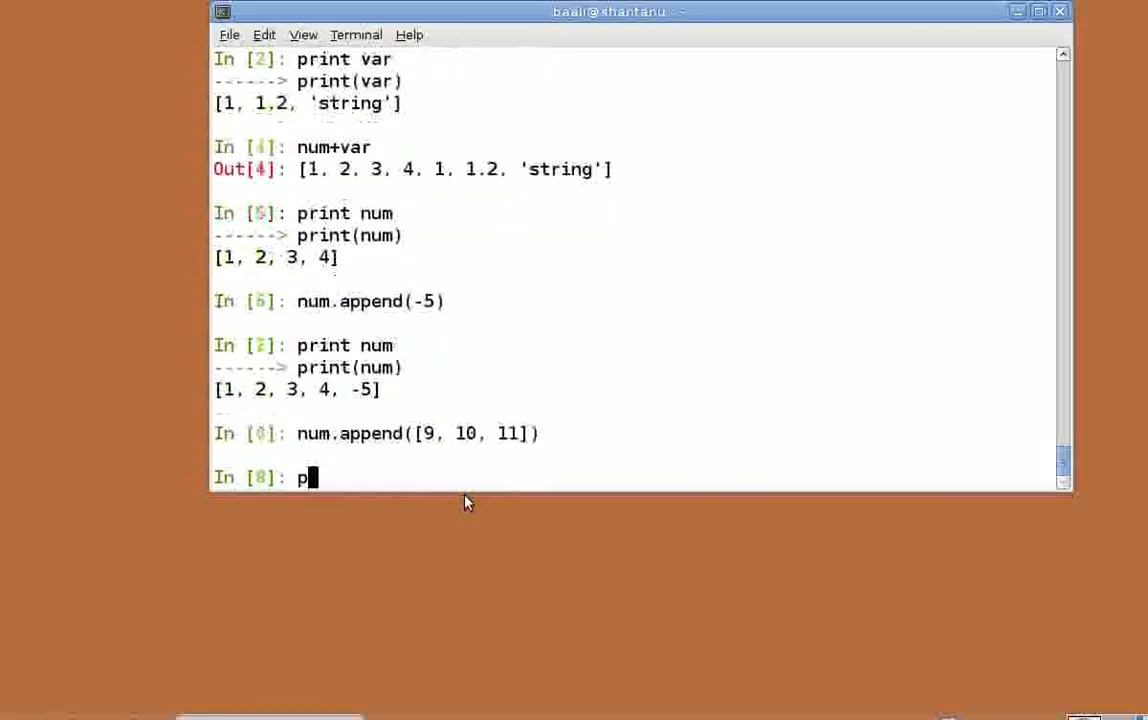
{"action": "key", "text": "Return"}
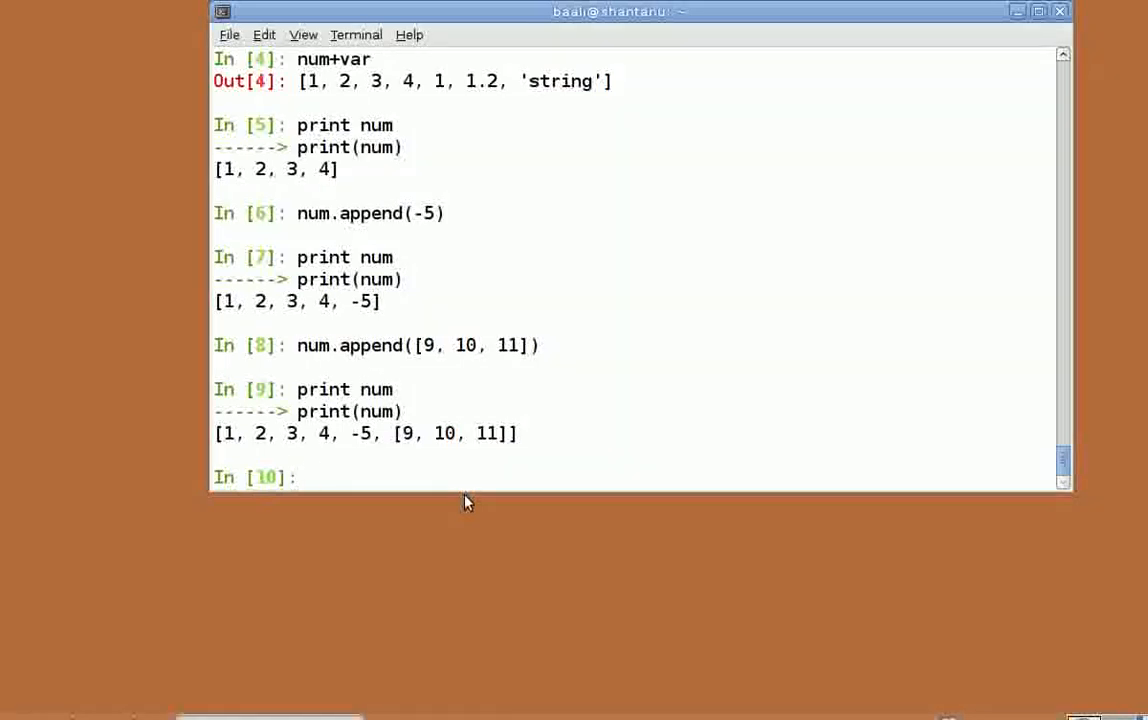
Step: Reassign num to the list [1, 4, -6]
{"action": "type", "text": "num = [1,"}
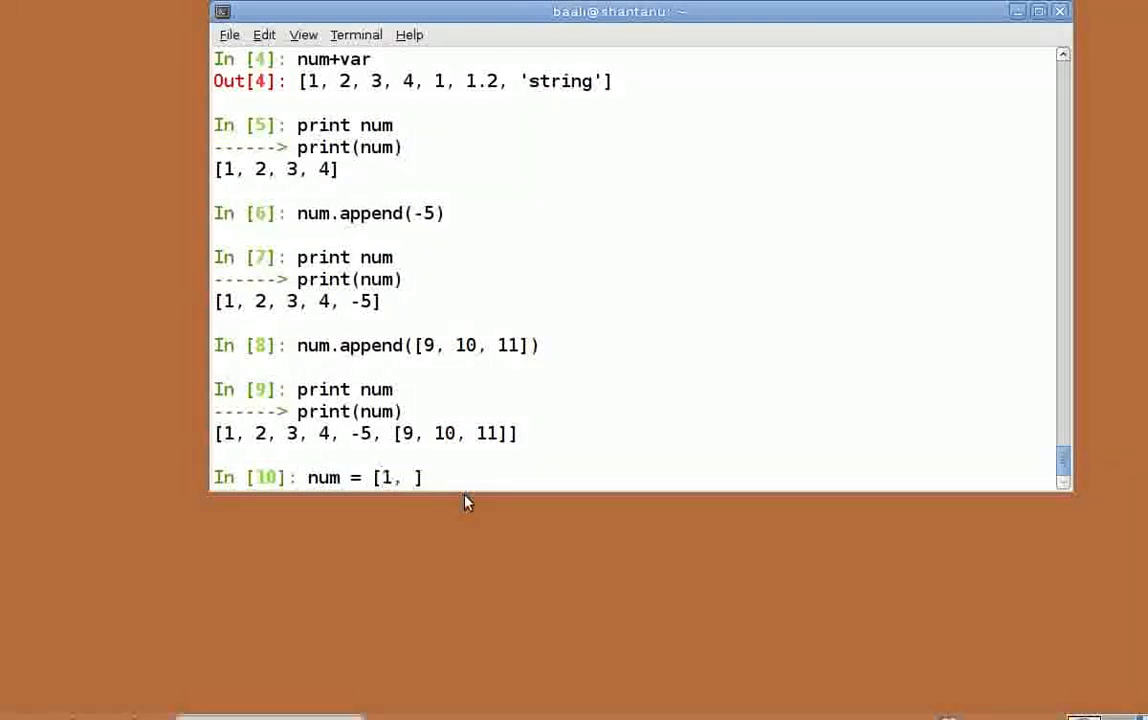
{"action": "type", "text": "4, -6"}
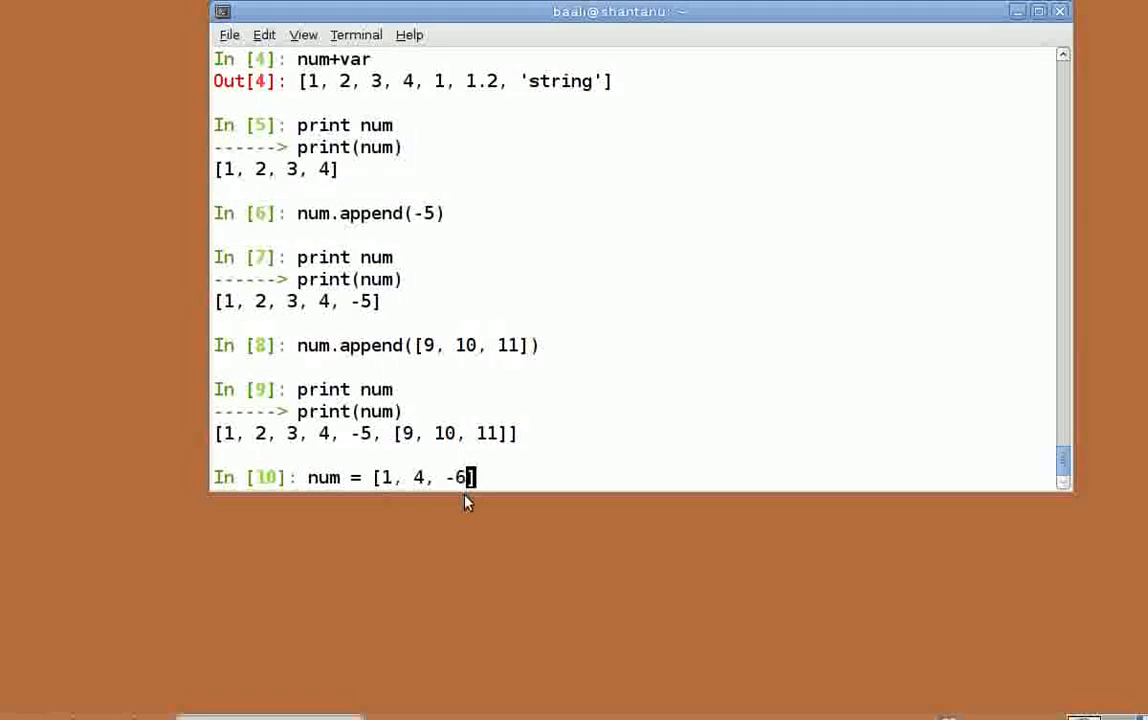
{"action": "key", "text": "Return"}
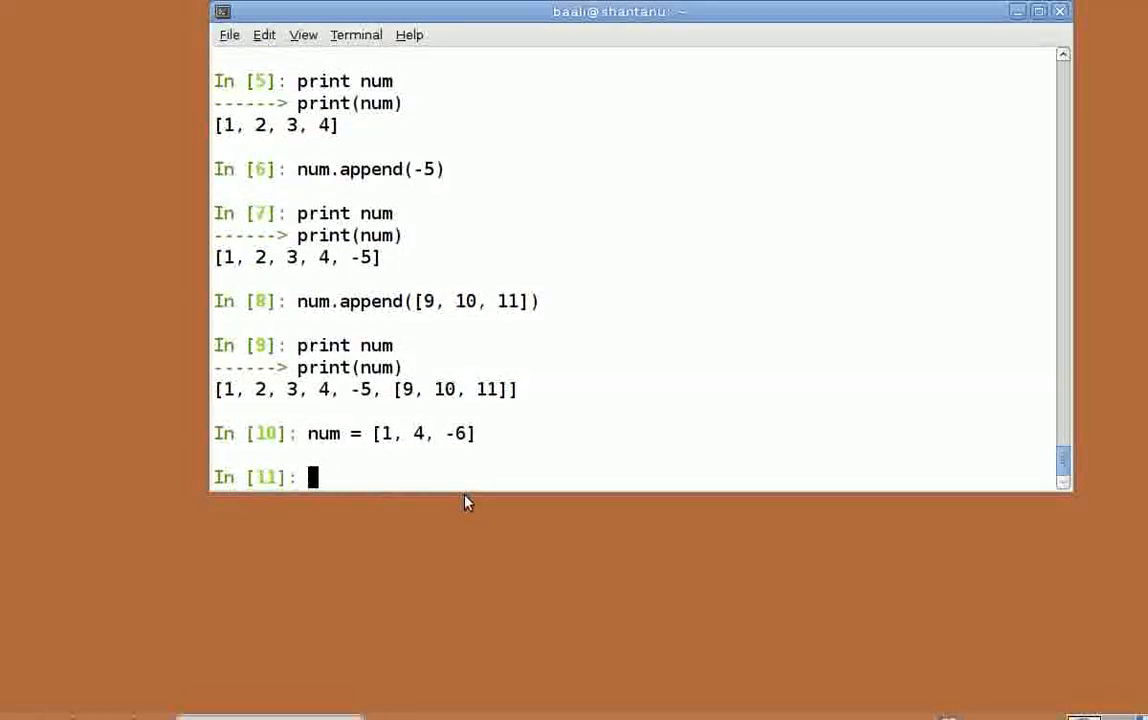
Step: Run num.extend([2, 8, 0]) on the reassigned list
{"action": "type", "text": "num.ex"}
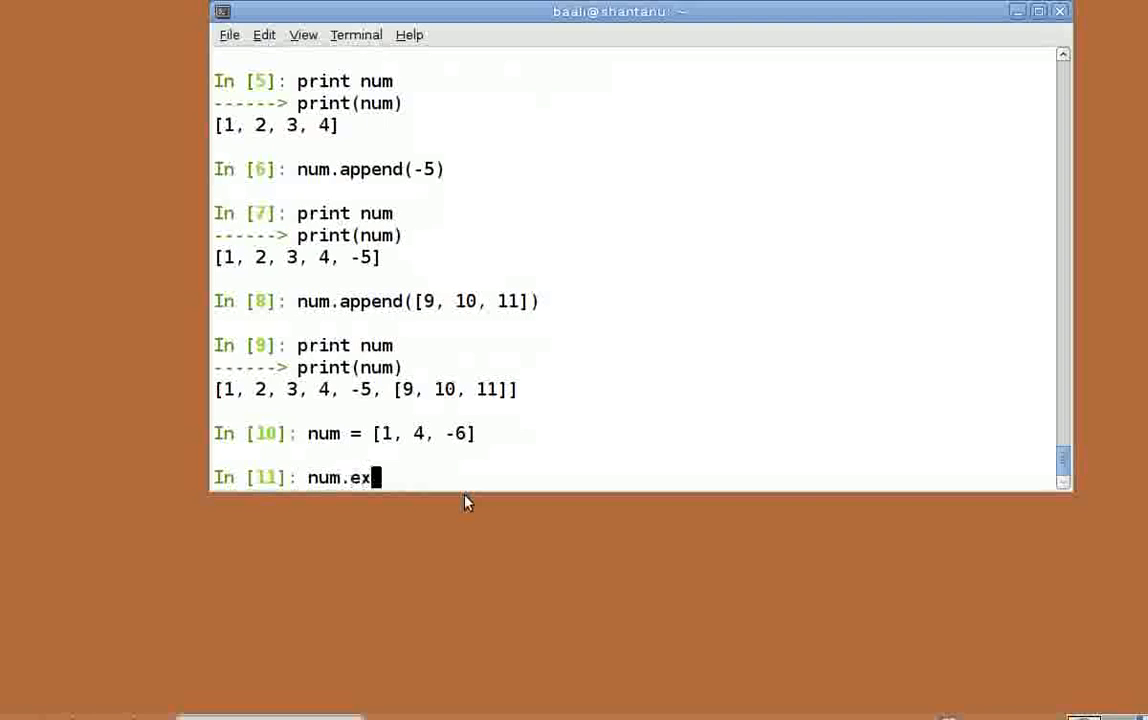
{"action": "type", "text": "tend()"}
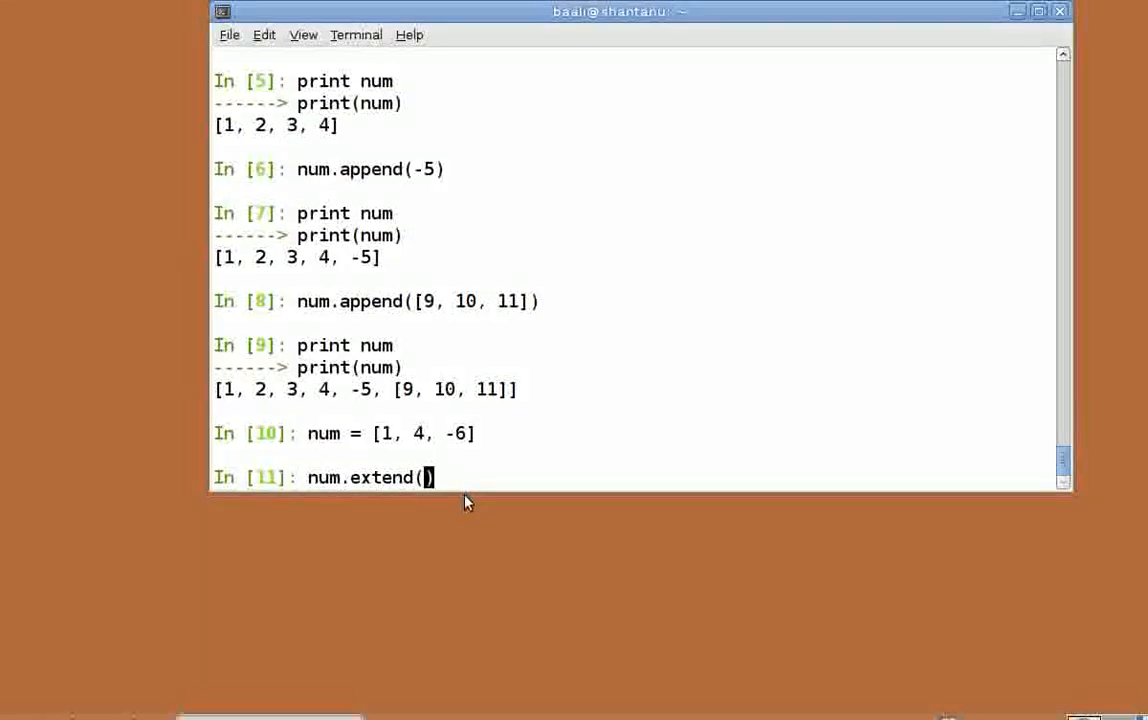
{"action": "type", "text": "[]"}
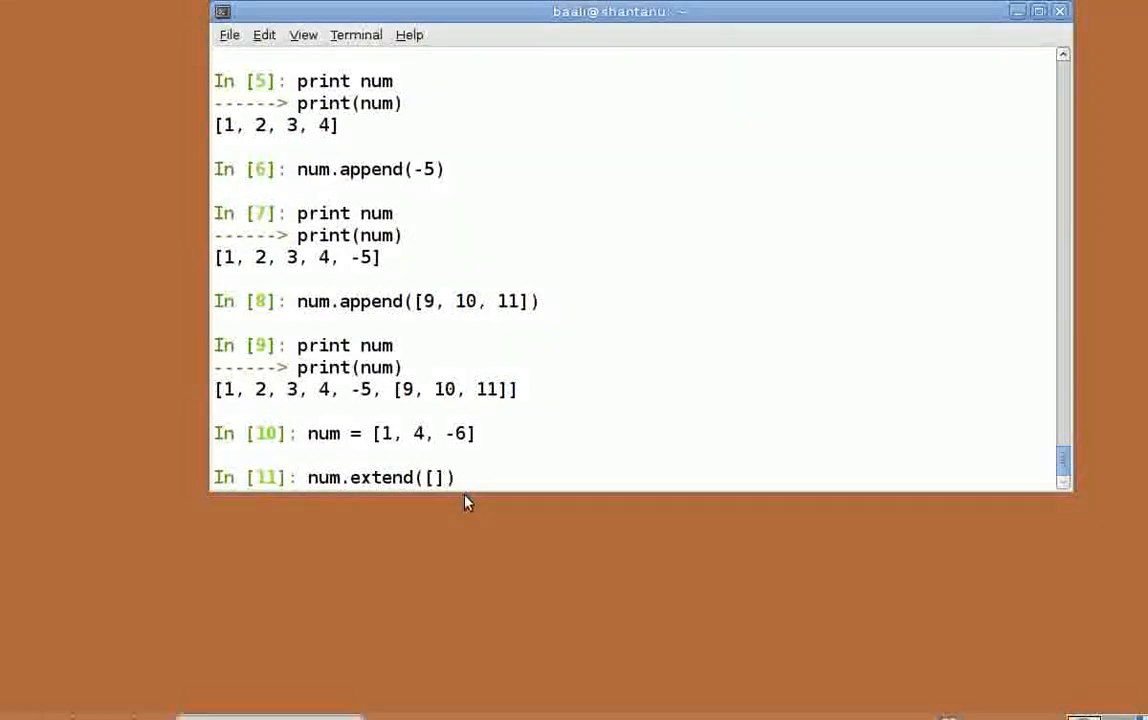
{"action": "type", "text": "2, 8"}
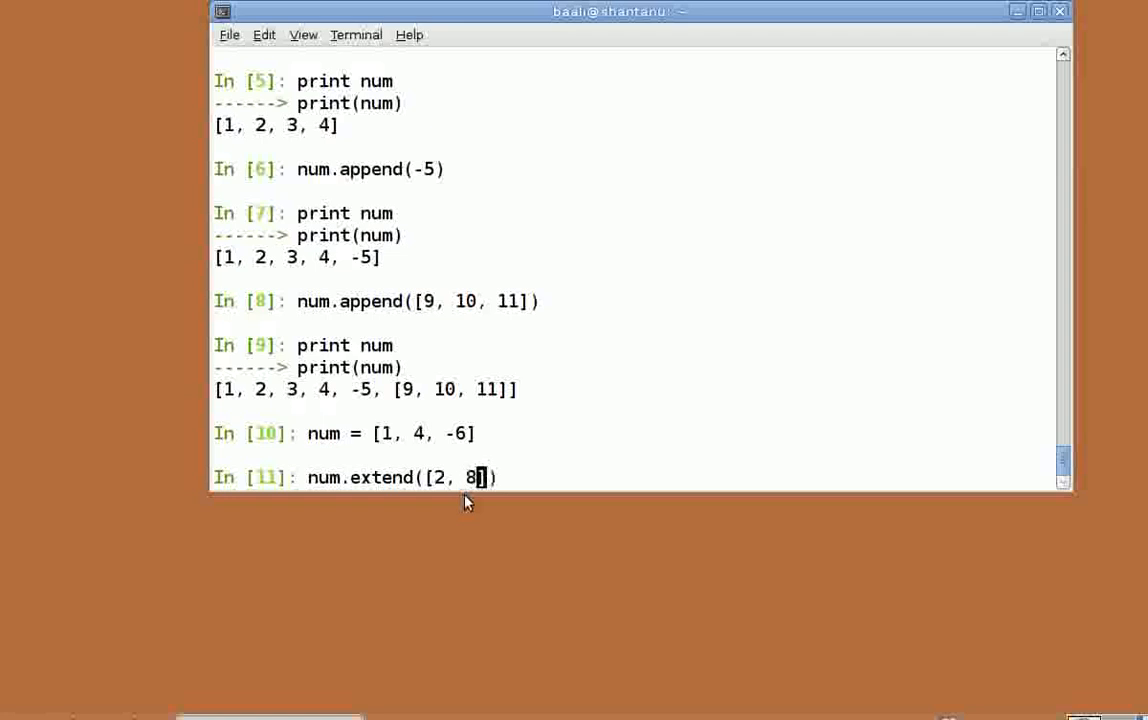
{"action": "type", "text": ", 0"}
{"action": "key", "text": "Return"}
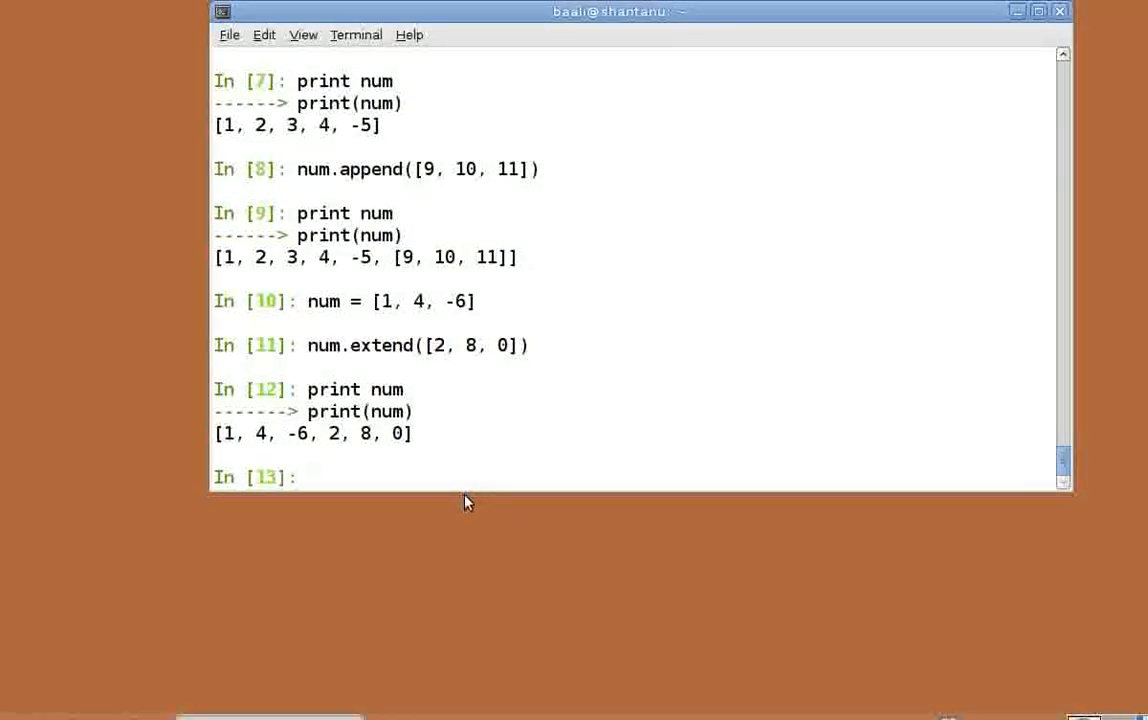
Step: Run num.reverse() and print num, giving [0, 8, 2, -6, 4, 1]
{"action": "left_click", "coordinate": [314, 477]}
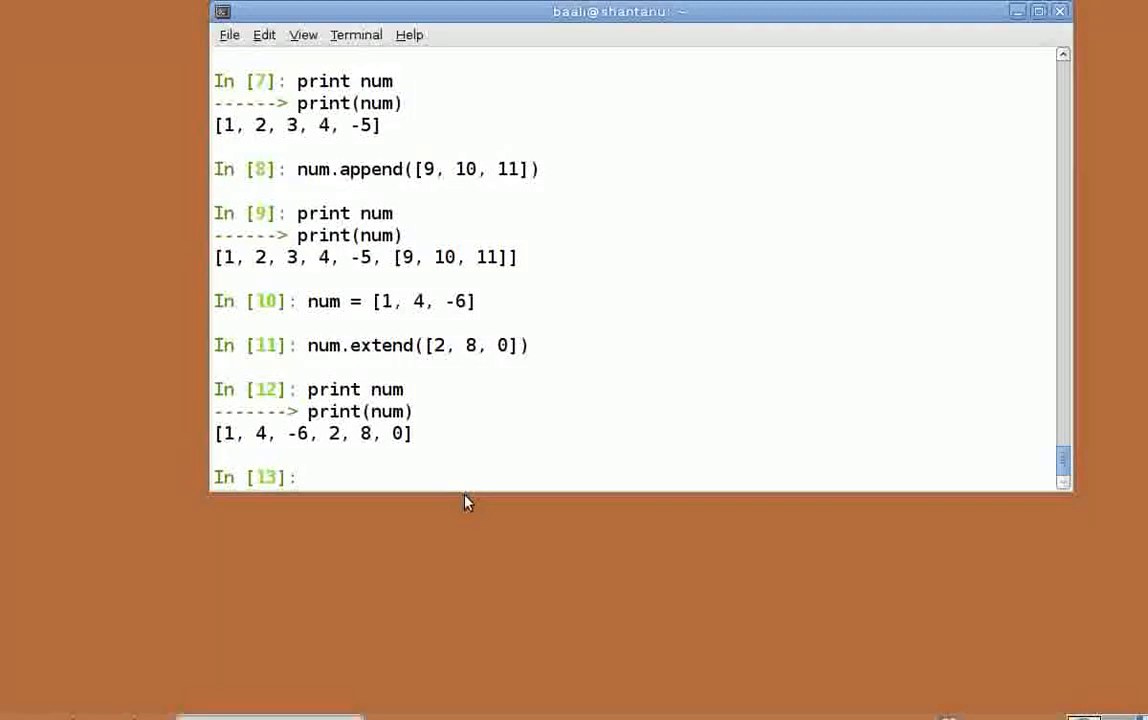
{"action": "type", "text": "num.rever"}
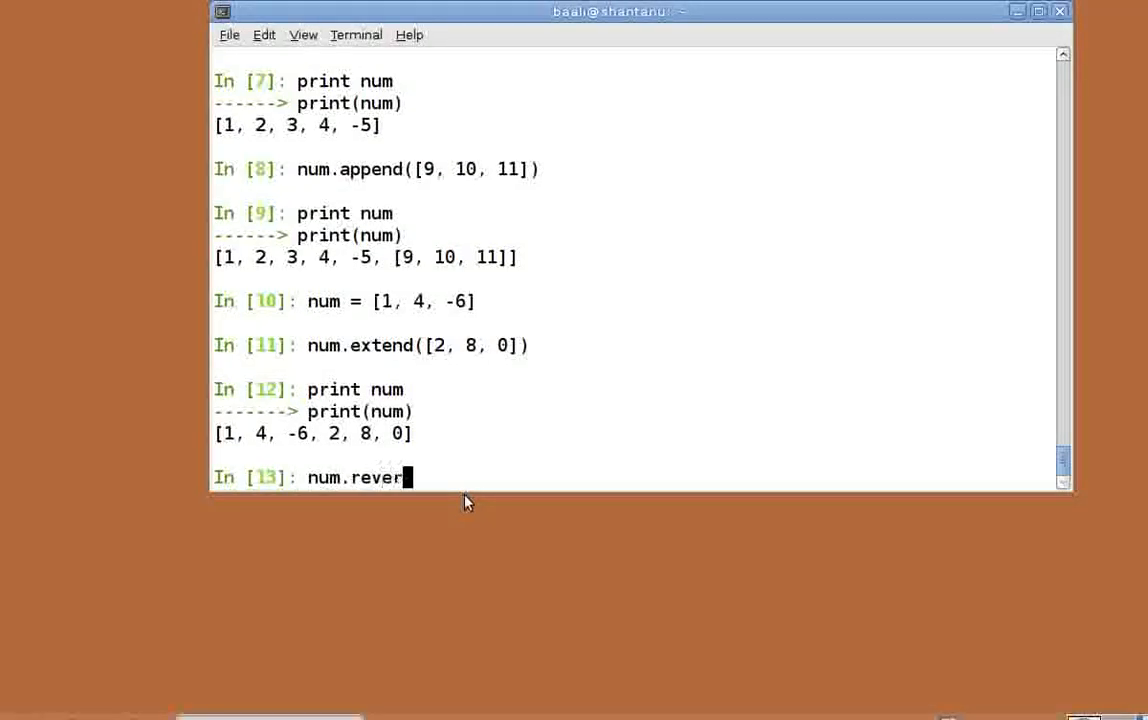
{"action": "key", "text": "Return"}
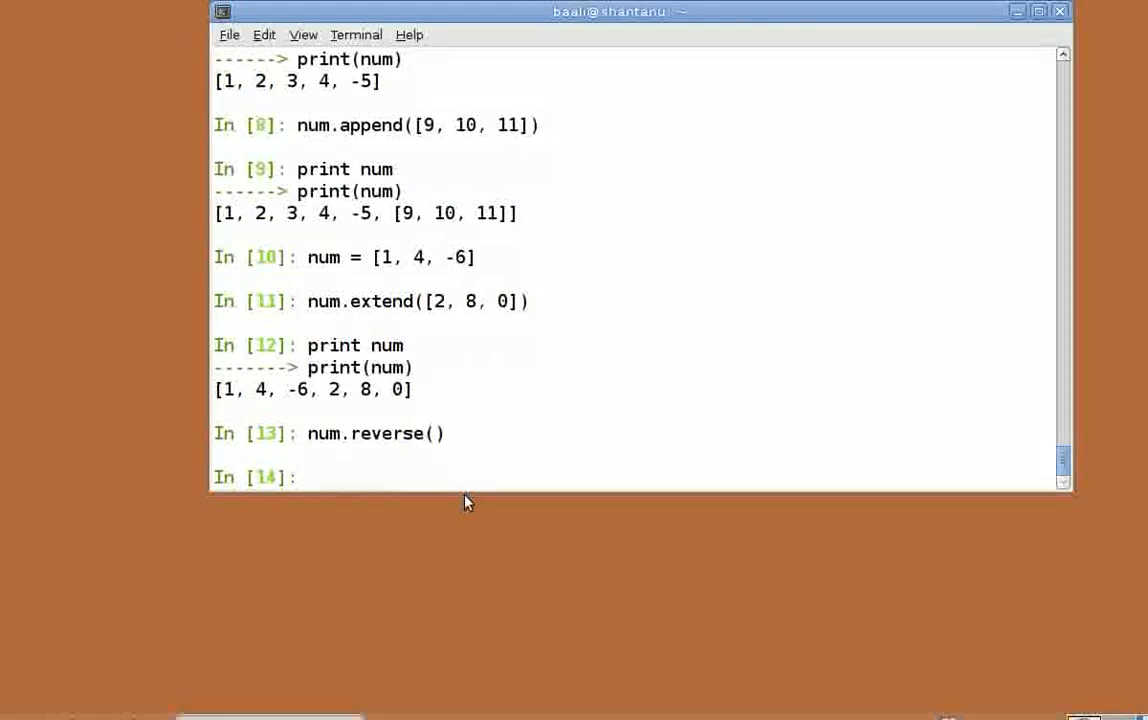
{"action": "type", "text": "p"}
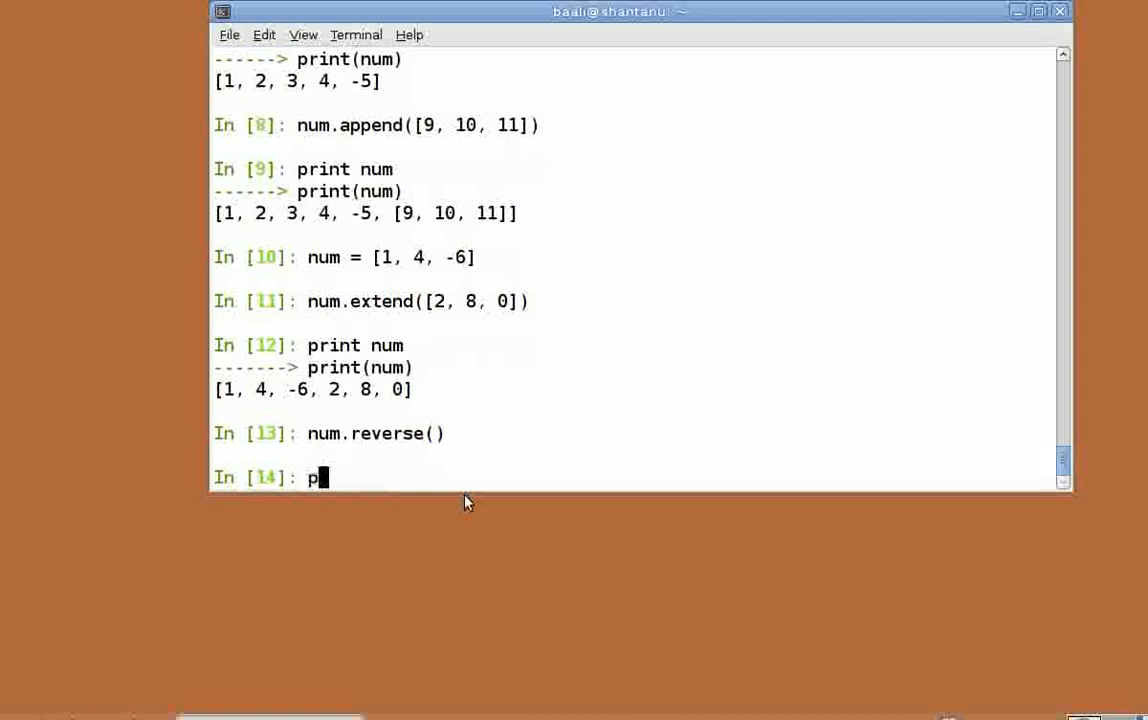
{"action": "key", "text": "Return"}
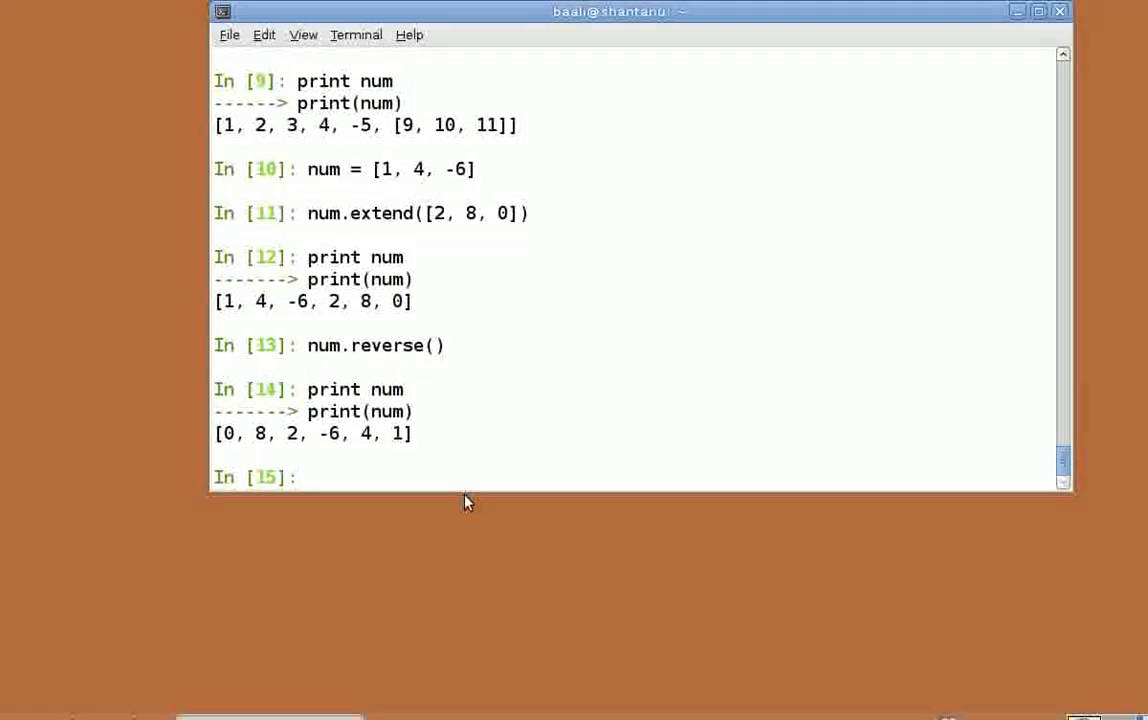
Step: Run num.remove(8) and print num, leaving [0, 2, -6, 4, 1]
{"action": "type", "text": "num.re"}
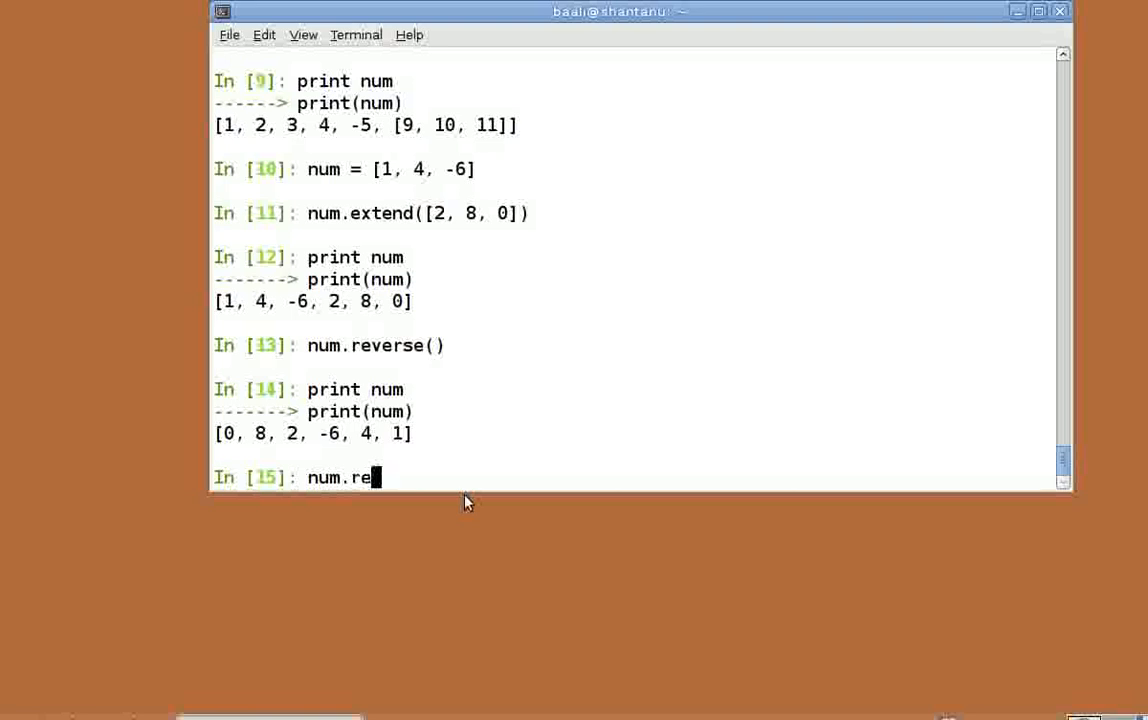
{"action": "type", "text": "move()"}
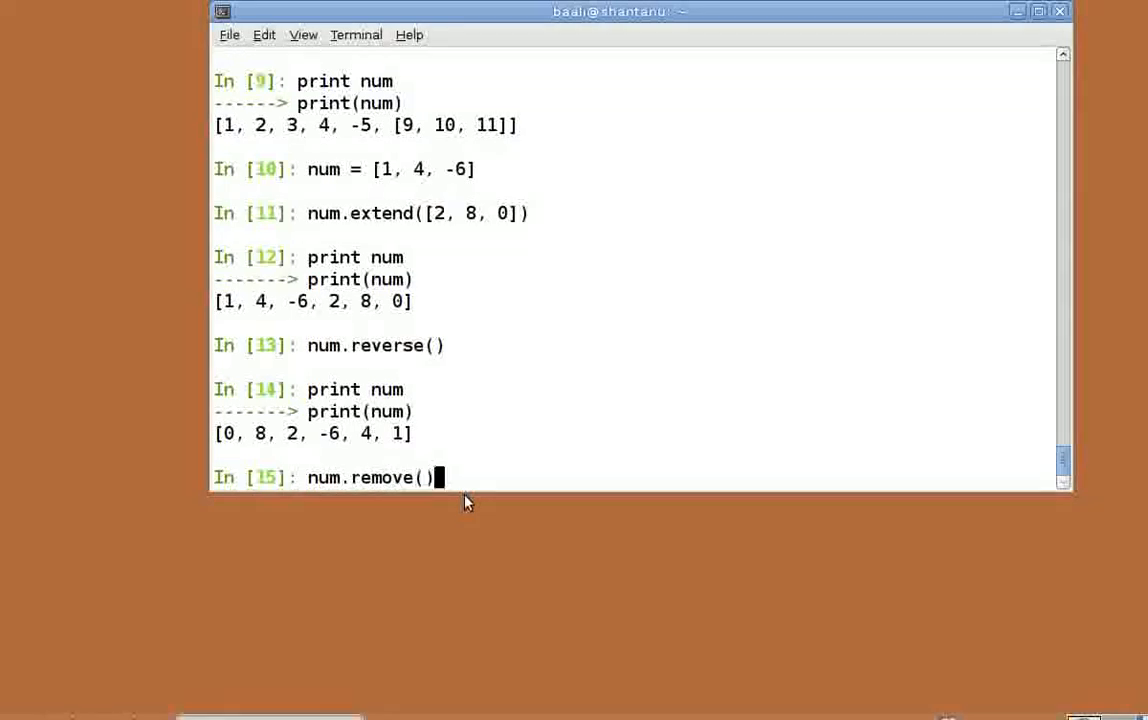
{"action": "key", "text": "Return"}
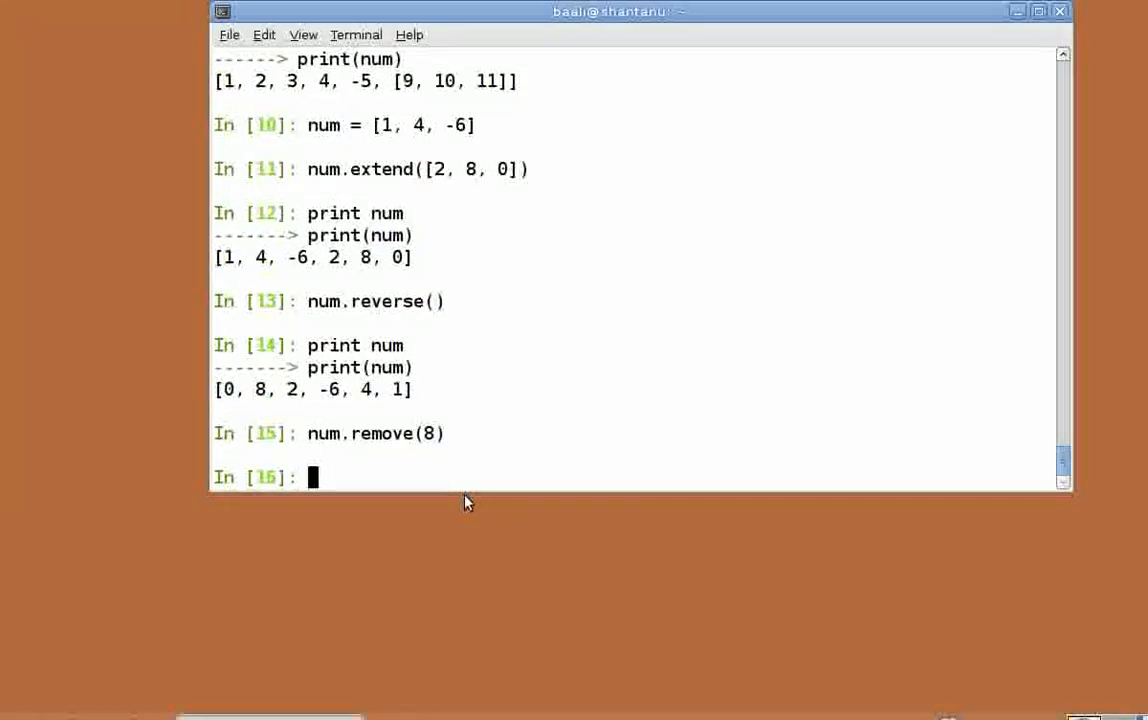
{"action": "type", "text": "print num"}
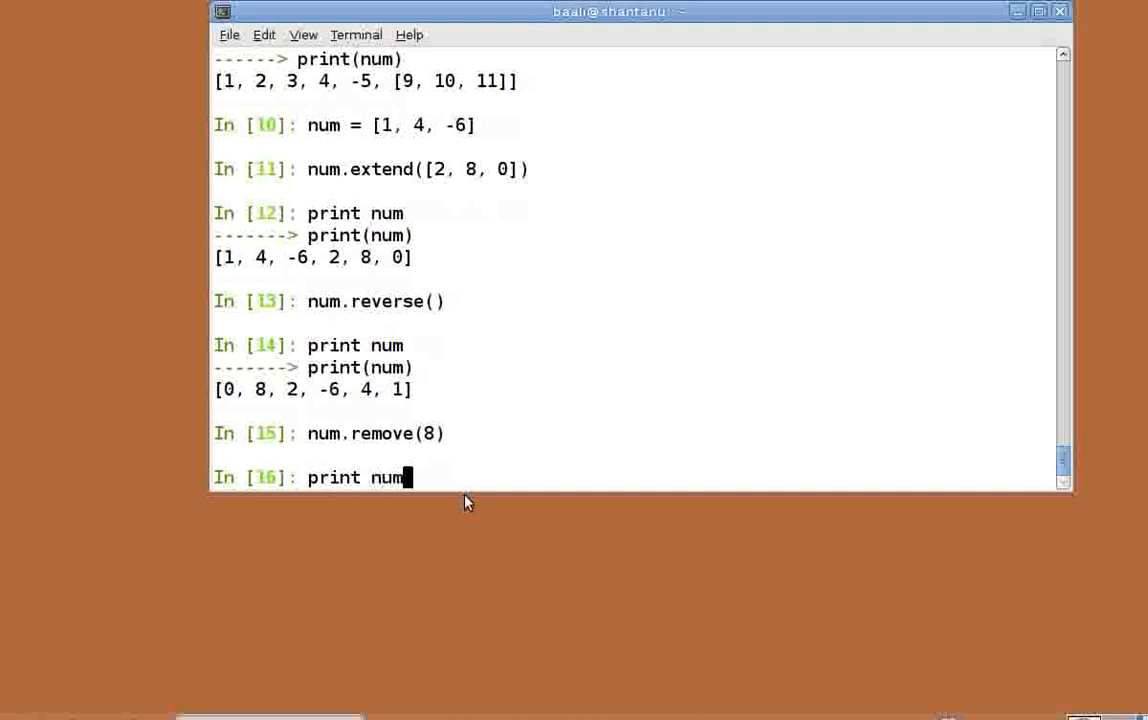
{"action": "key", "text": "Return"}
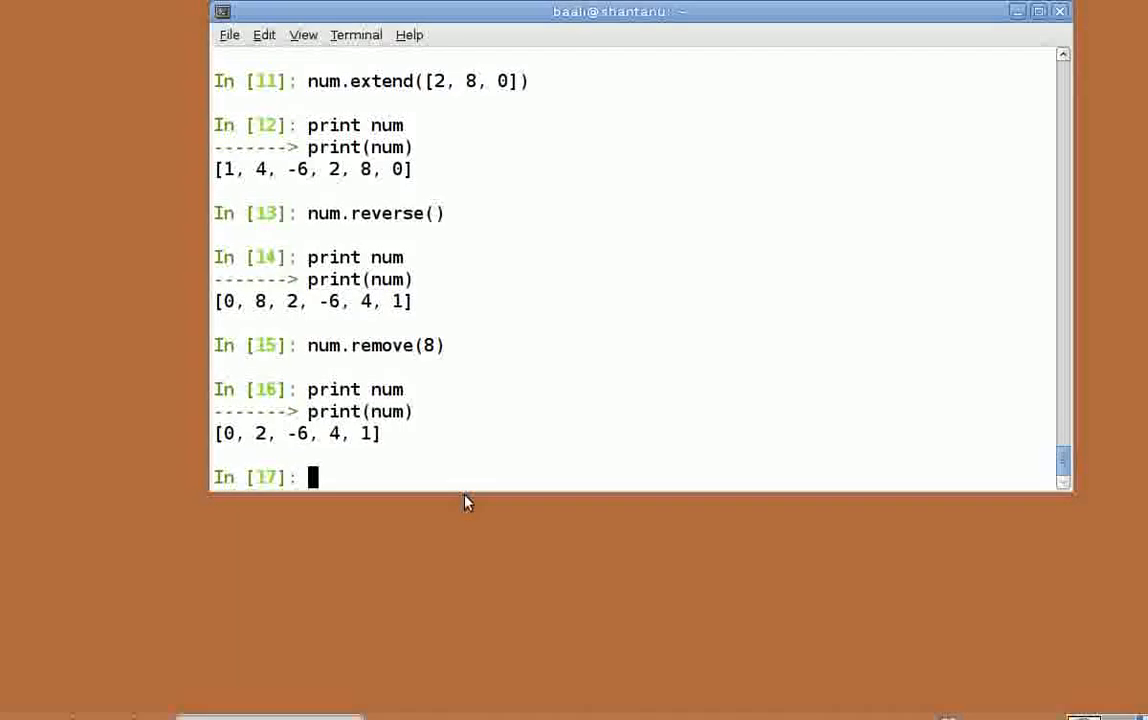
Step: Create the list a = [1, 2, 3, 4, 5]
{"action": "type", "text": "a"}
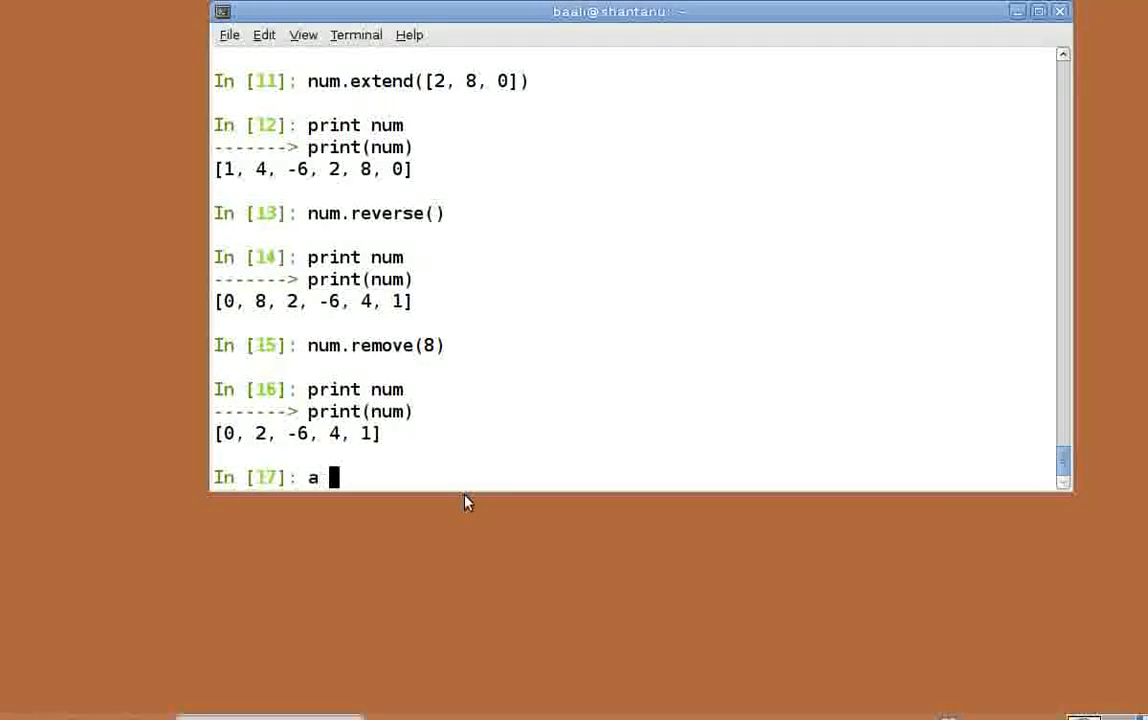
{"action": "type", "text": "= []"}
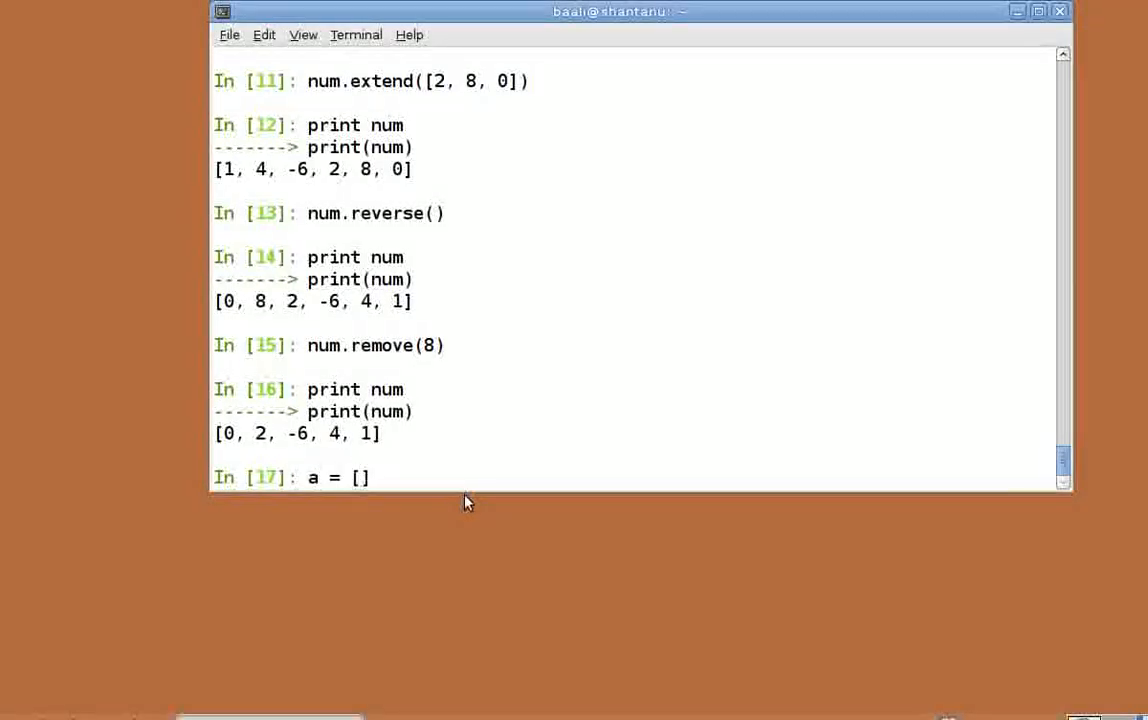
{"action": "type", "text": "1, 2, 3, 4, 5"}
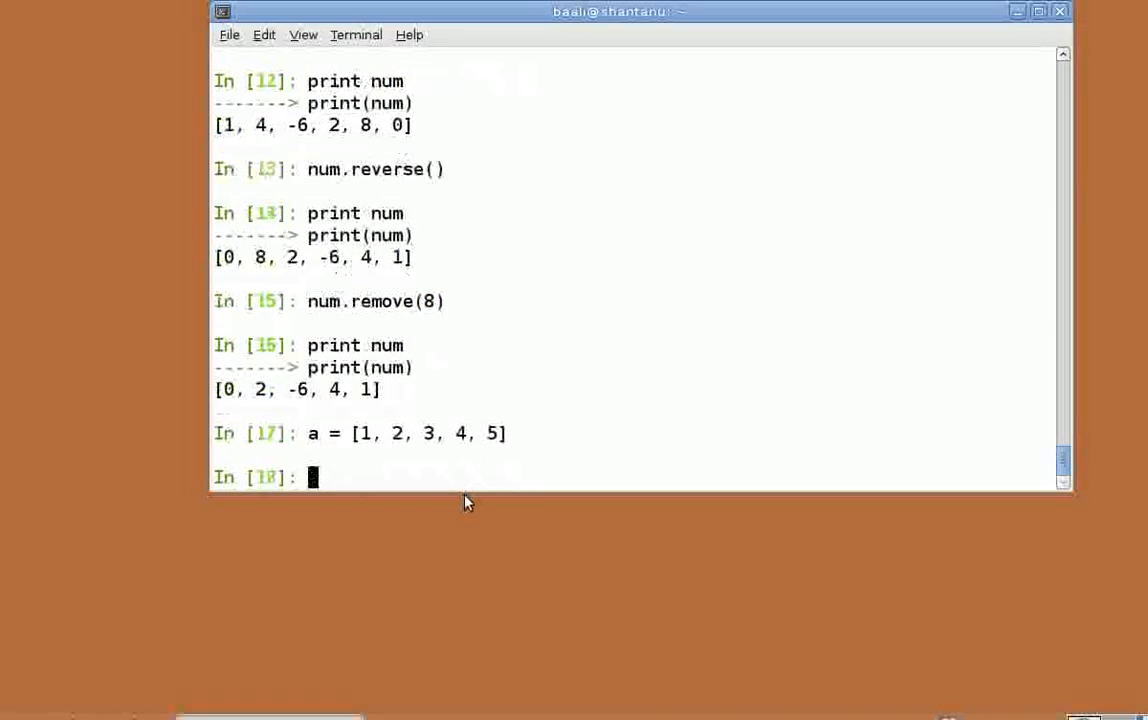
Step: Print the slice a[1:3], which shows [2, 3]
{"action": "type", "text": "pr"}
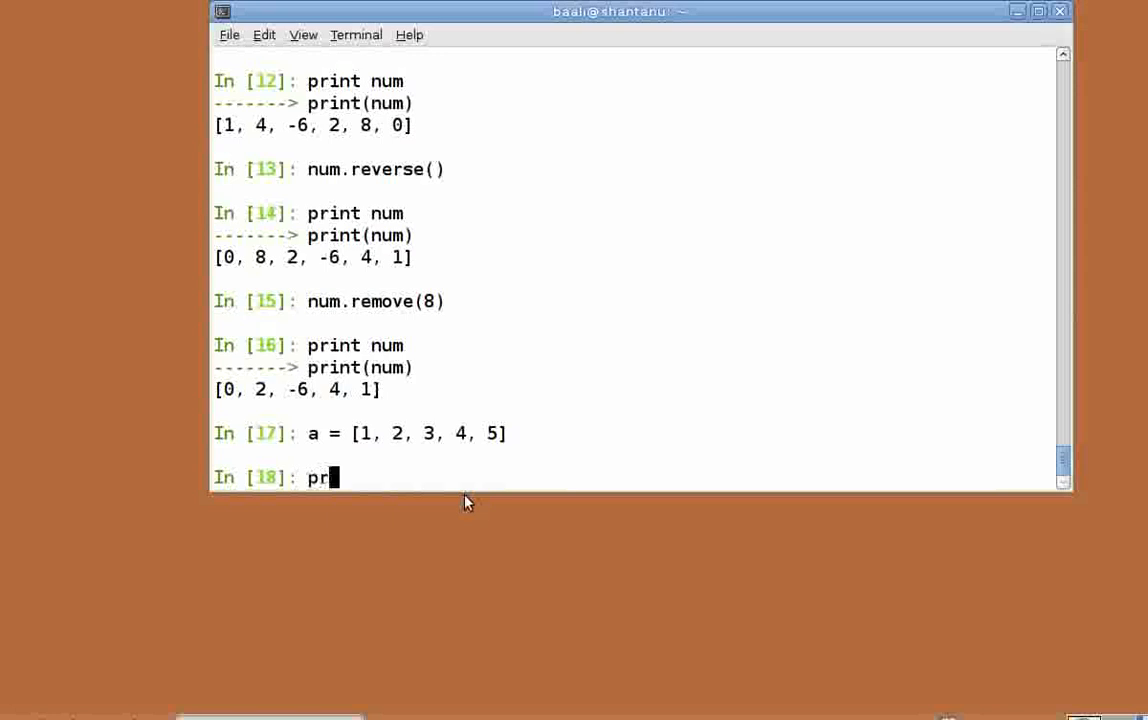
{"action": "type", "text": "int a[]"}
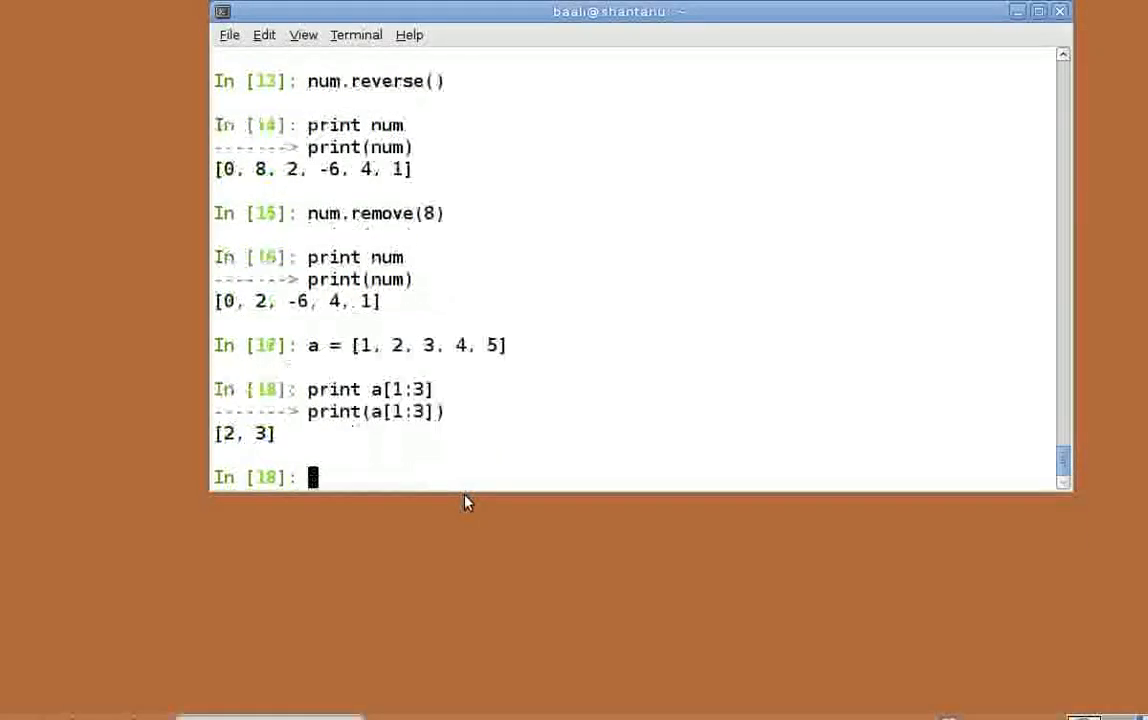
{"action": "key", "text": "Return"}
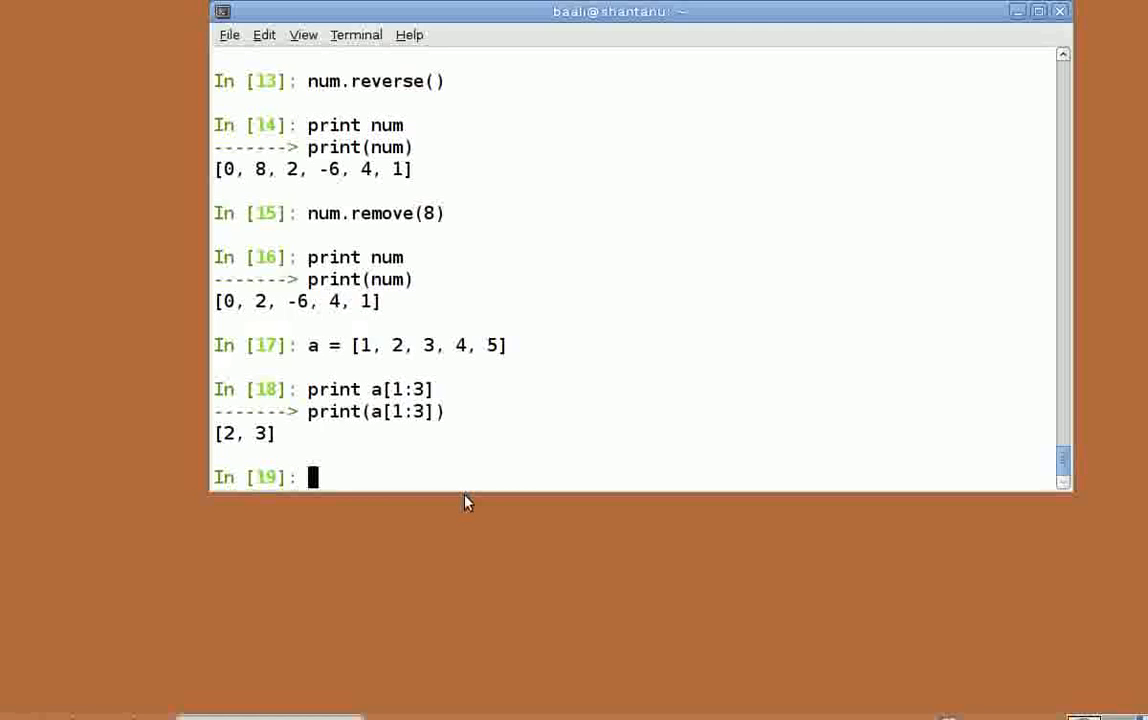
Step: Print a[-1] and a[-2], displaying 5 and 4
{"action": "type", "text": "print"}
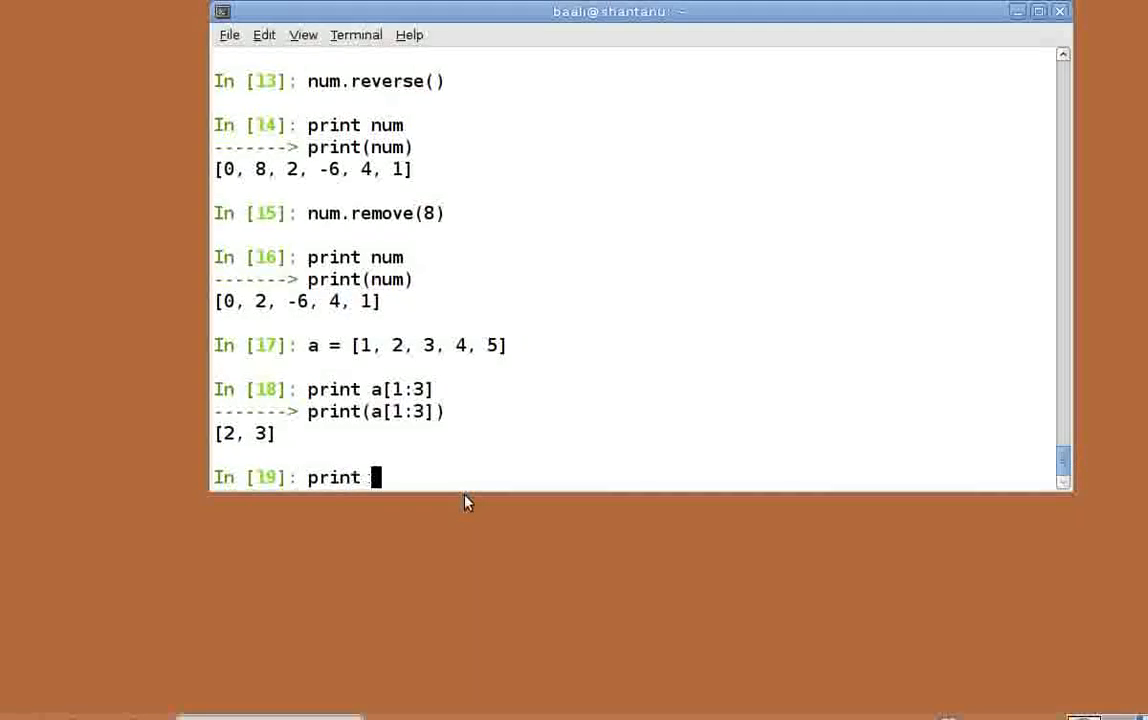
{"action": "type", "text": "a[]"}
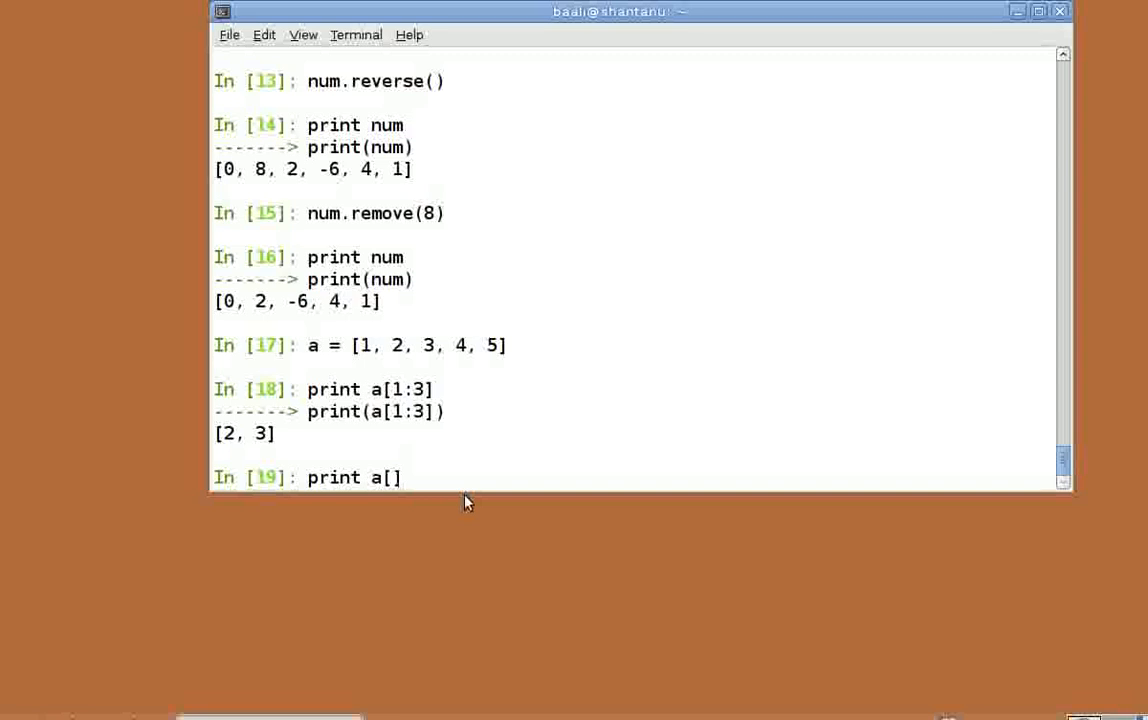
{"action": "key", "text": "Return"}
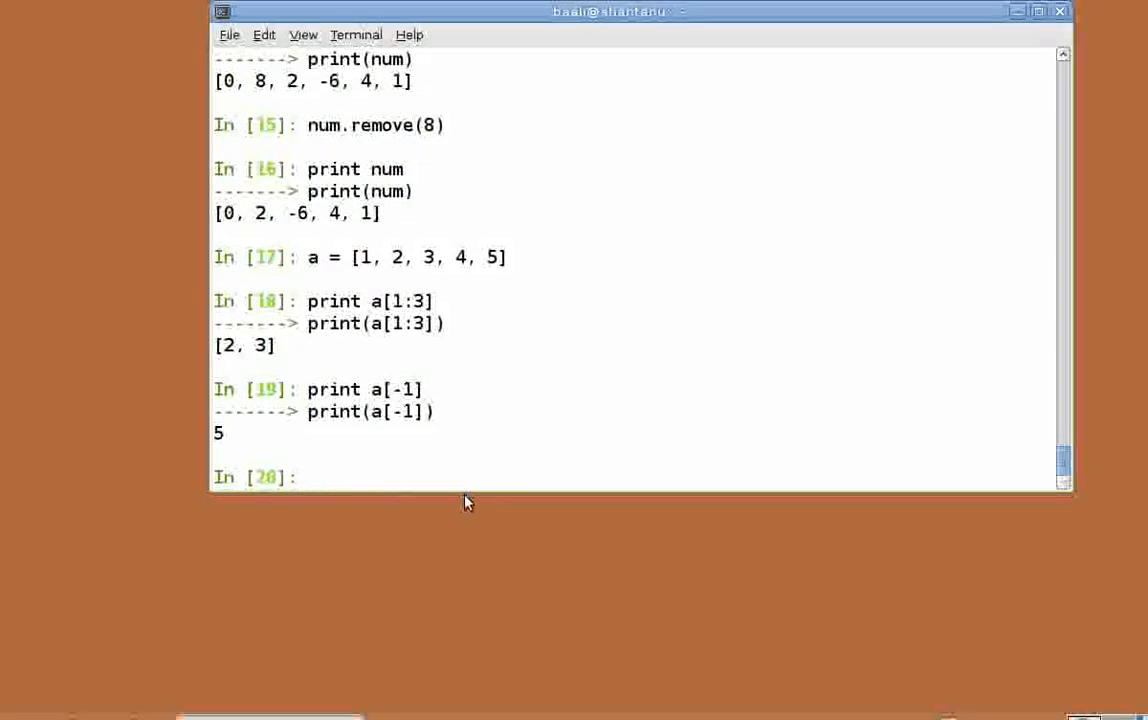
{"action": "type", "text": "pr"}
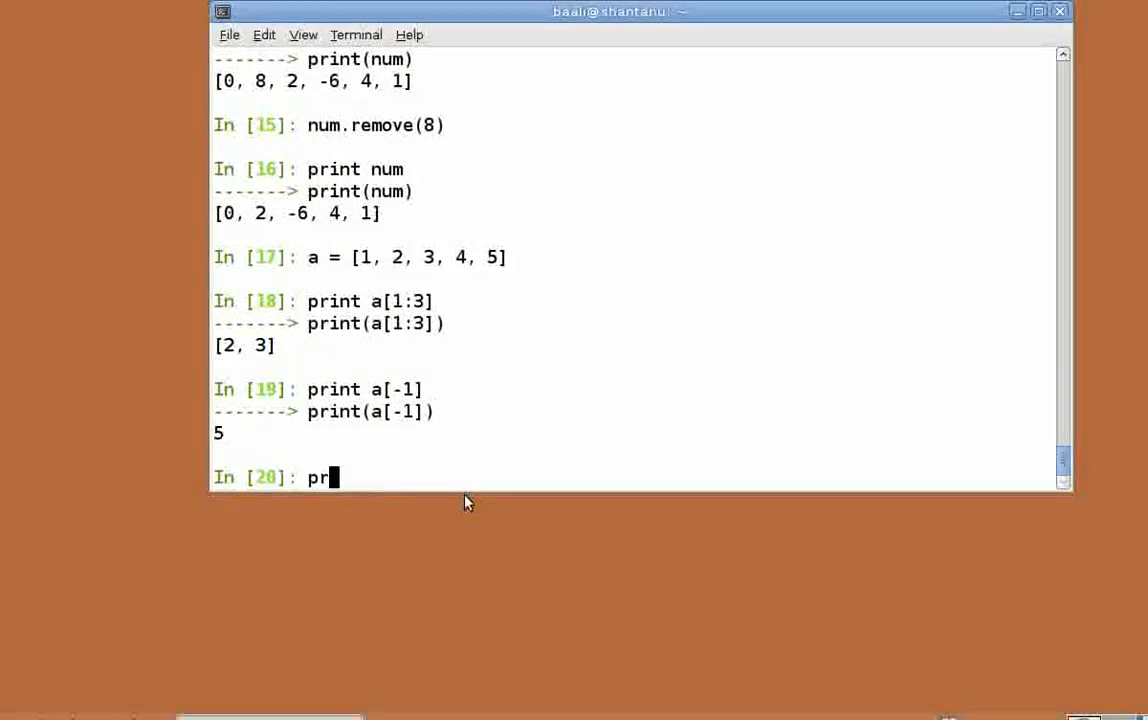
{"action": "type", "text": "int a[-"}
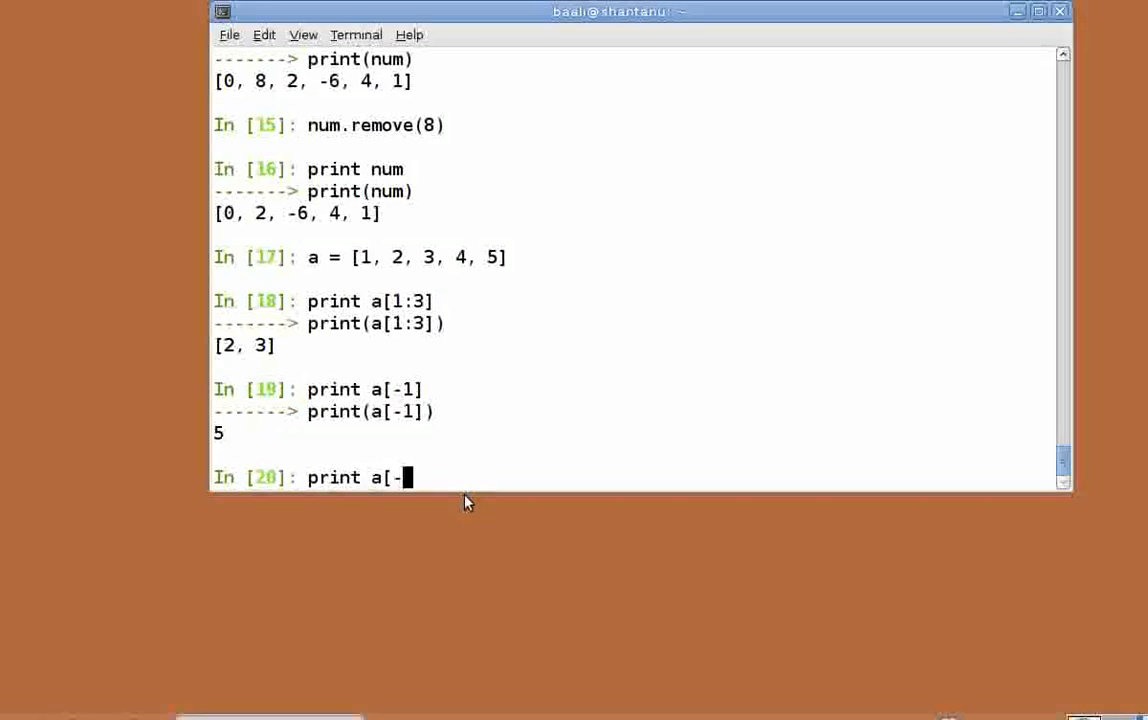
{"action": "key", "text": "Return"}
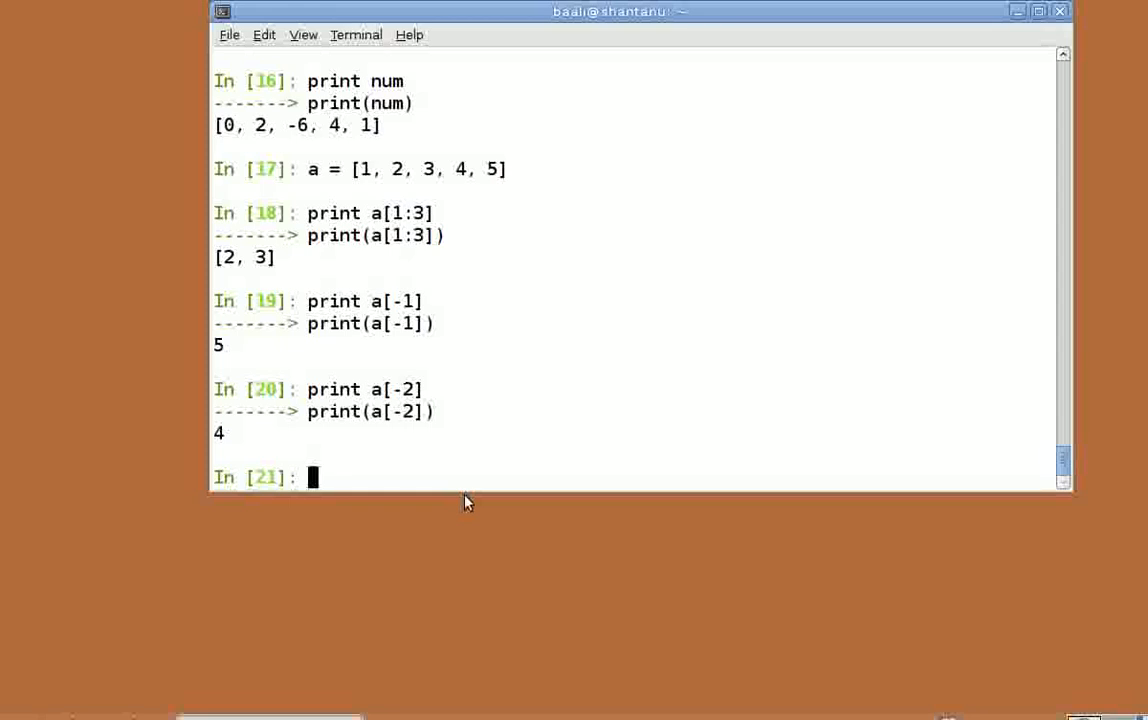
Step: Print the slice a[1:-1], dropping the first and last items to get [2, 3, 4]
{"action": "type", "text": "print"}
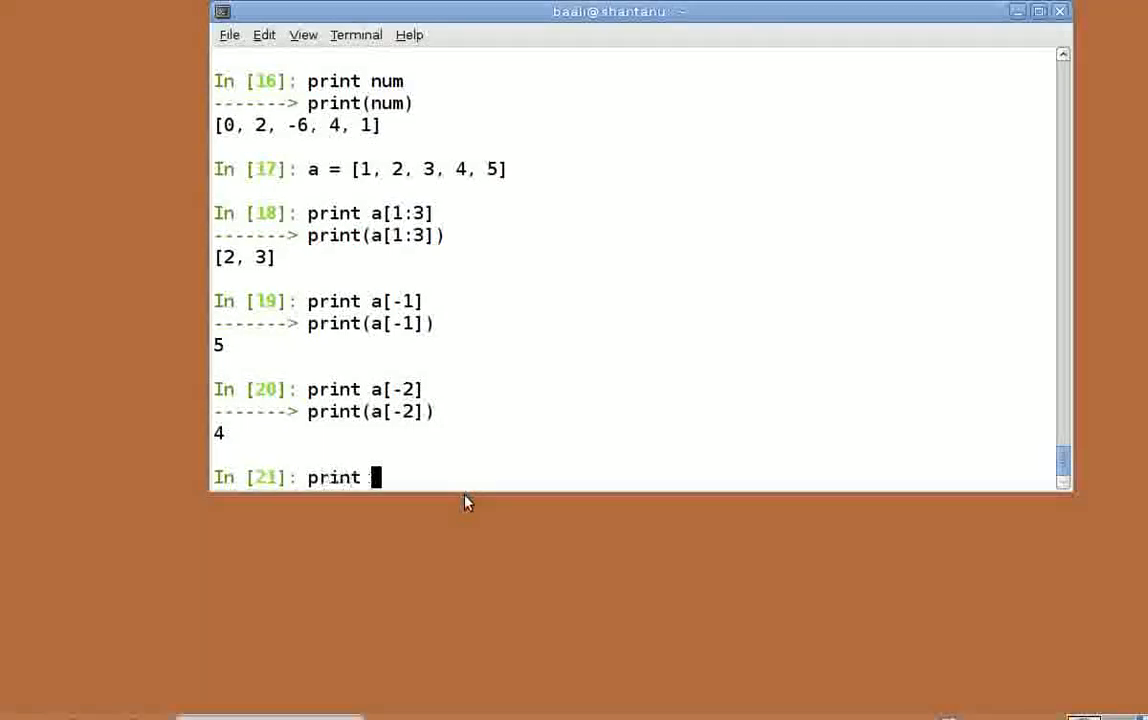
{"action": "type", "text": "a["}
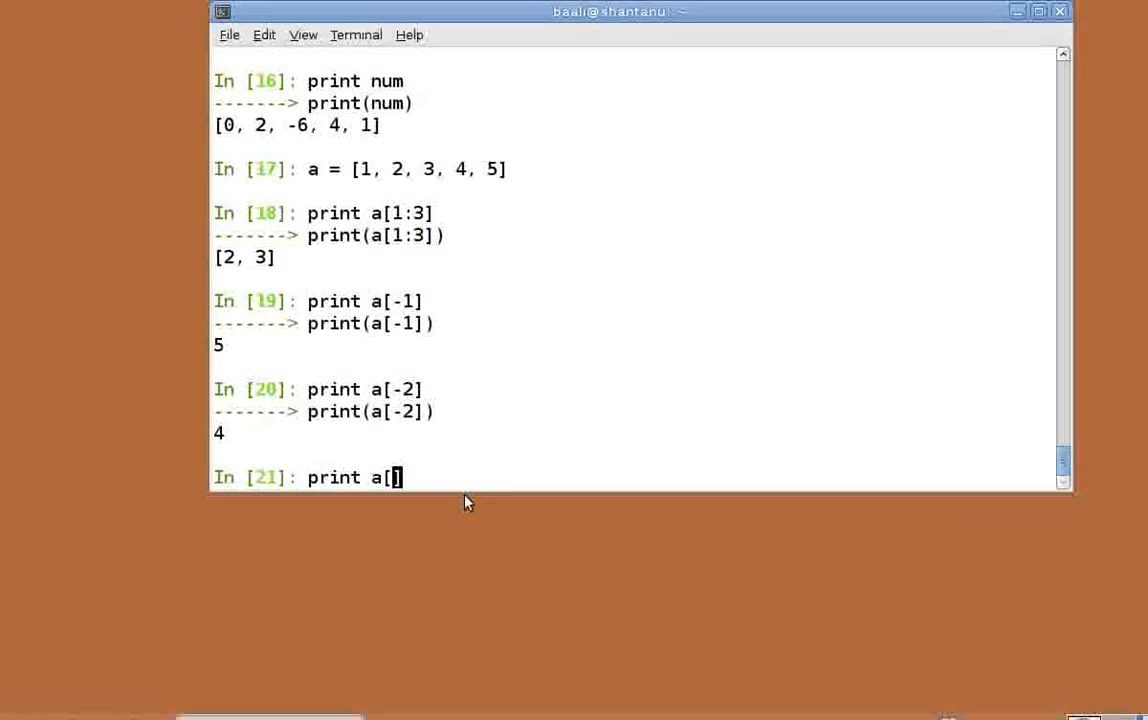
{"action": "type", "text": "1:-1"}
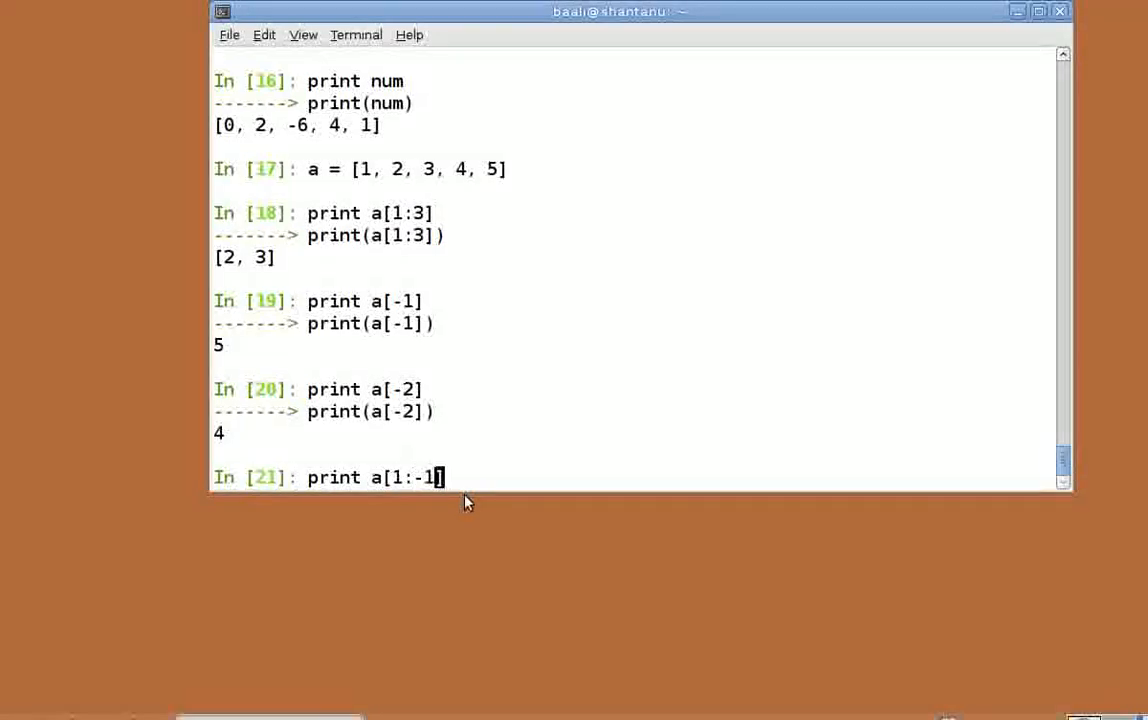
{"action": "key", "text": "Return"}
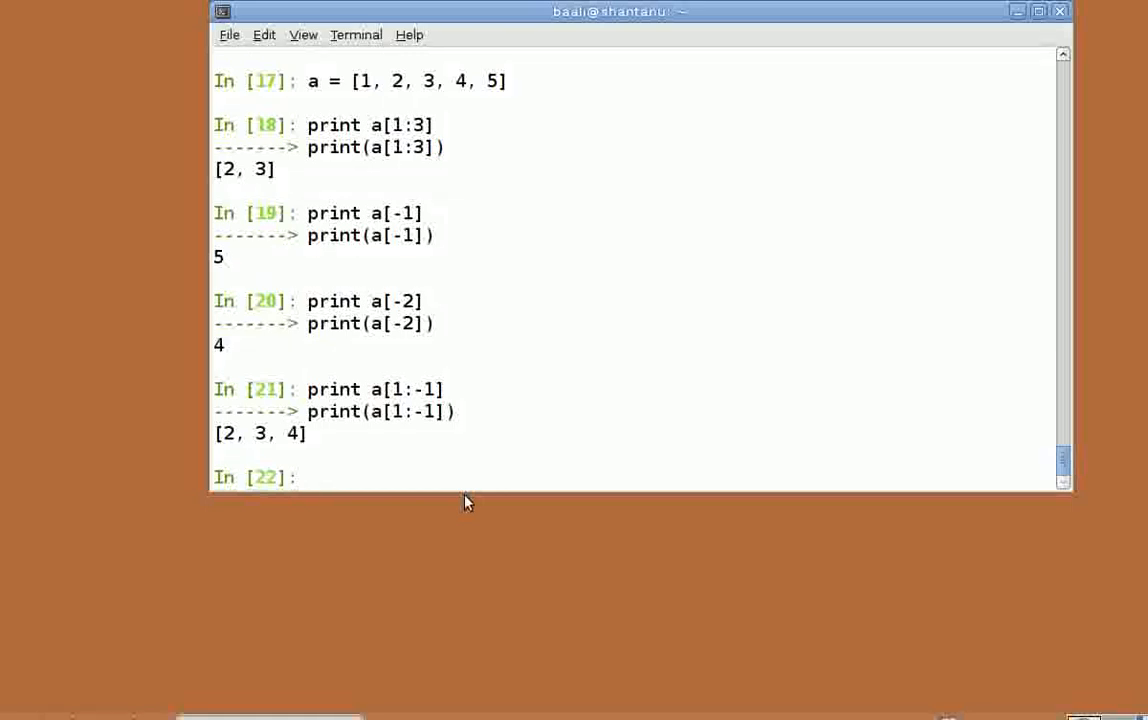
{"action": "mouse_move", "coordinate": [599, 280]}
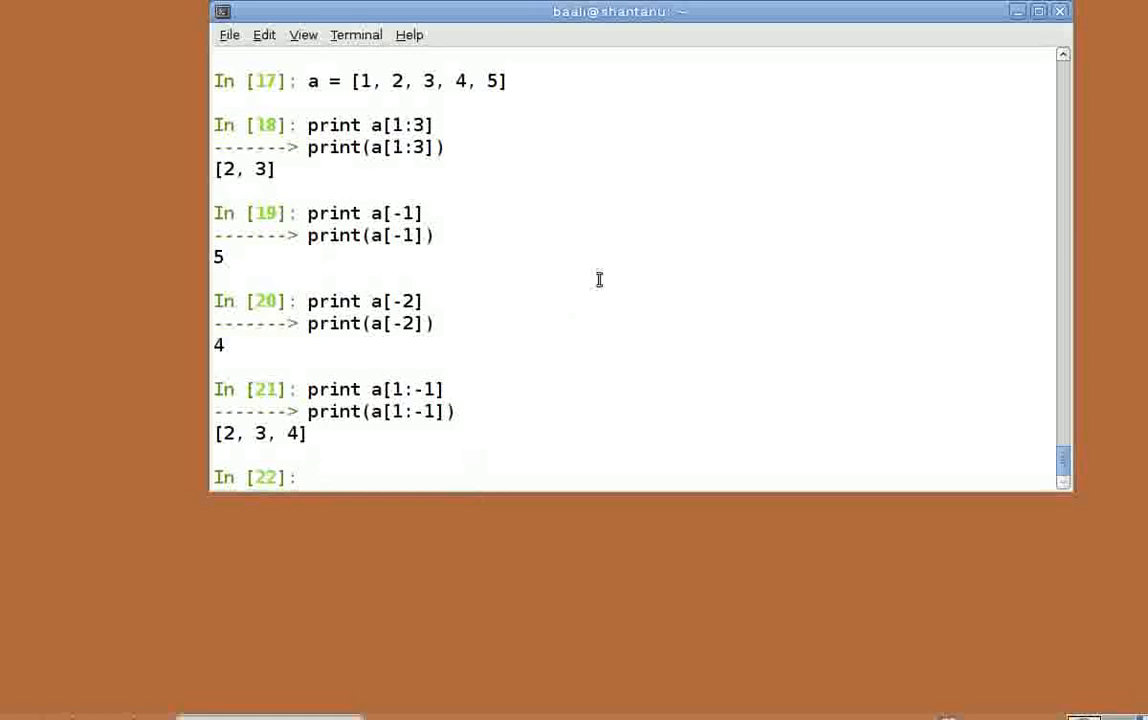
Step: Print a[:3] with the start index omitted, giving [1, 2, 3]
{"action": "left_click", "coordinate": [312, 477]}
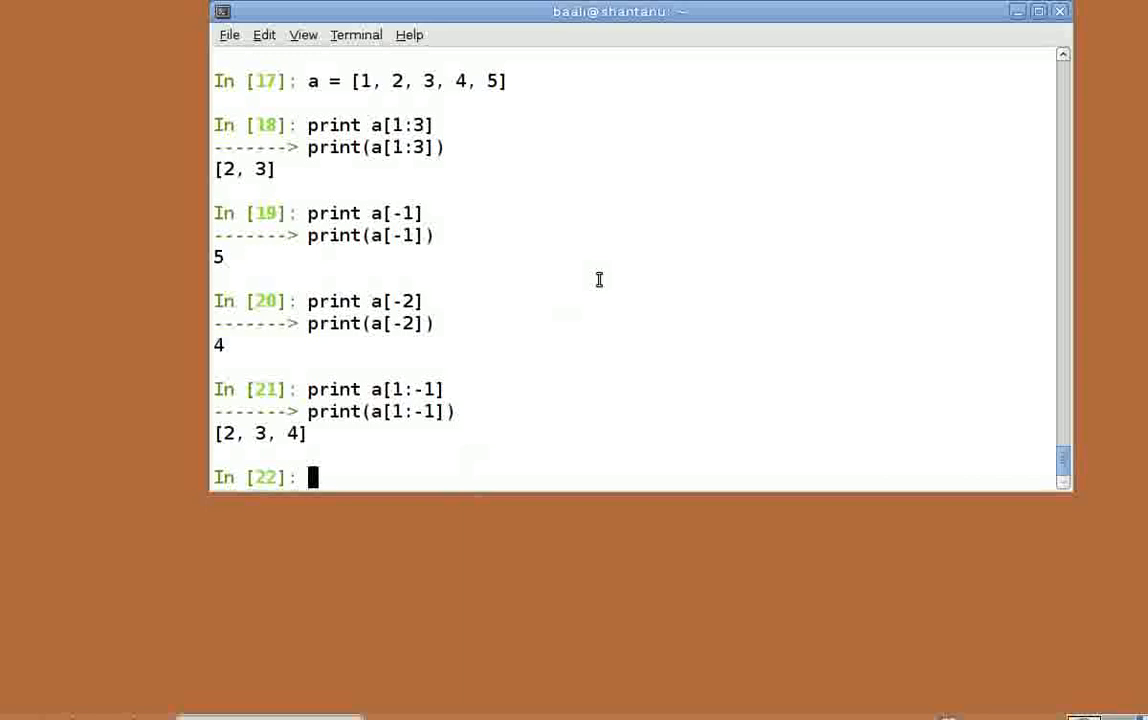
{"action": "type", "text": "print"}
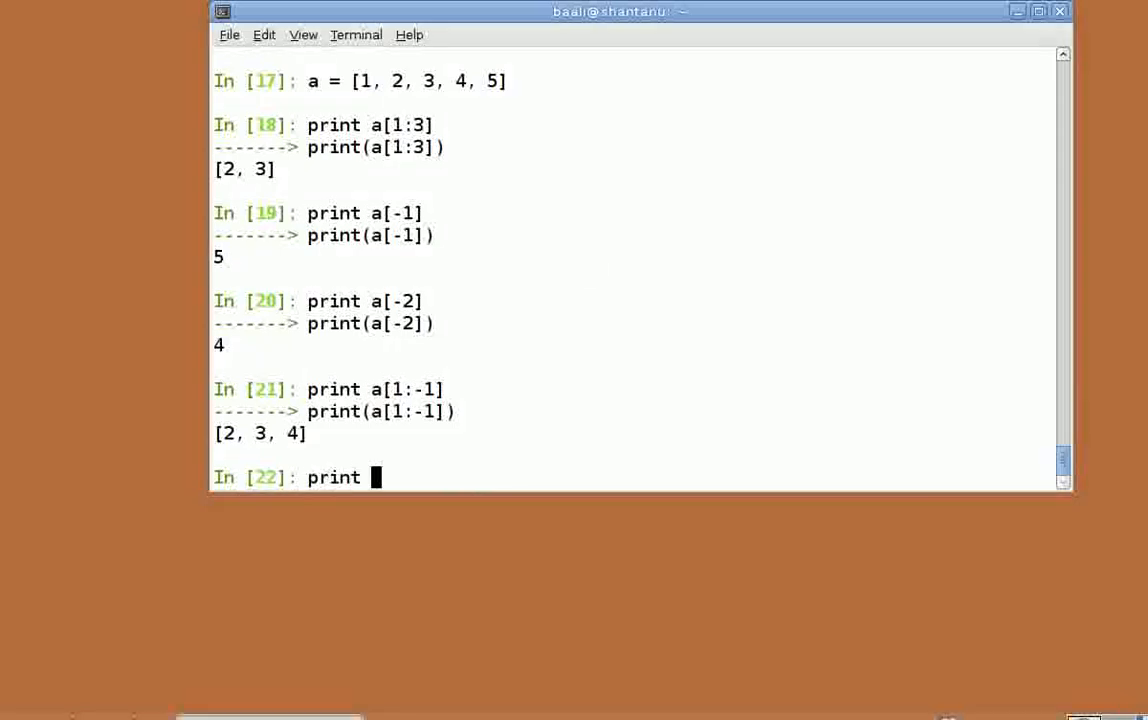
{"action": "type", "text": "a[]"}
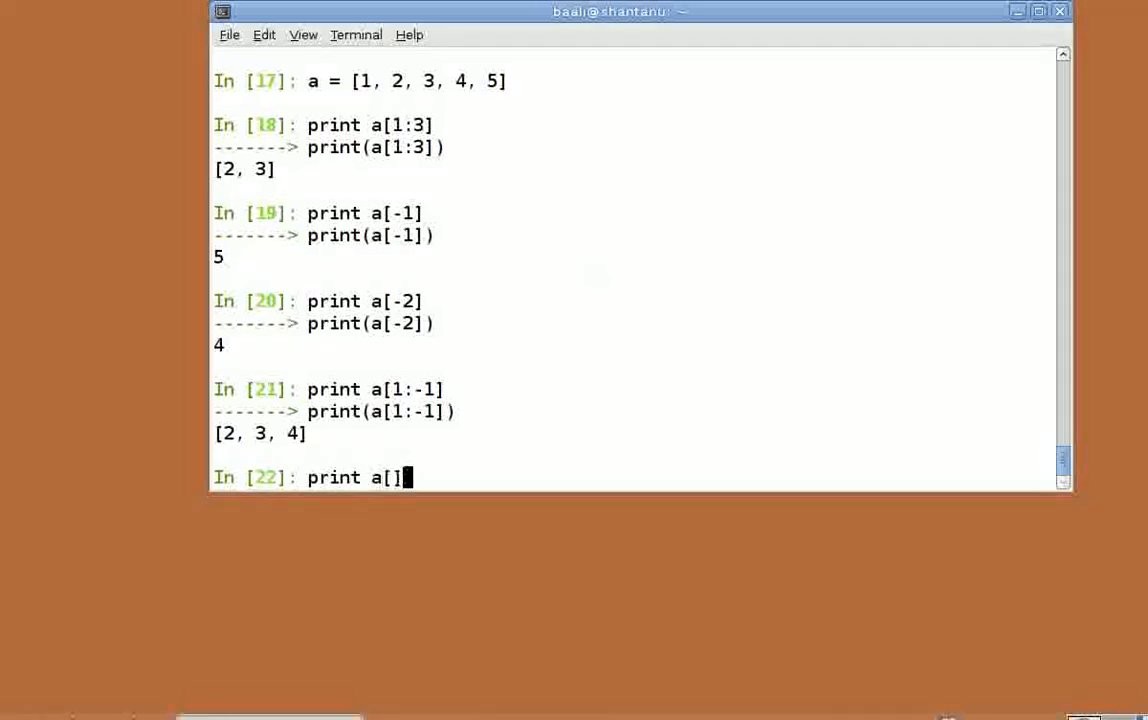
{"action": "type", "text": ":3"}
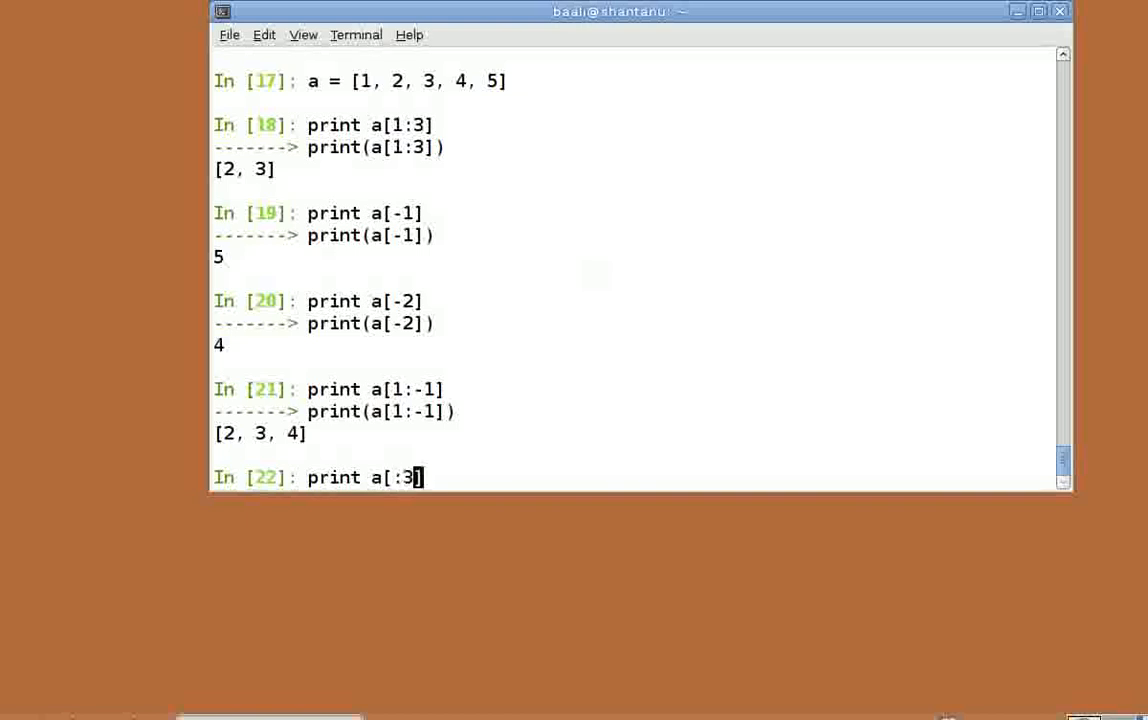
{"action": "key", "text": "Return"}
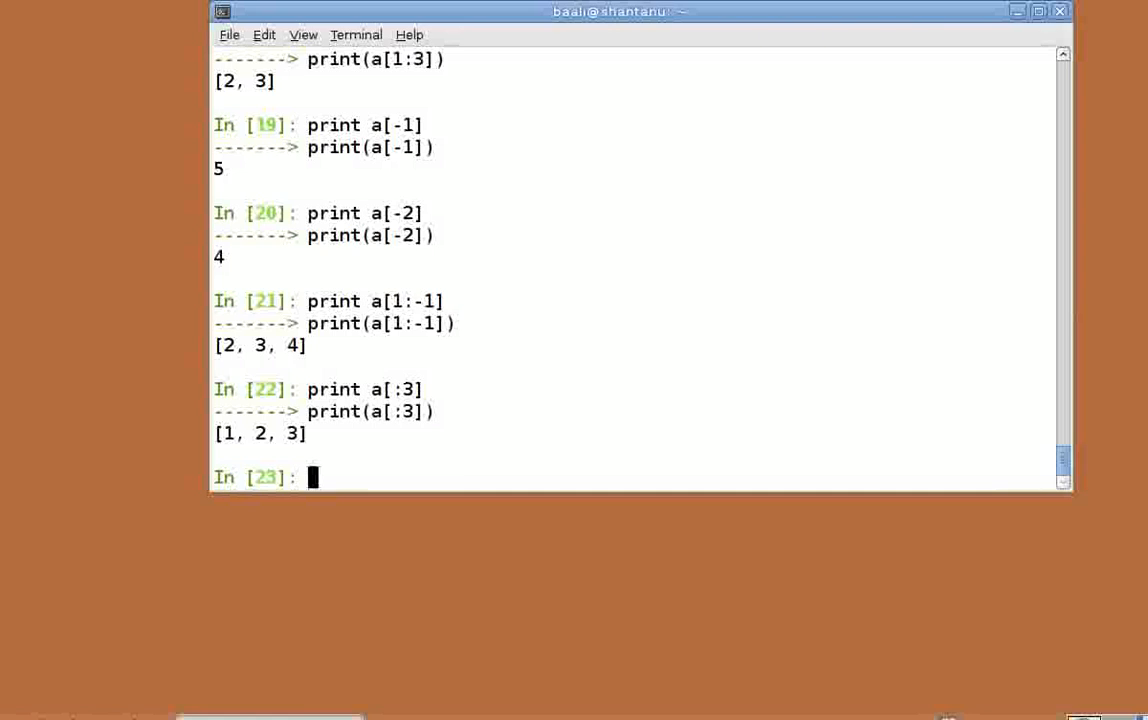
Step: Print a[1:-1:2] to take every second inner item, giving [2, 4]
{"action": "type", "text": "print"}
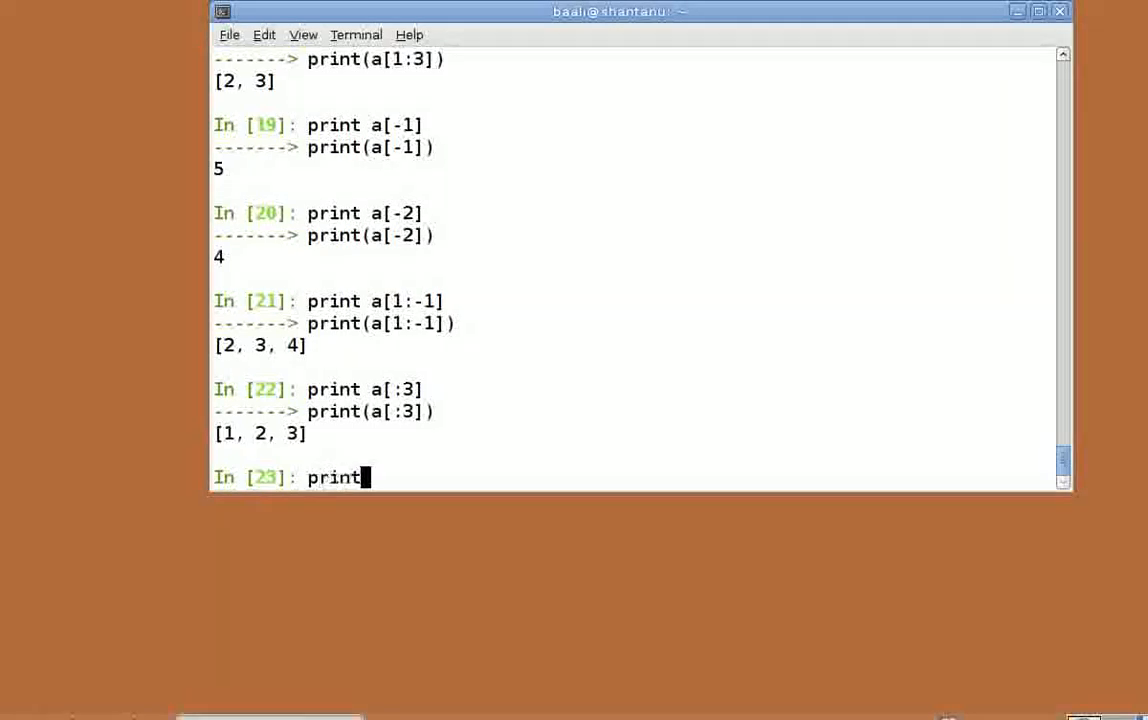
{"action": "type", "text": "a[]"}
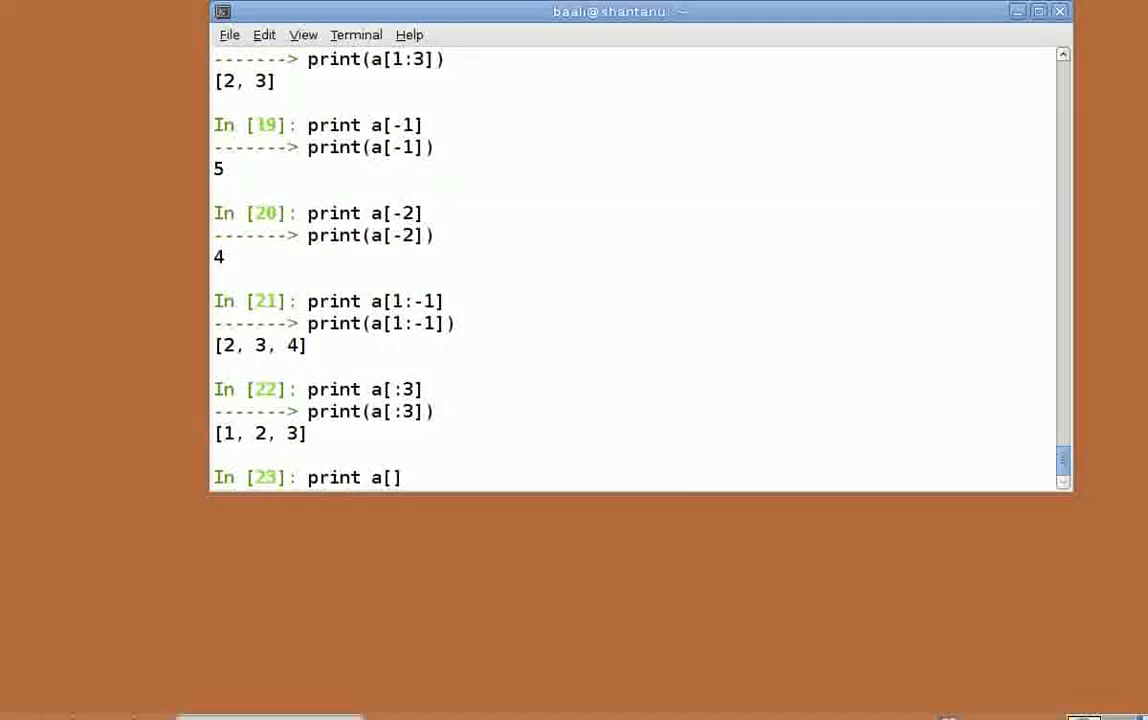
{"action": "type", "text": "1:-1:"}
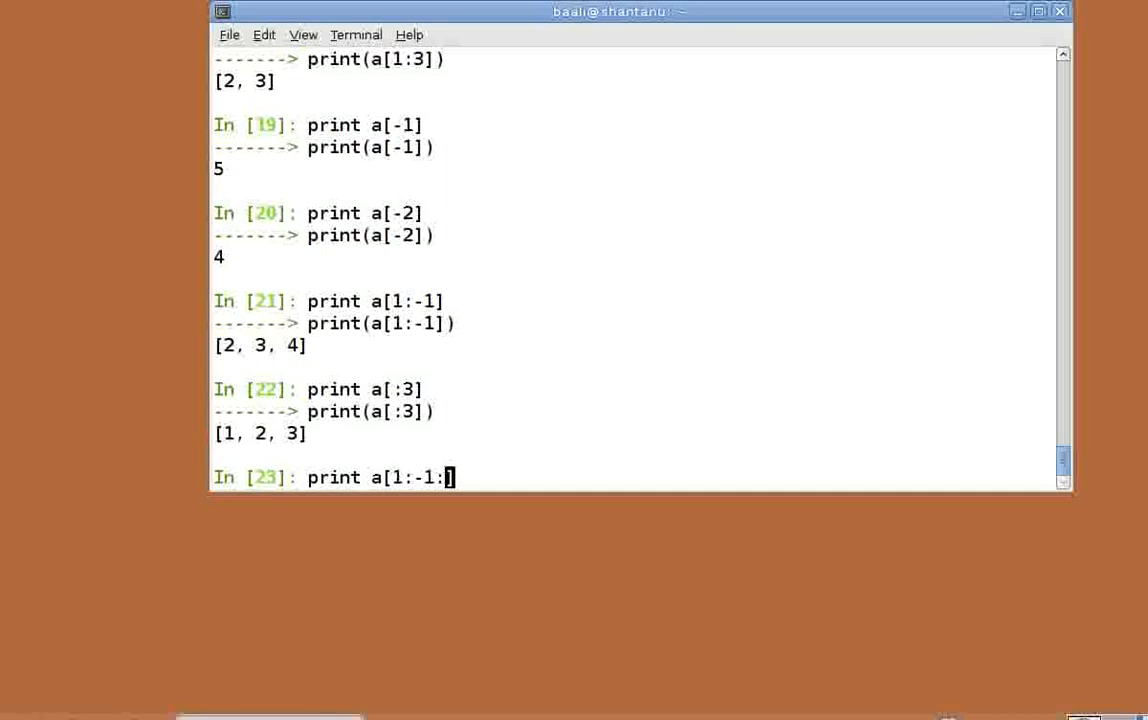
{"action": "key", "text": "Return"}
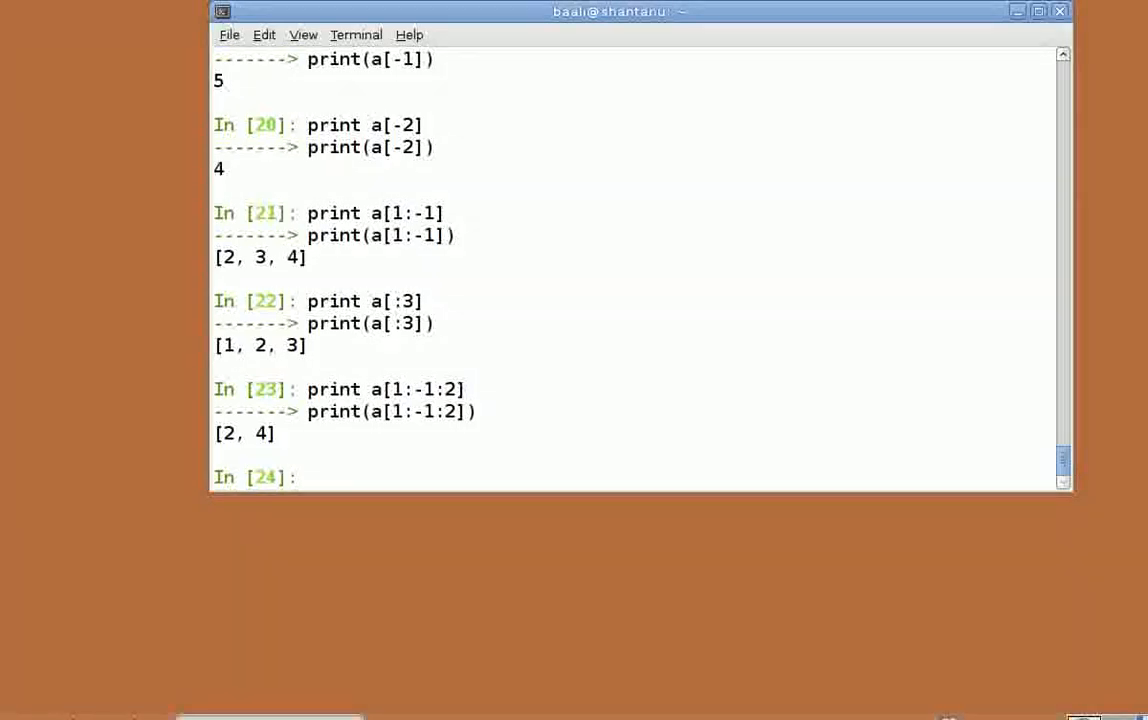
Step: Print a[::2] to take every second item of the whole list, giving [1, 3, 5]
{"action": "type", "text": "print a["}
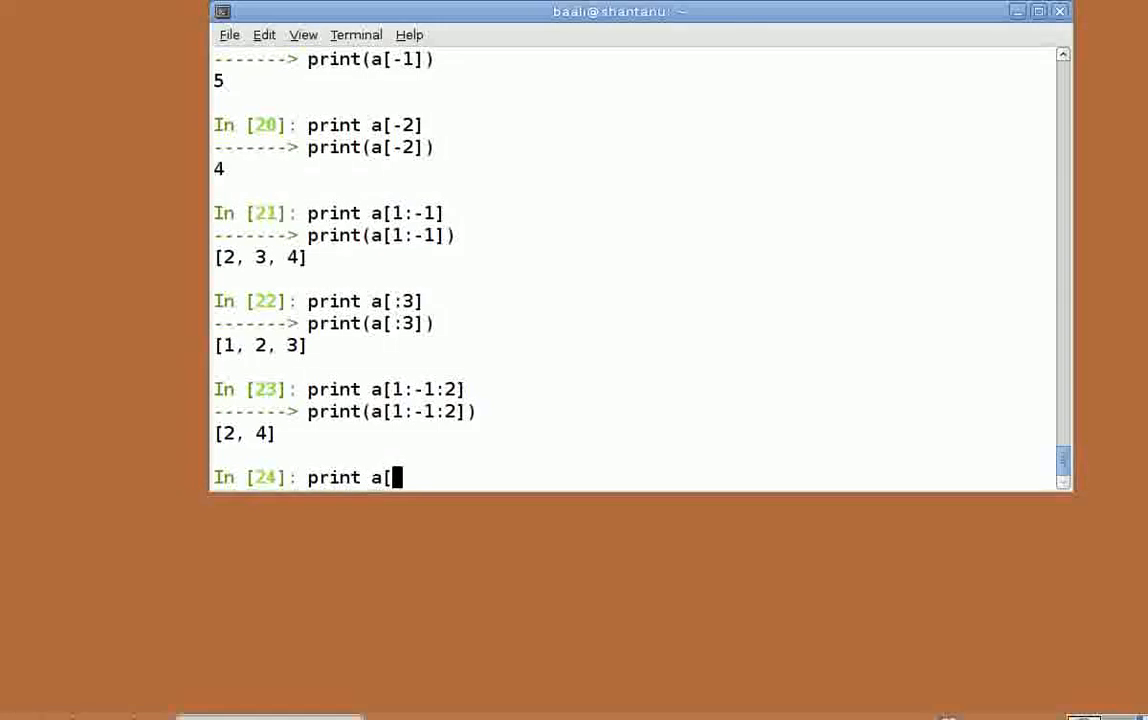
{"action": "key", "text": "Return"}
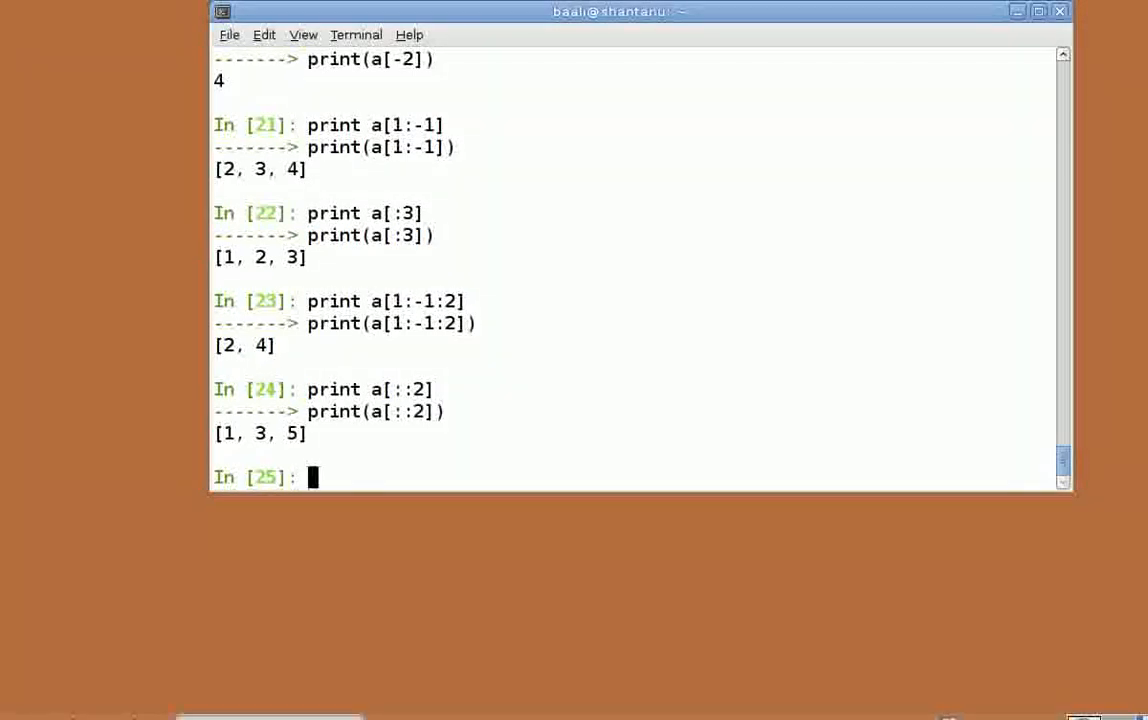
{"action": "type", "text": "print"}
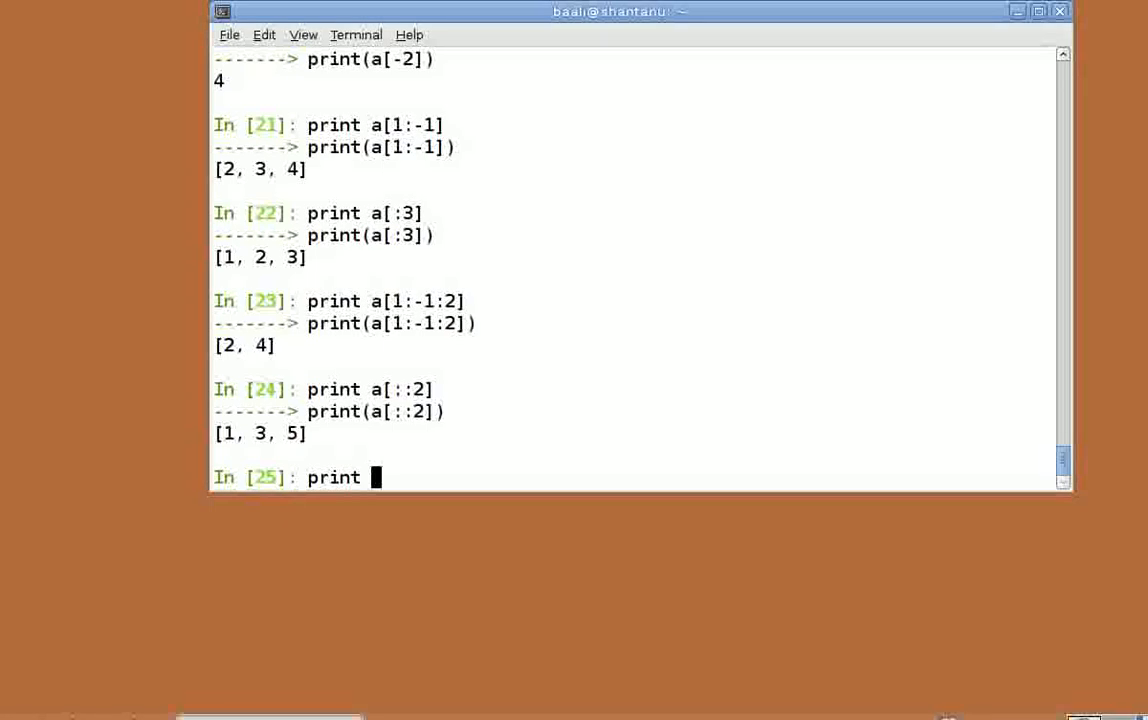
Step: Print the backwards slice a[4:1:-1], giving [5, 4, 3]
{"action": "type", "text": "a[]"}
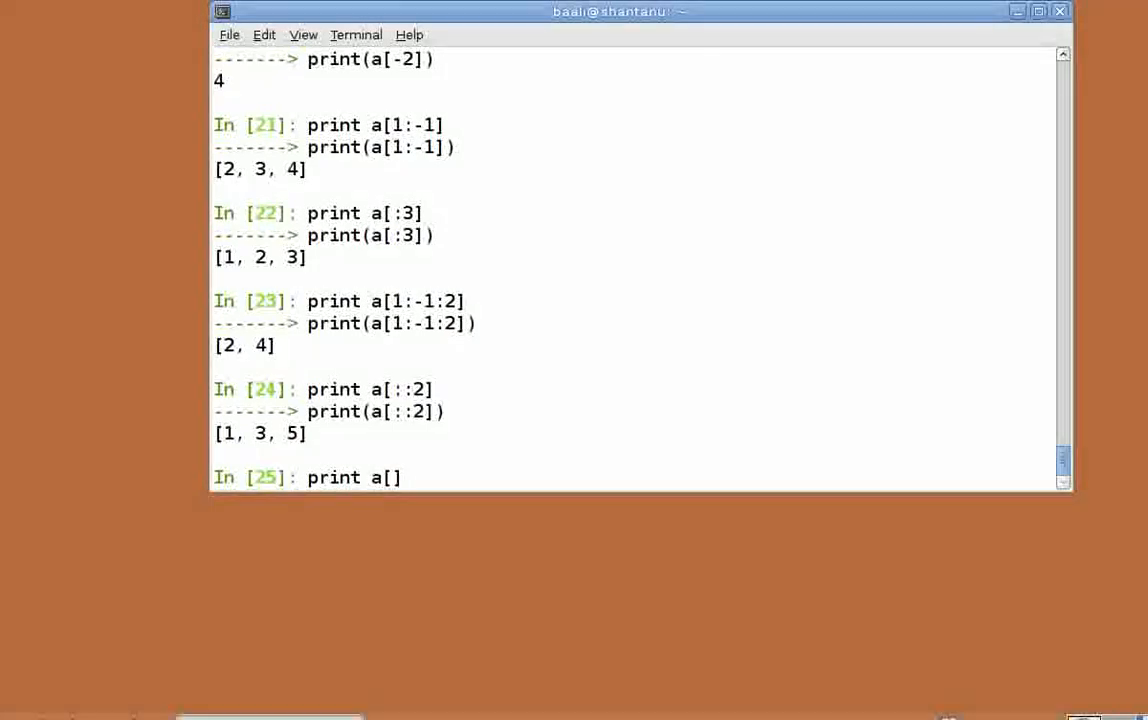
{"action": "type", "text": "4:"}
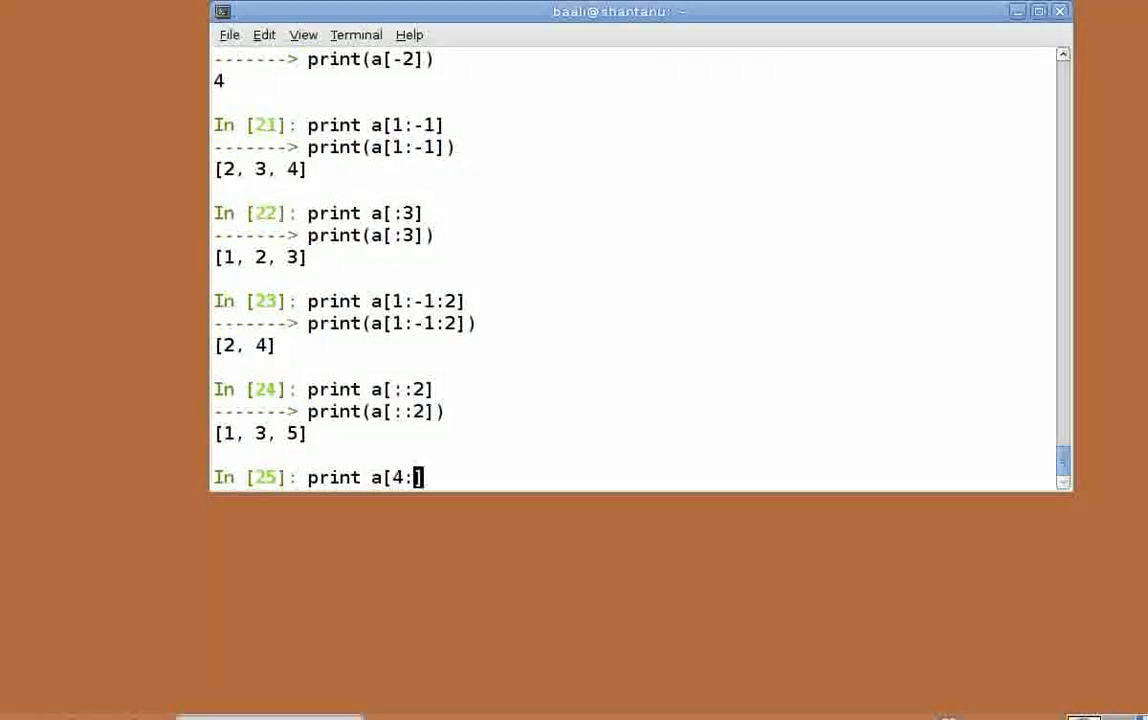
{"action": "type", "text": "1:"}
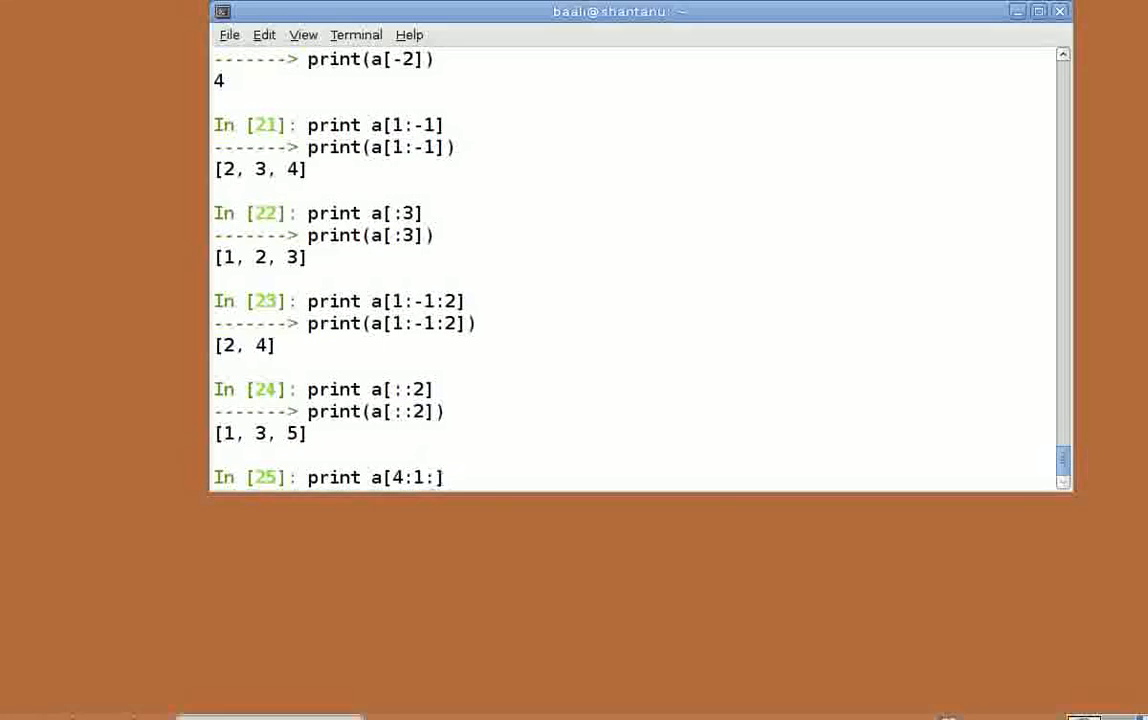
{"action": "key", "text": "Return"}
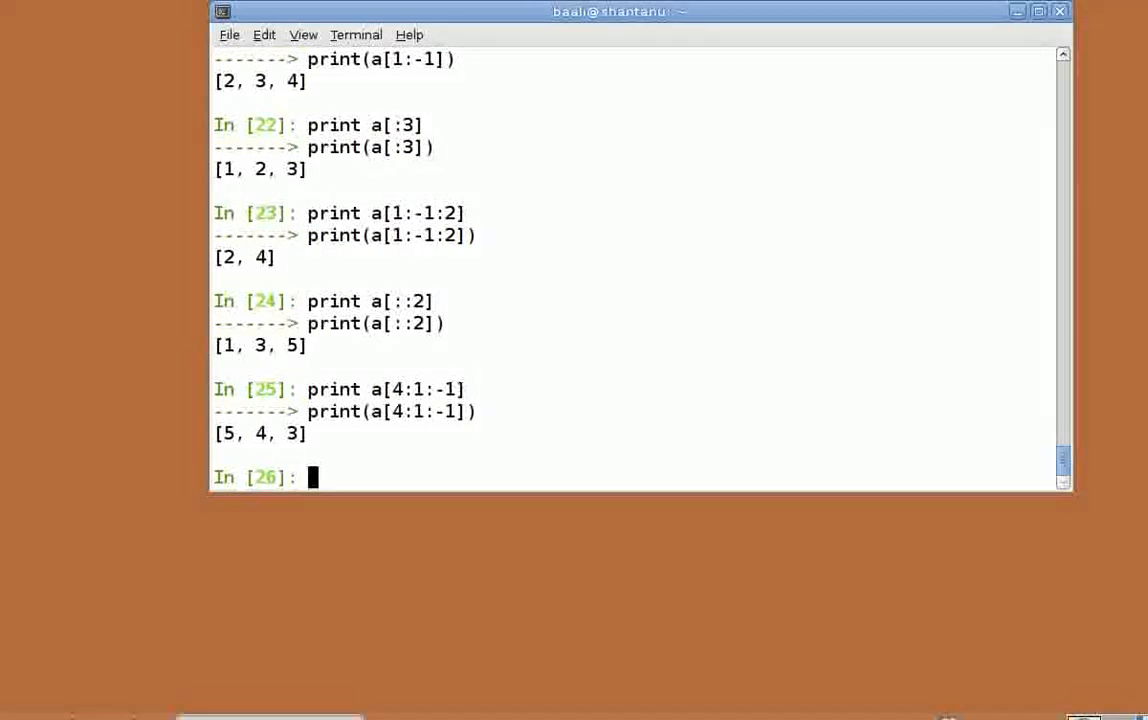
Step: Print a[::-1] to reverse the whole list into [5, 4, 3, 2, 1]
{"action": "type", "text": "pr"}
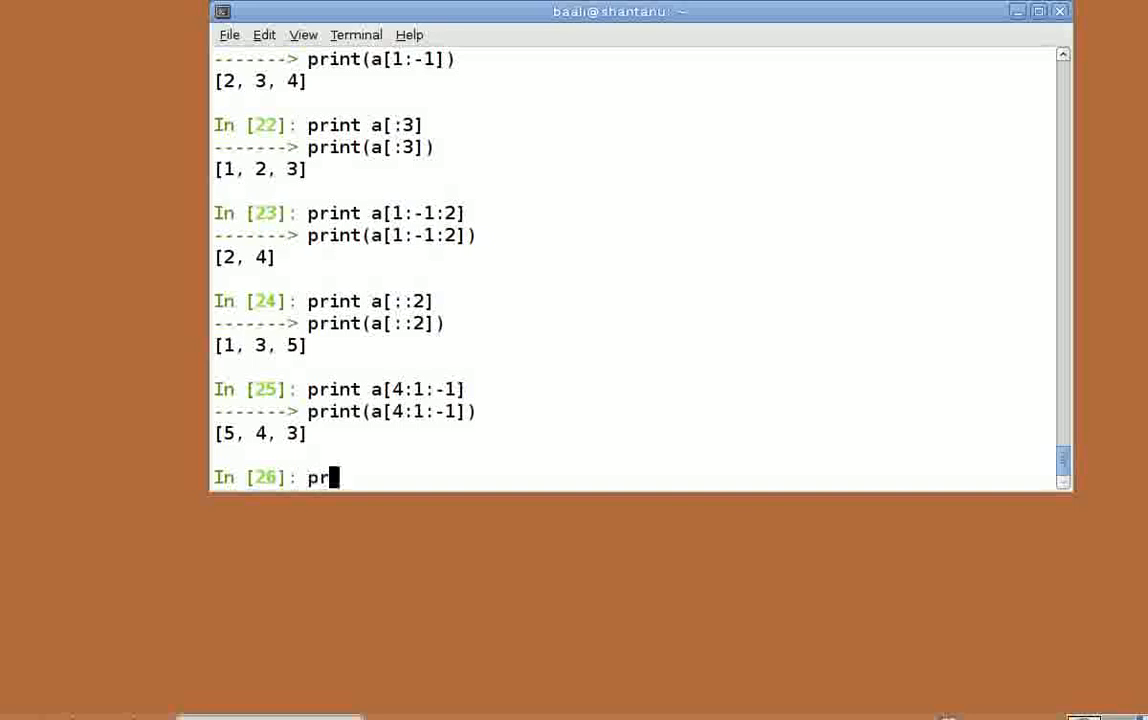
{"action": "type", "text": "int a[]"}
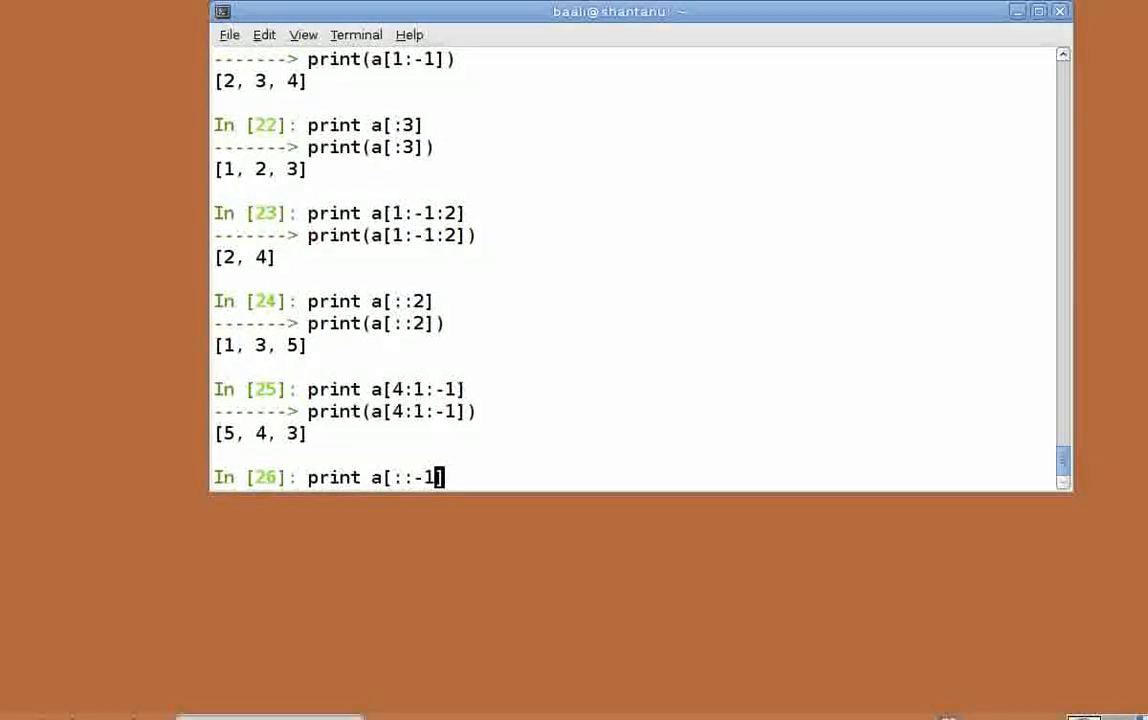
{"action": "key", "text": "Return"}
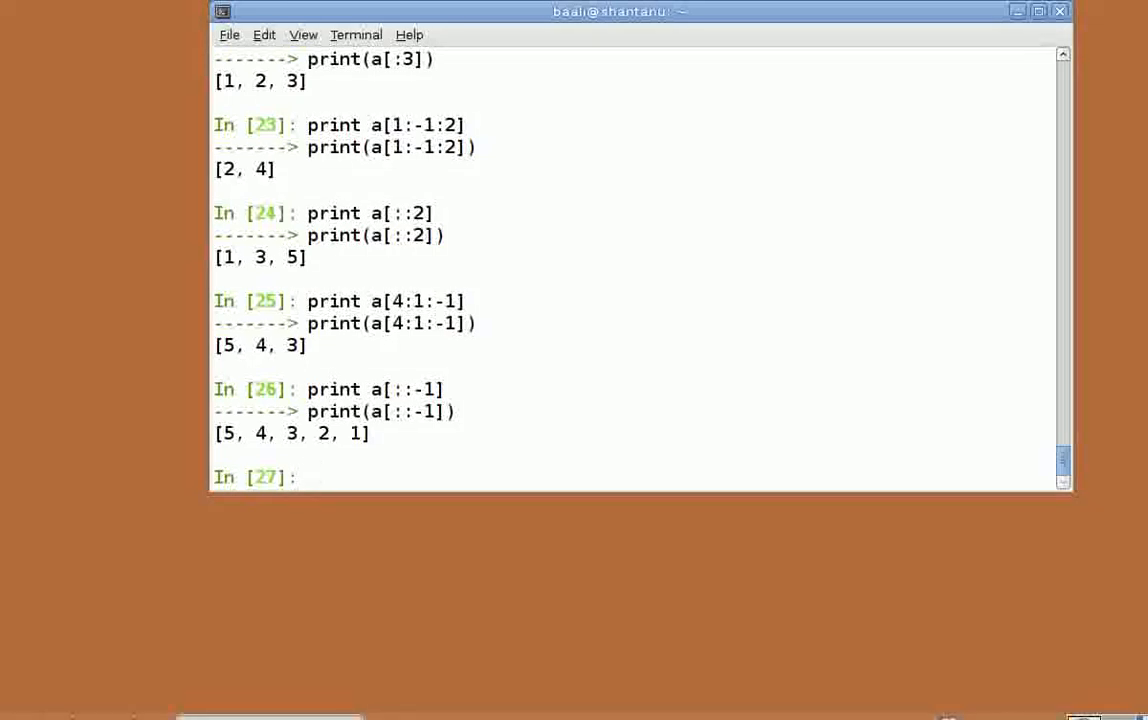
Step: Print num as [0, 2, -6, 4, 1], then evaluate 4 in num to get True
{"action": "type", "text": "print nu"}
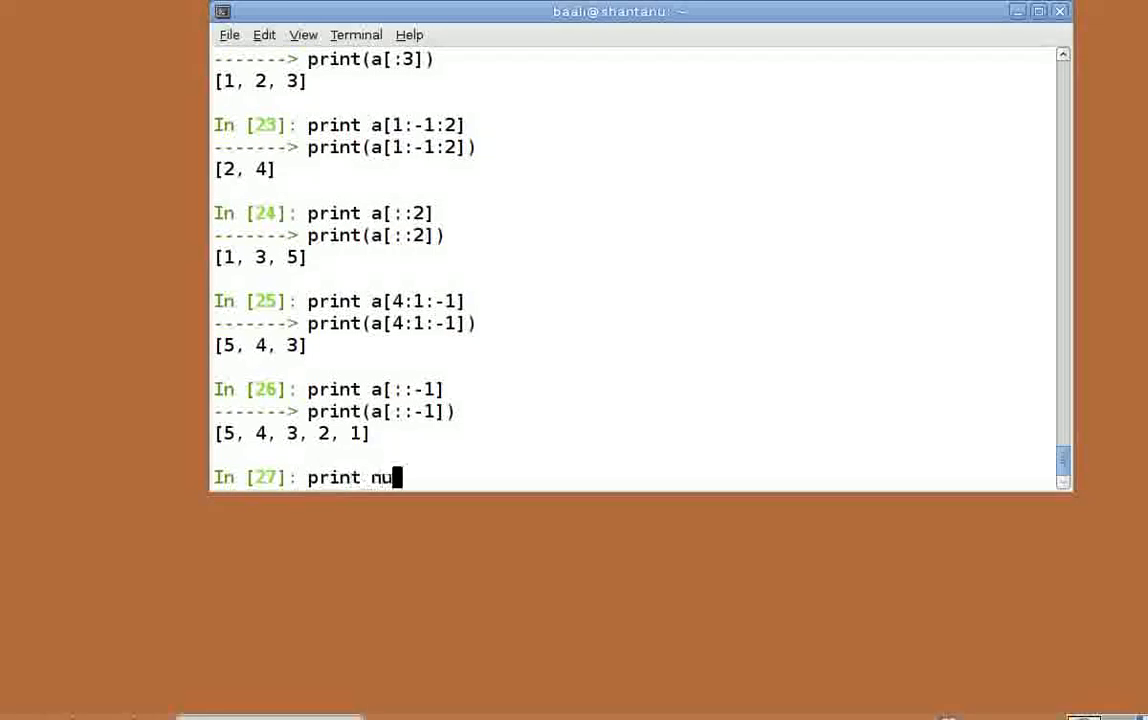
{"action": "key", "text": "Return"}
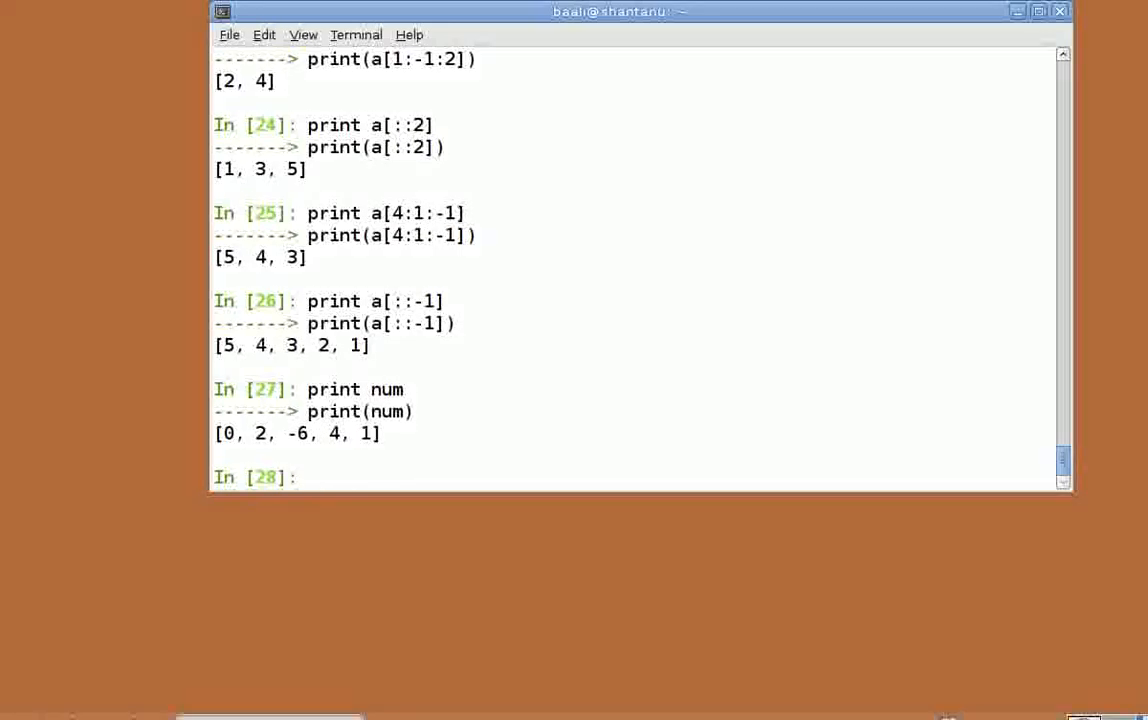
{"action": "type", "text": "4 in"}
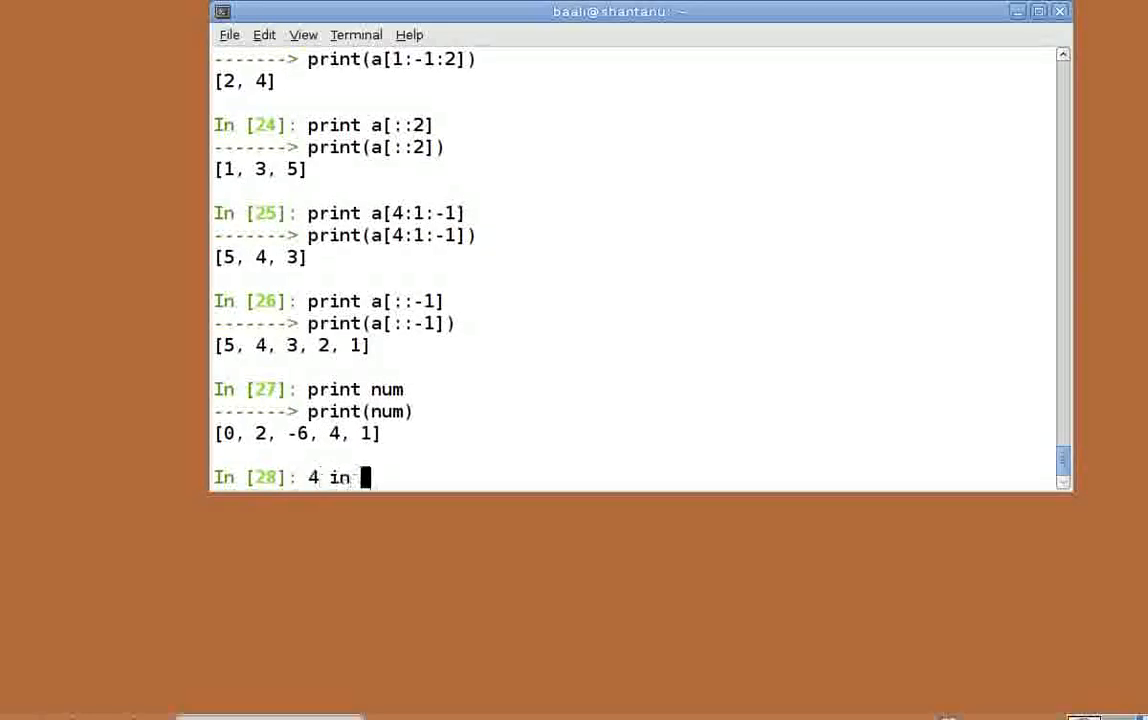
{"action": "key", "text": "Return"}
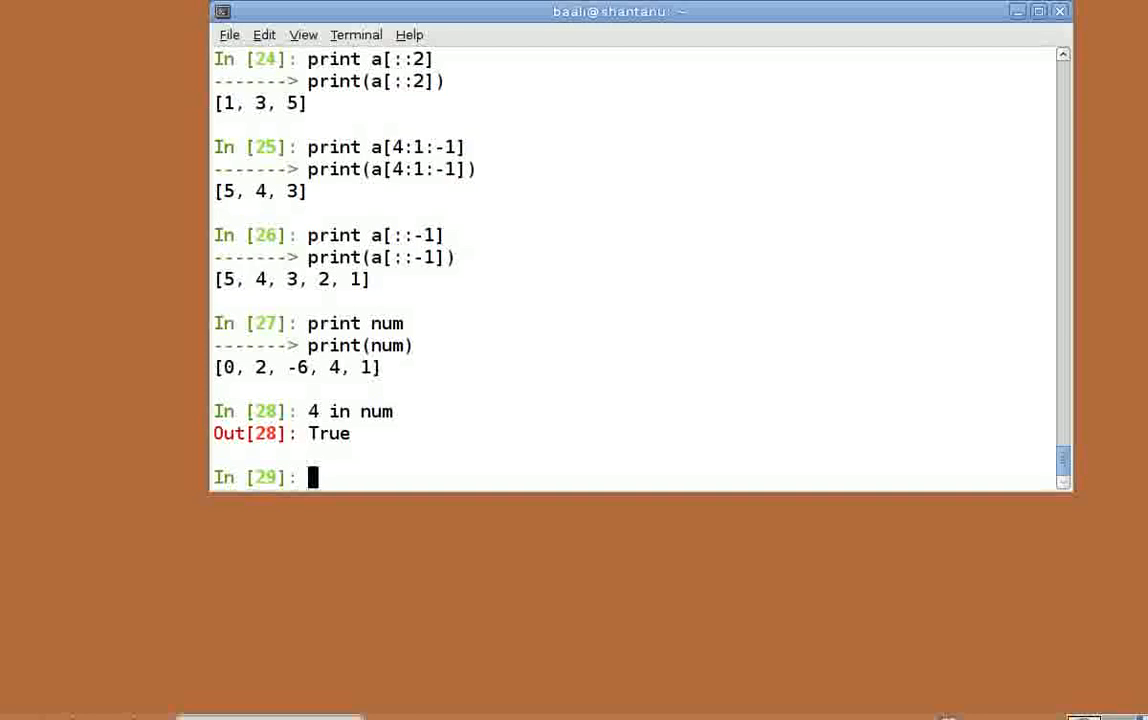
Step: Create the tuple t = (1, 2, 3, 4, 5, 6, 7, 8)
{"action": "type", "text": "t"}
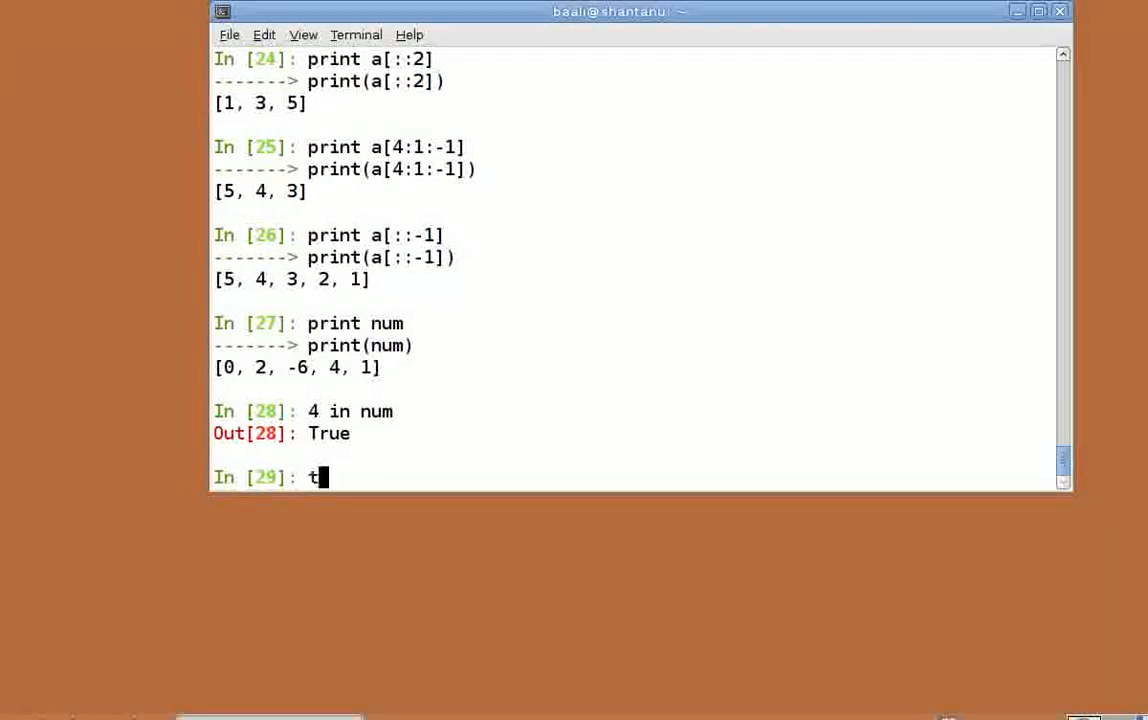
{"action": "type", "text": "= ()"}
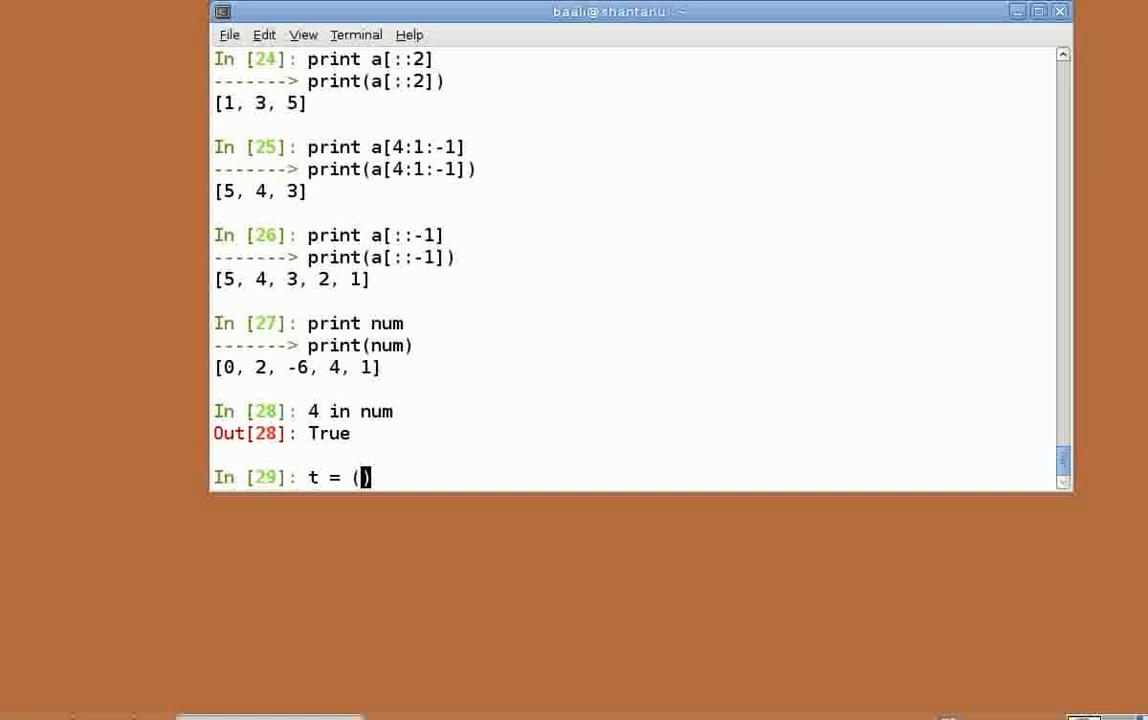
{"action": "type", "text": "1, 2, 3, 4,"}
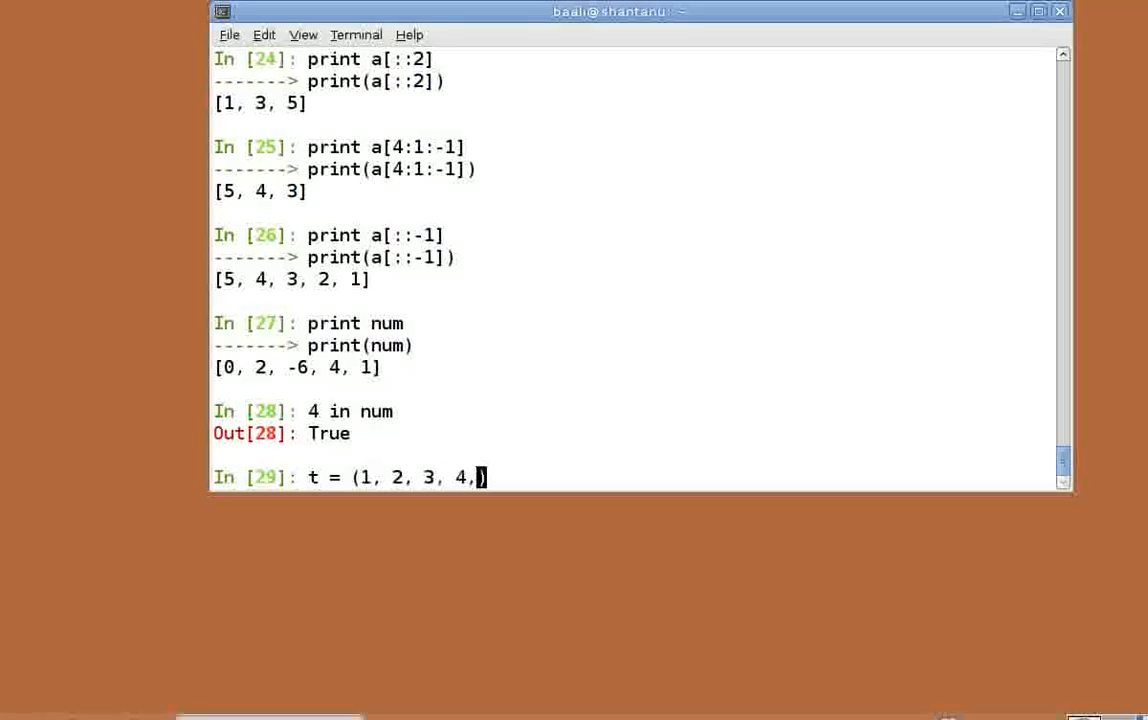
{"action": "type", "text": "5, 6,"}
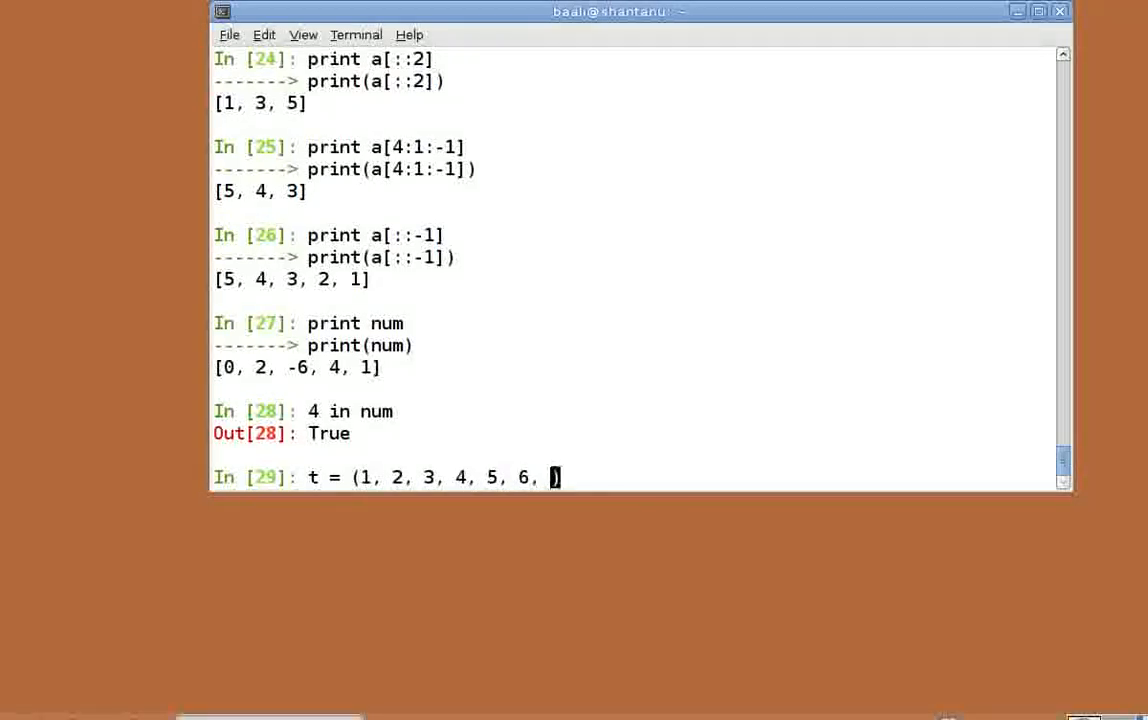
{"action": "type", "text": "7, 8)"}
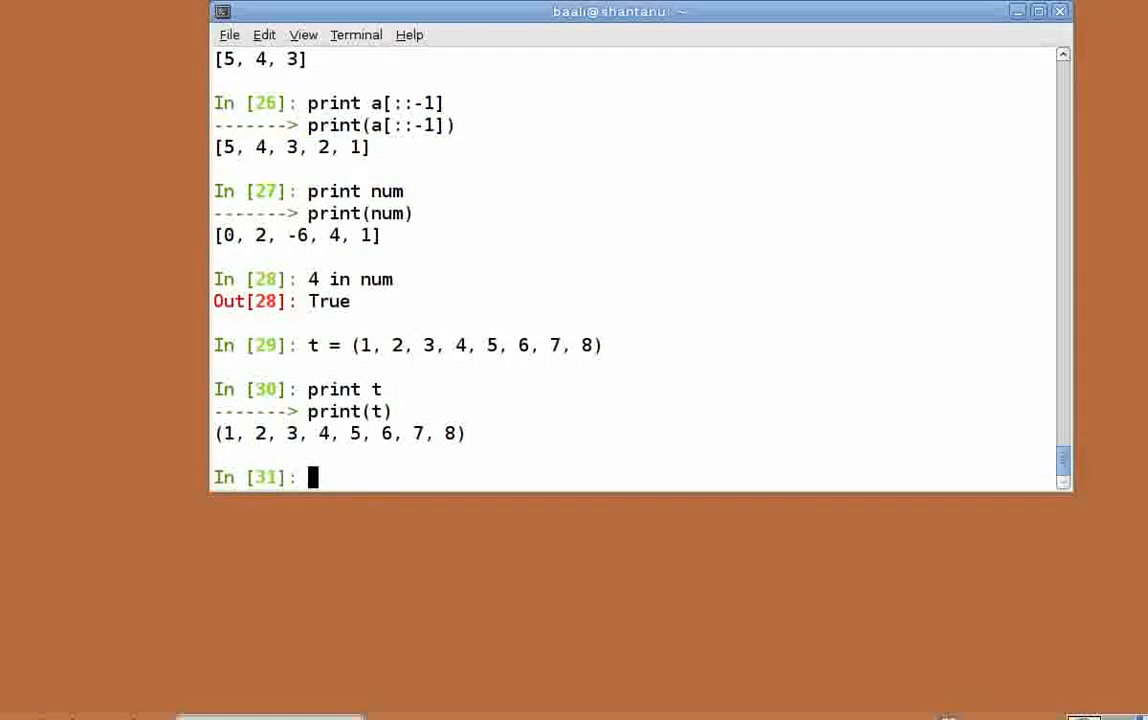
Step: Print t[0]+t[3]+t[-1], summing the first, fourth and last elements to 13
{"action": "type", "text": "prin"}
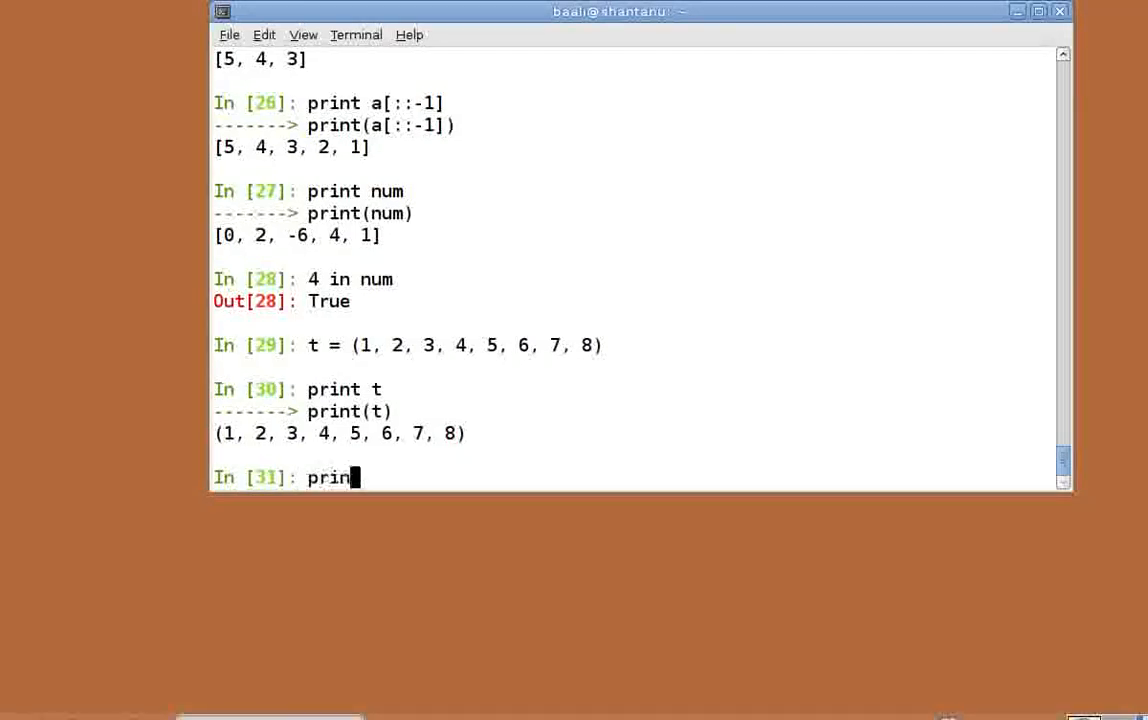
{"action": "type", "text": "t["}
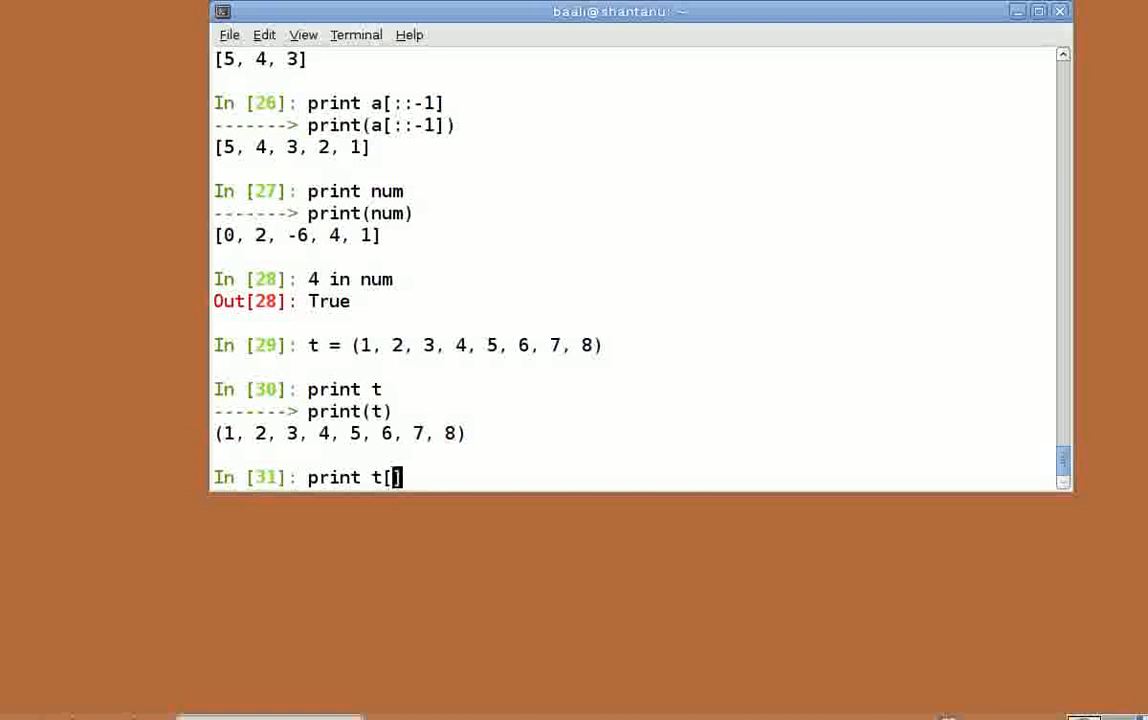
{"action": "type", "text": "0]+"}
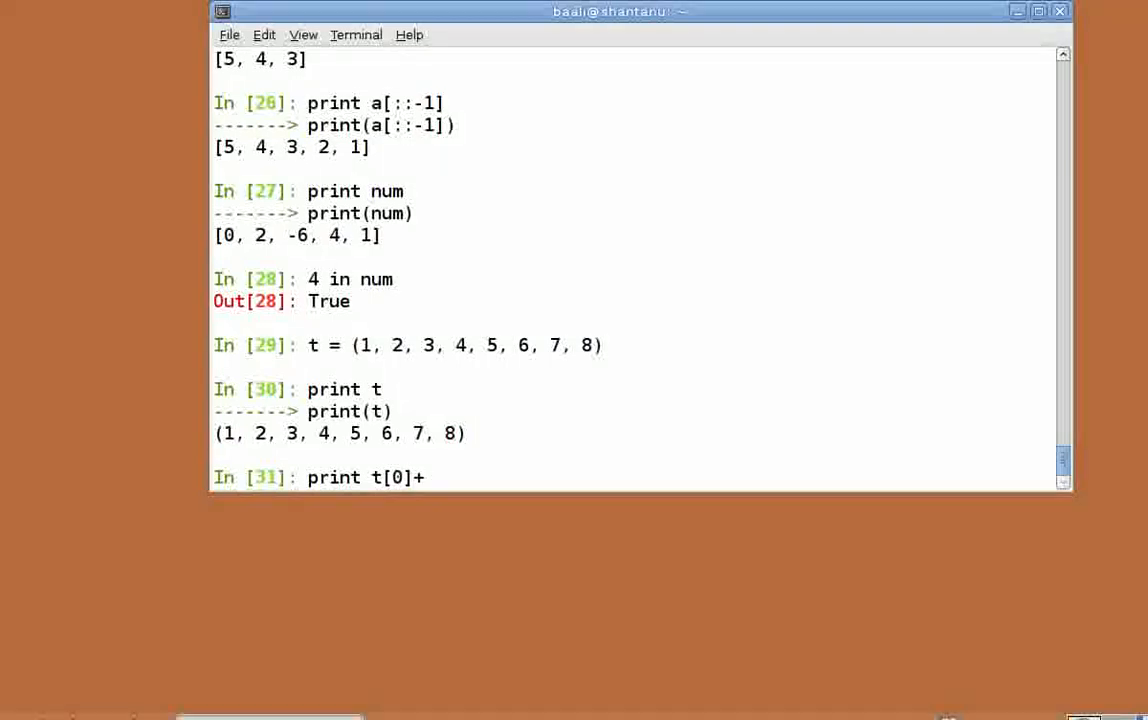
{"action": "type", "text": "t[3]+"}
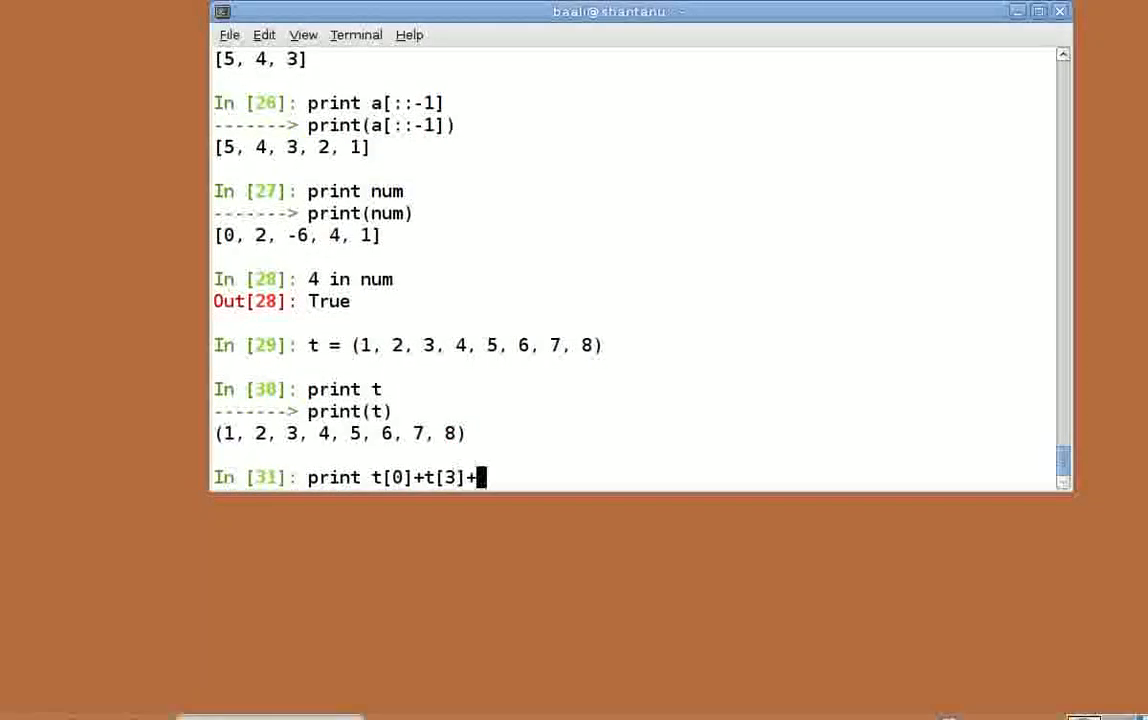
{"action": "type", "text": "t[-1"}
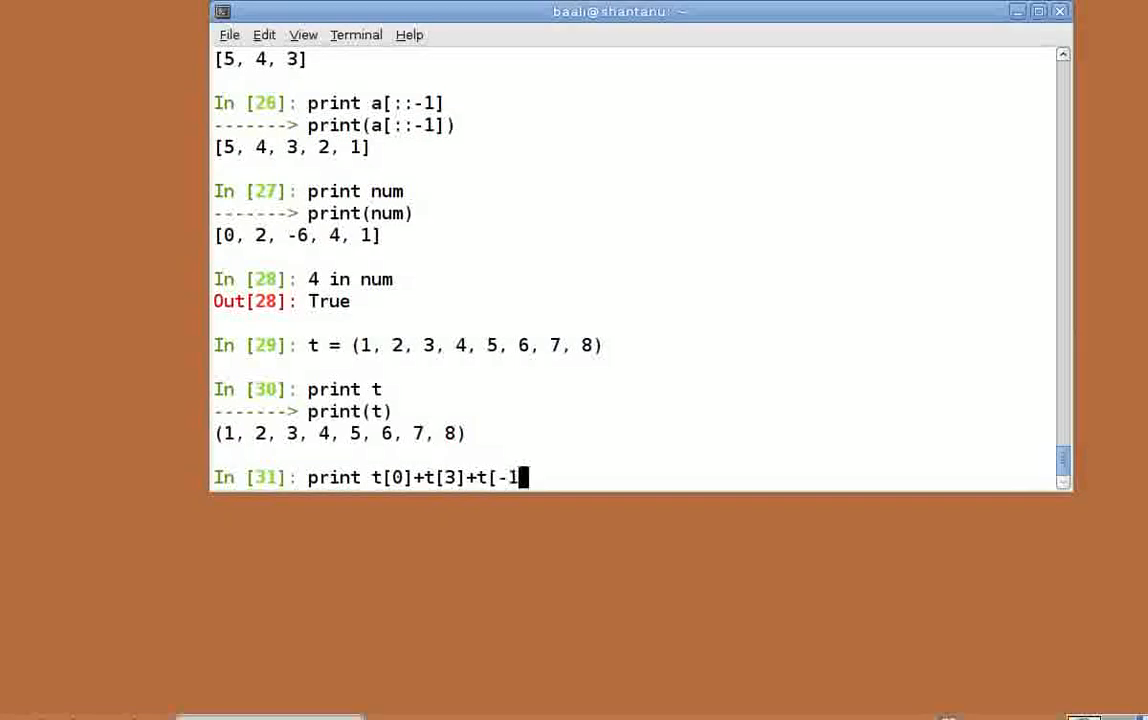
{"action": "key", "text": "Return"}
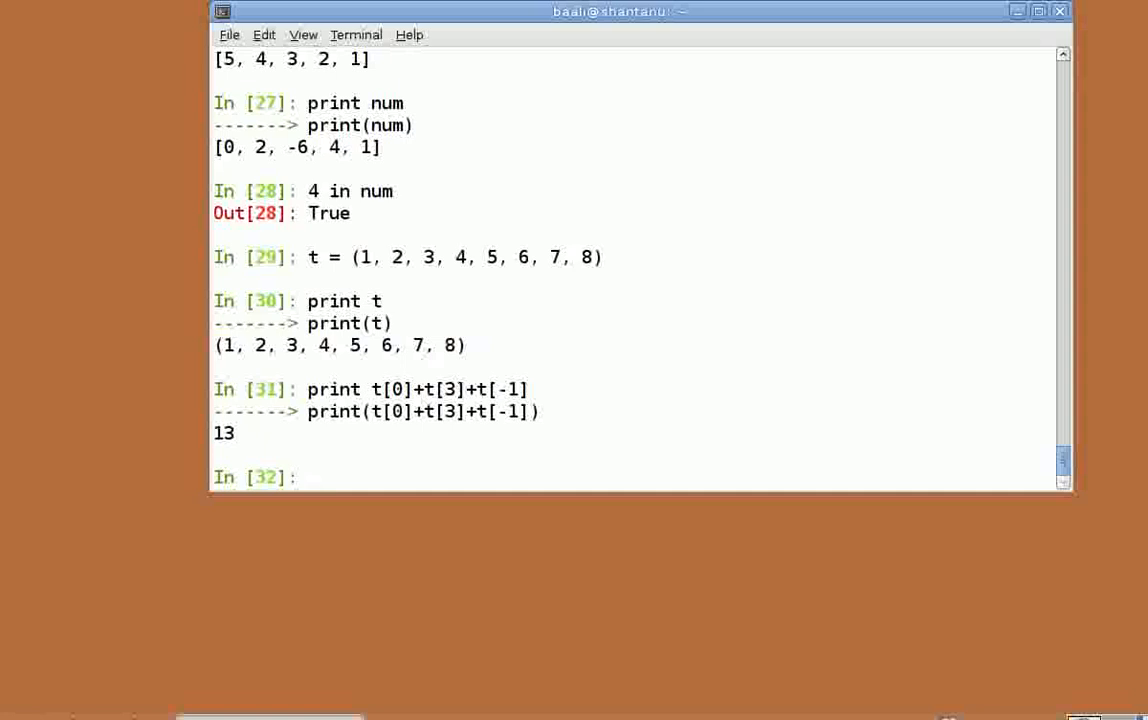
Step: Attempt t[4] = 7 and see the TypeError from tuple immutability
{"action": "type", "text": "t"}
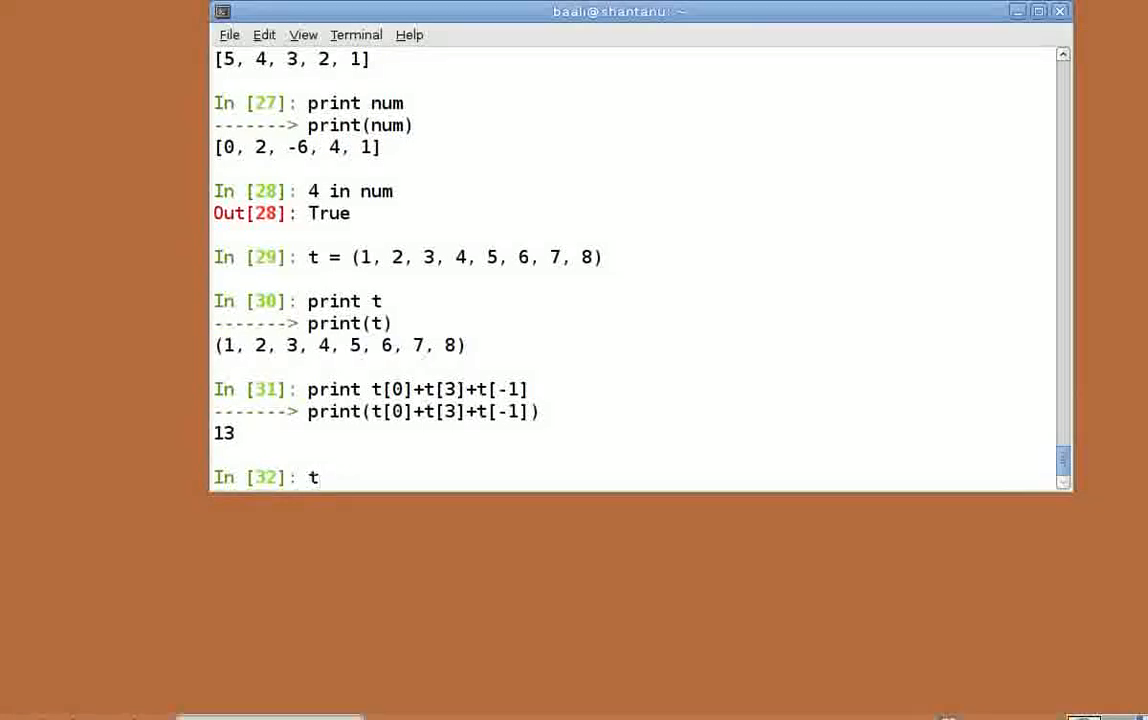
{"action": "type", "text": "[4] ="}
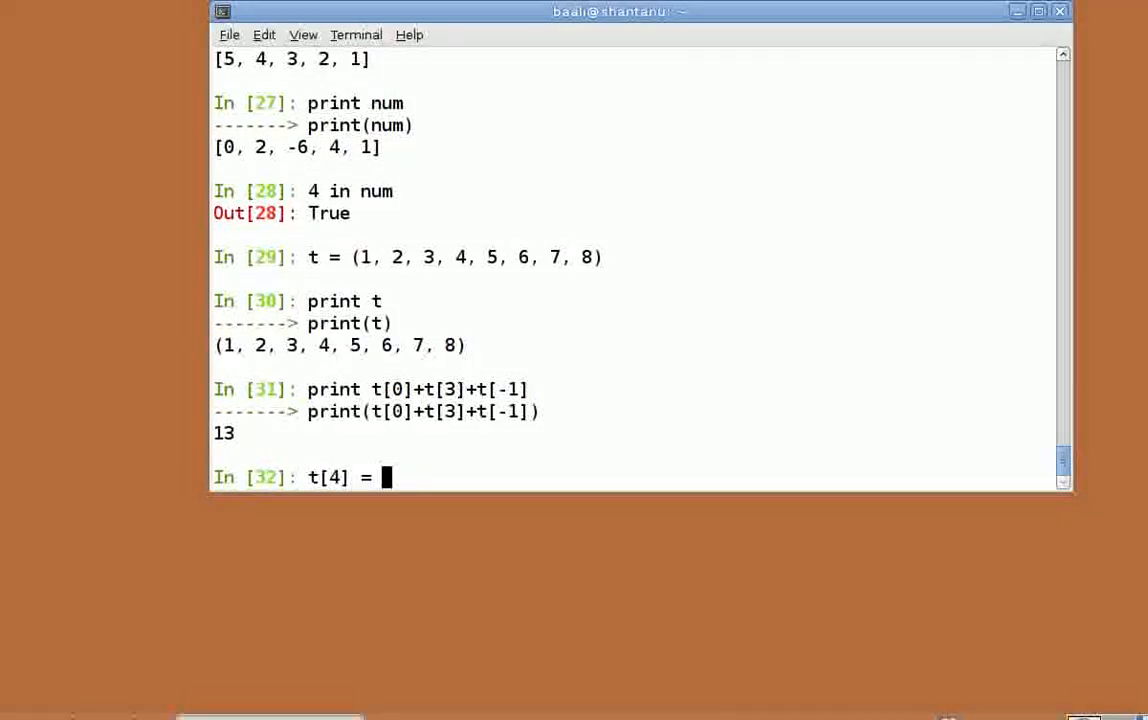
{"action": "key", "text": "Return"}
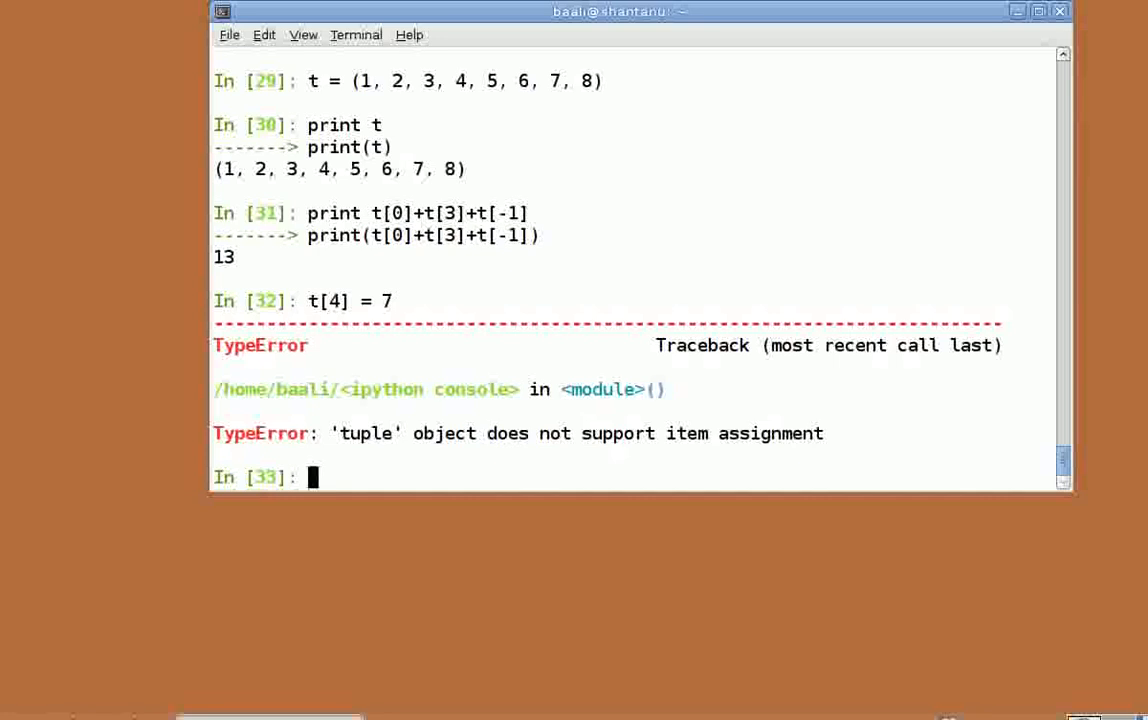
Step: Pack 1 and 6 into a and b with a, b = 1, 6
{"action": "type", "text": "a,"}
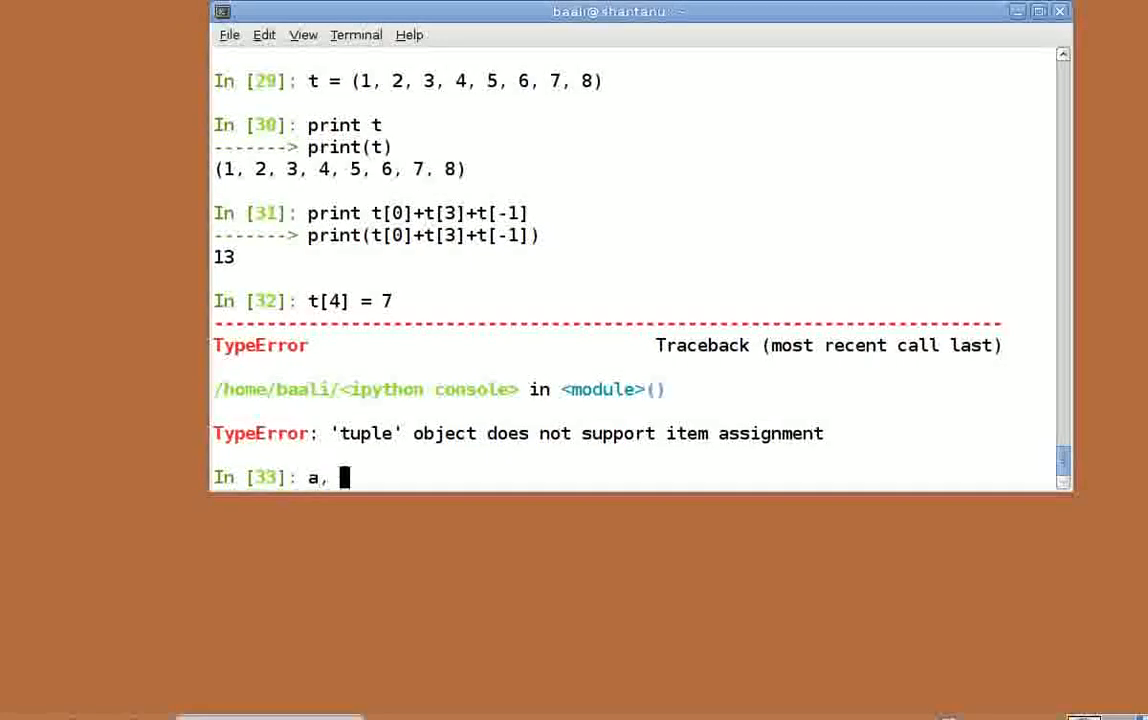
{"action": "type", "text": "b = 1,"}
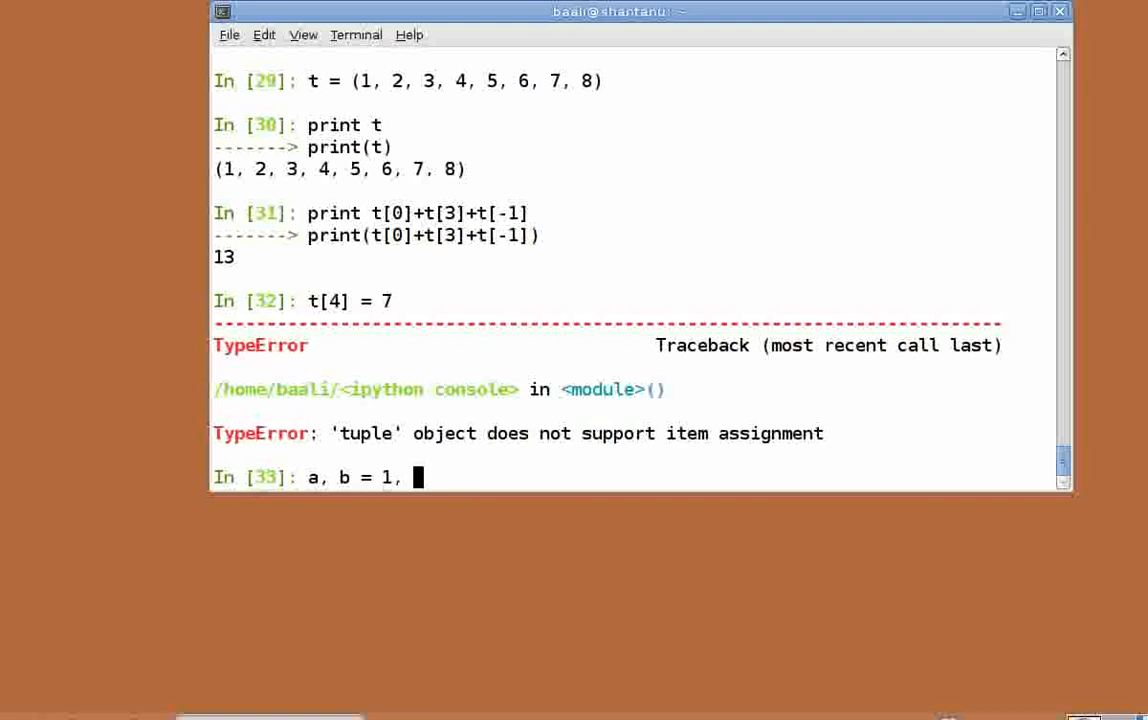
{"action": "key", "text": "Return"}
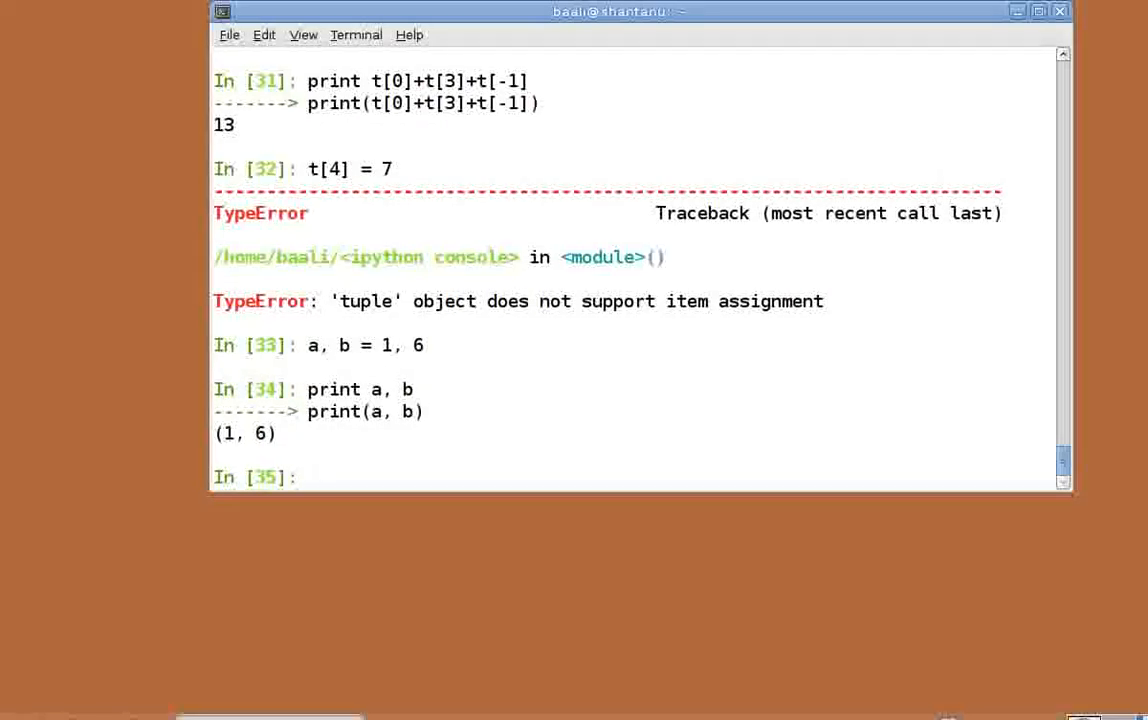
Step: Swap a and b with b, a = a, b and print them
{"action": "left_click", "coordinate": [312, 476]}
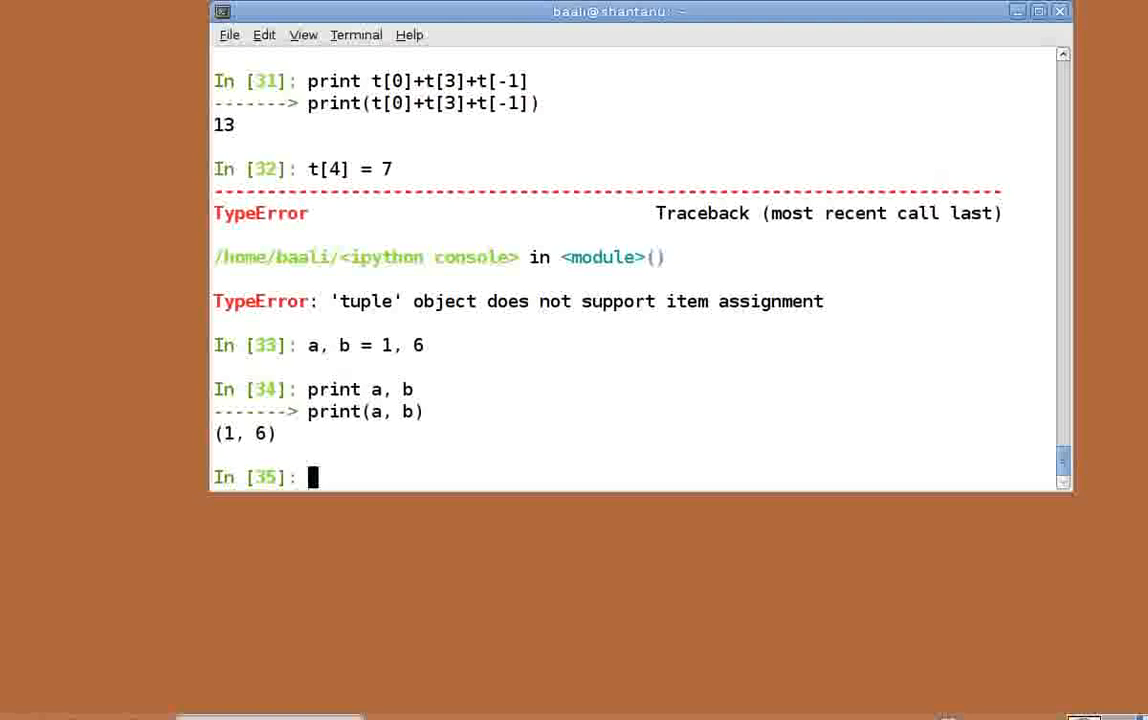
{"action": "type", "text": "b, a = a, b"}
{"action": "type", "text": "print"}
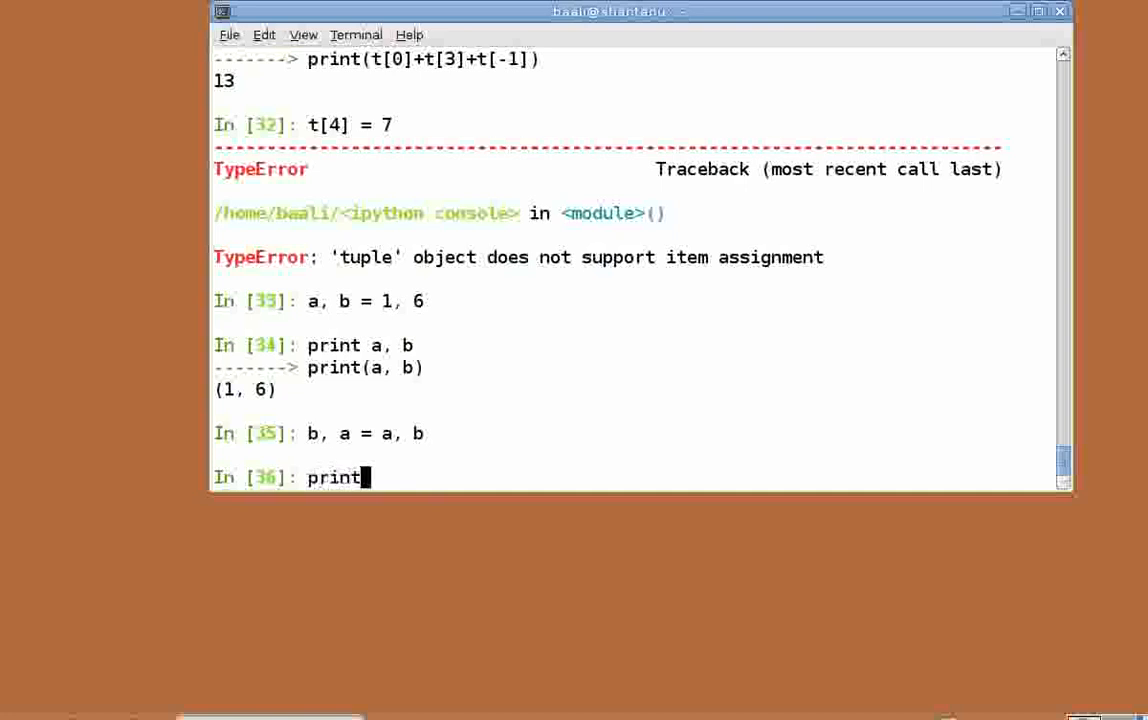
{"action": "key", "text": "Return"}
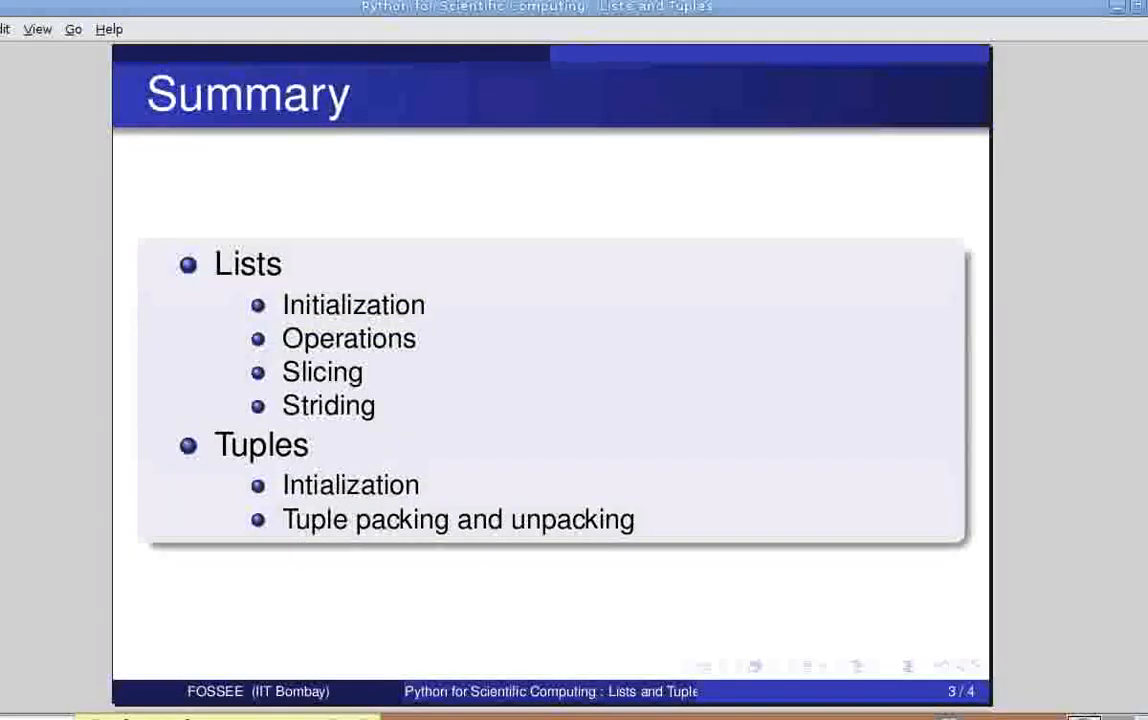
{"action": "mouse_move", "coordinate": [118, 661]}
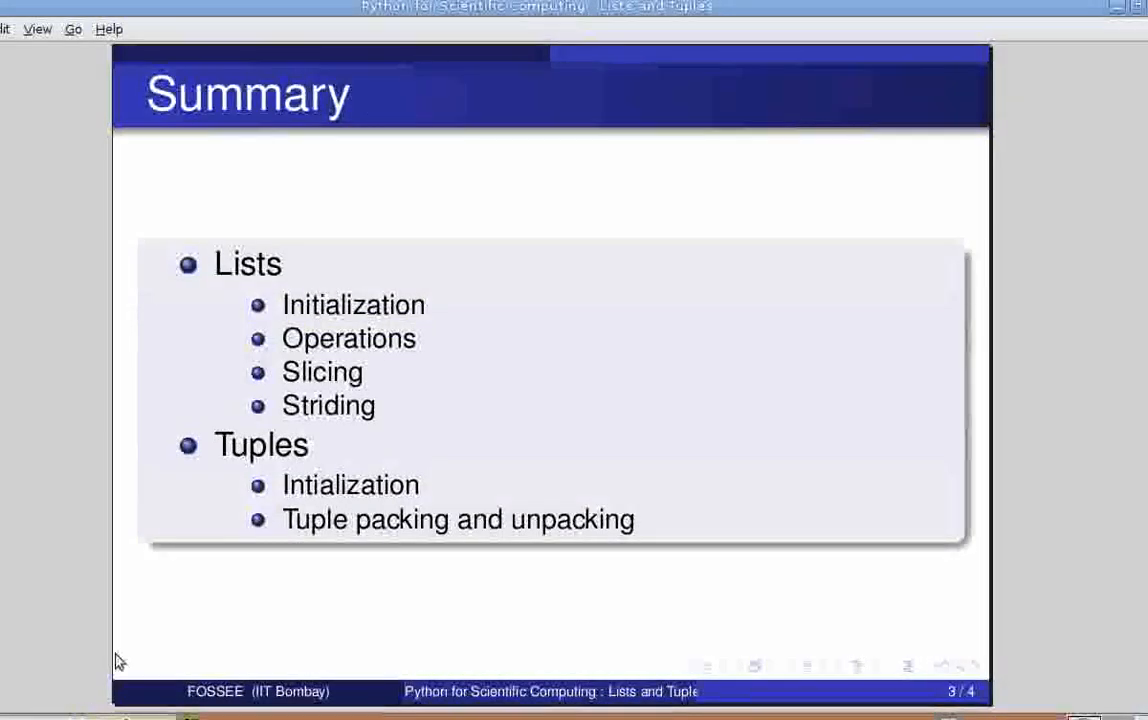
{"action": "mouse_move", "coordinate": [560, 356]}
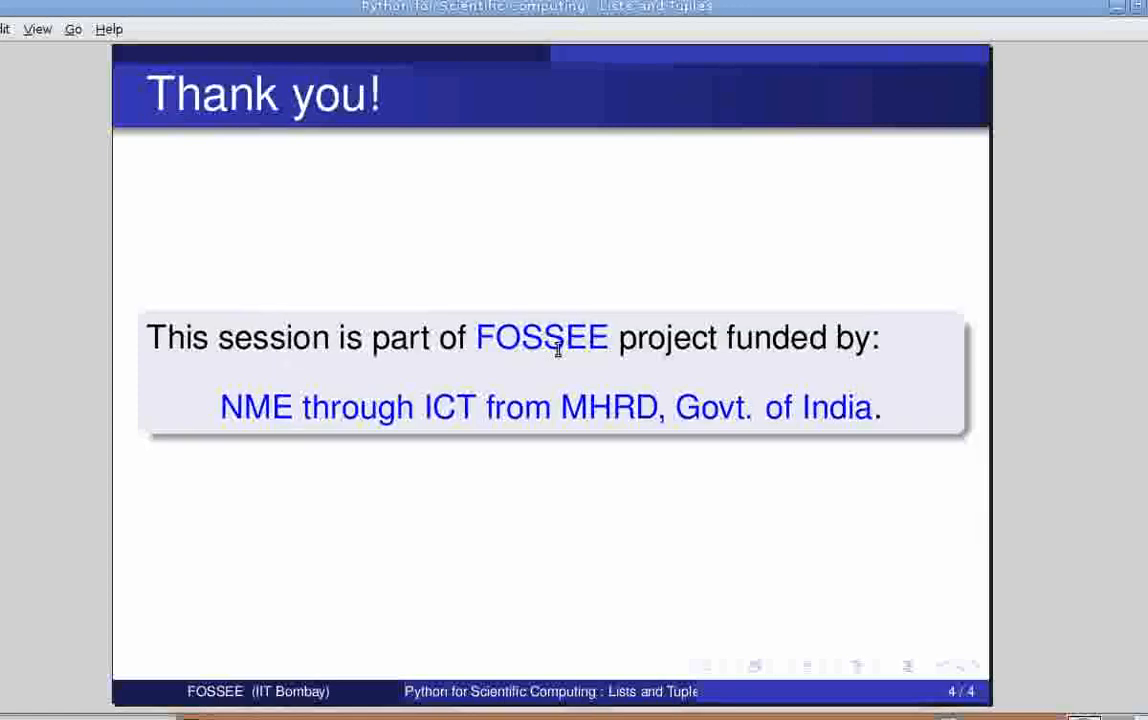
{"action": "mouse_move", "coordinate": [729, 313]}
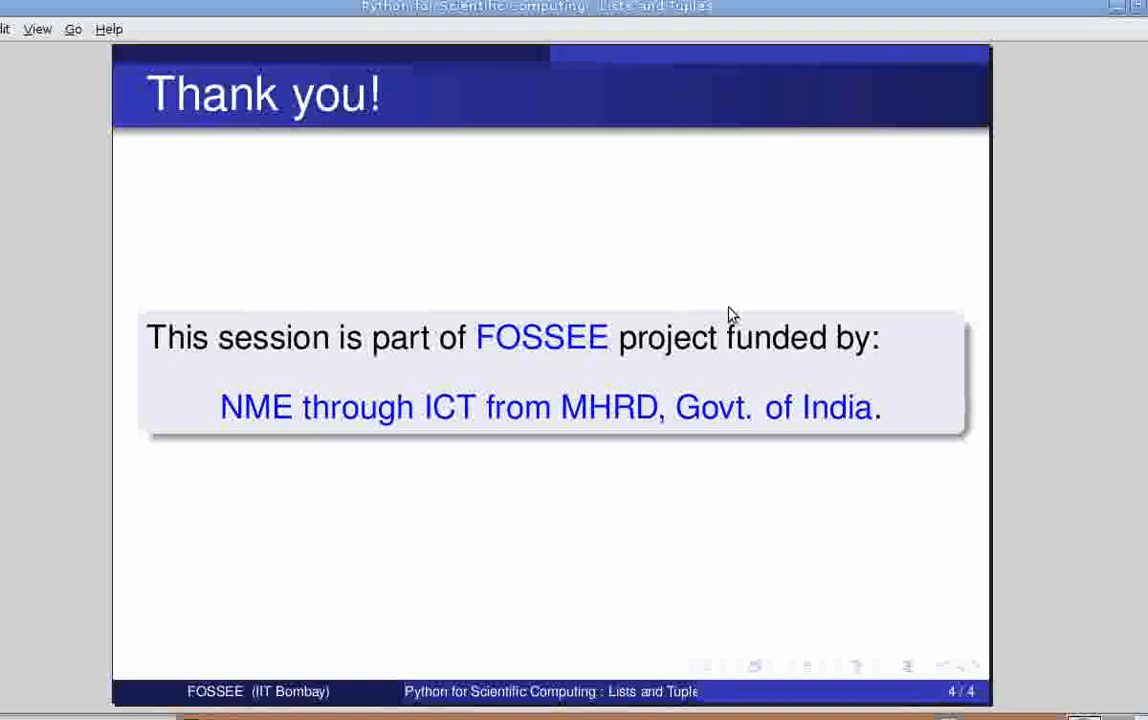